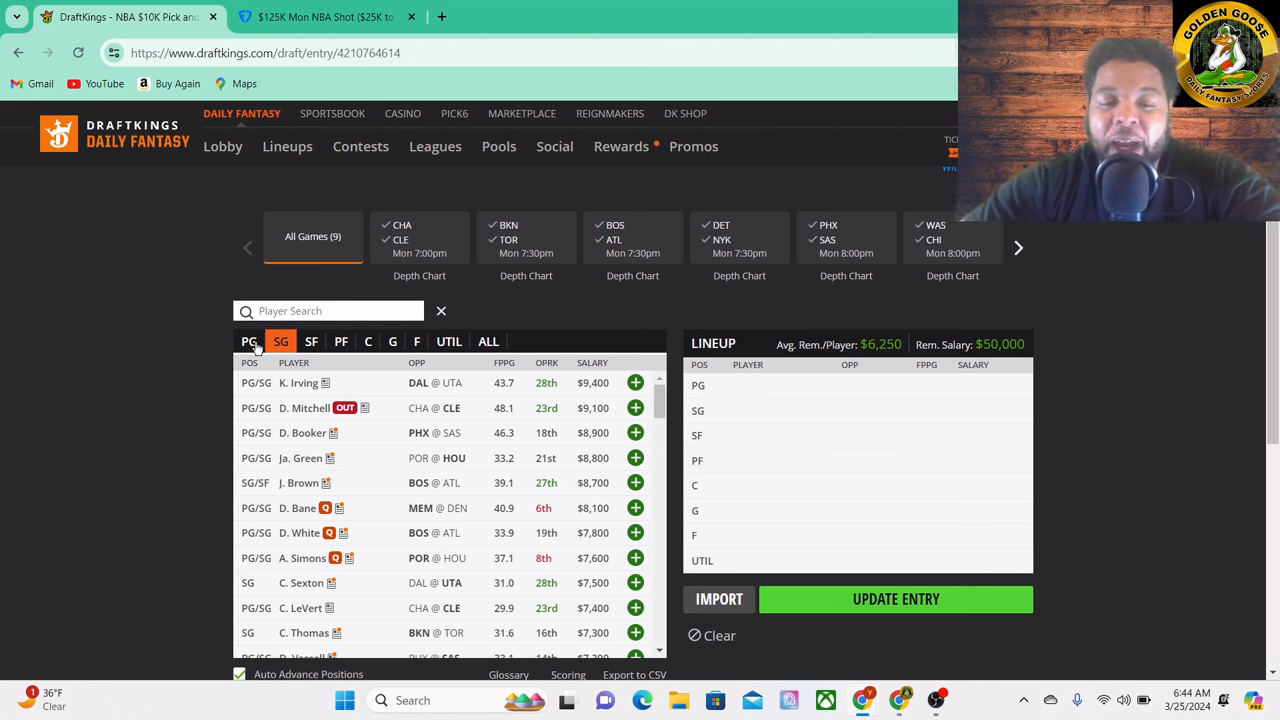
- Filter the DraftKings player pool to point guards only
left_click(248, 341)
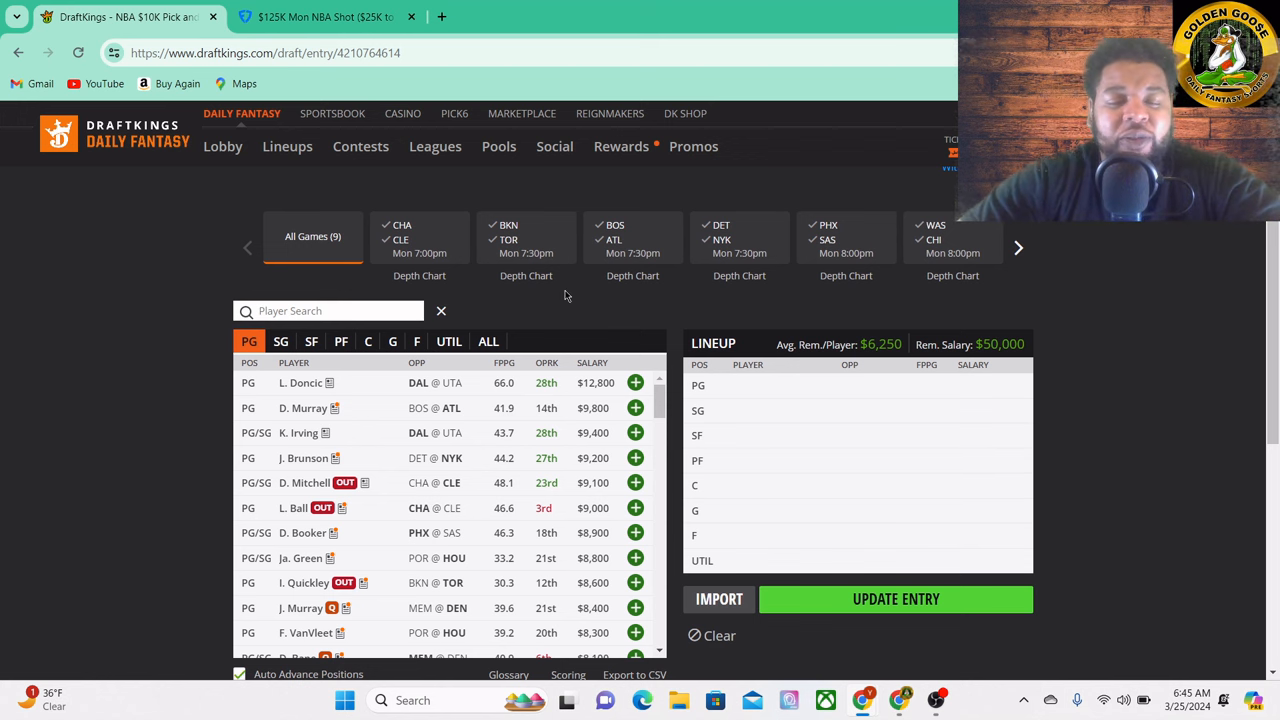
mouse_move(650, 297)
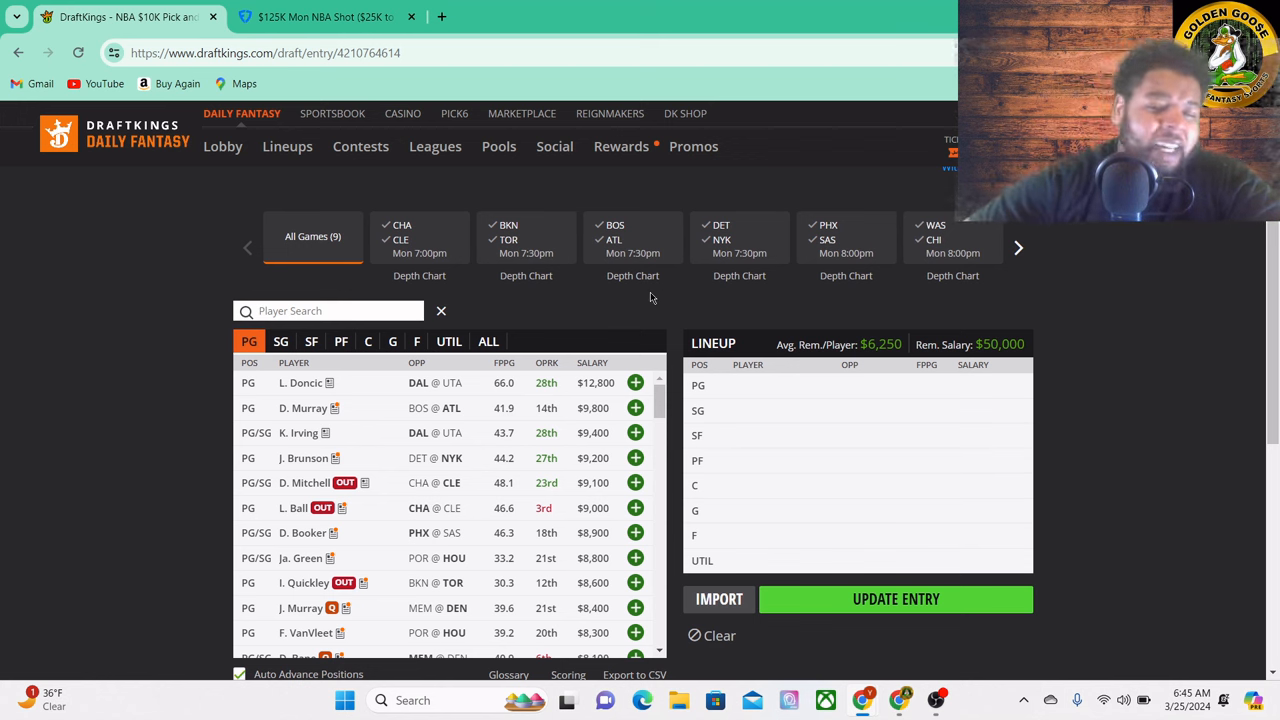
mouse_move(527, 320)
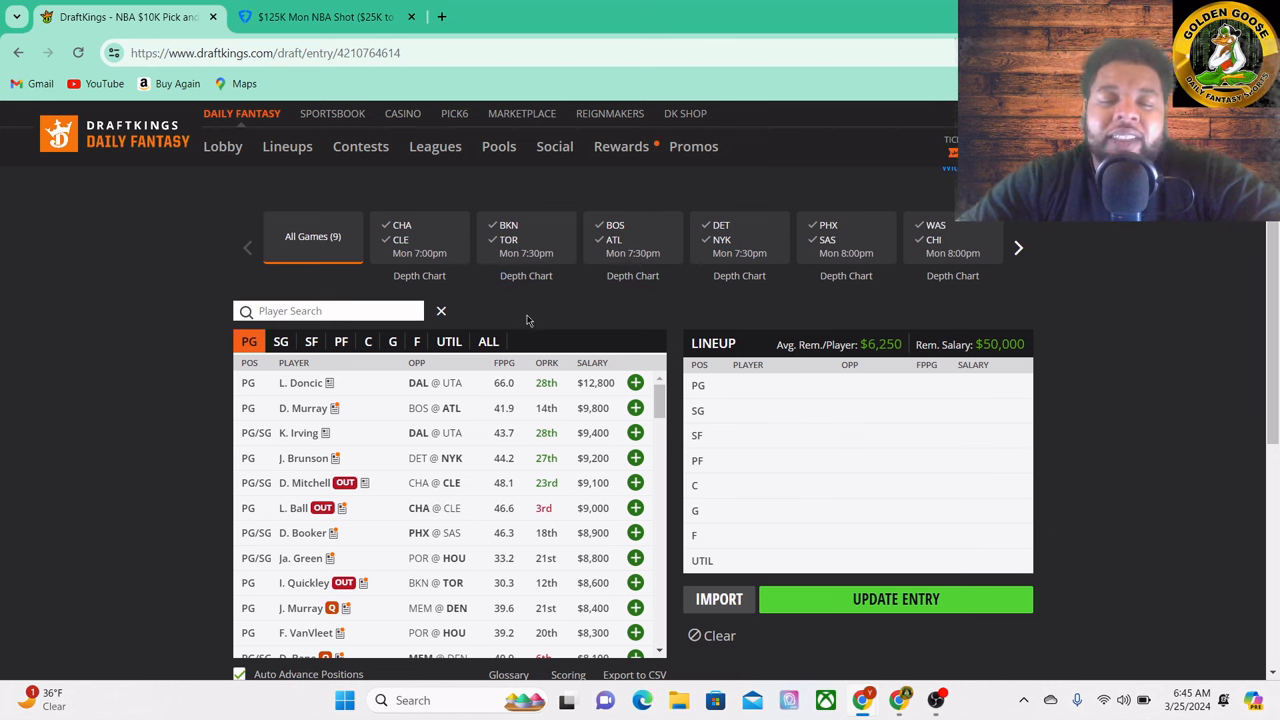
mouse_move(629, 309)
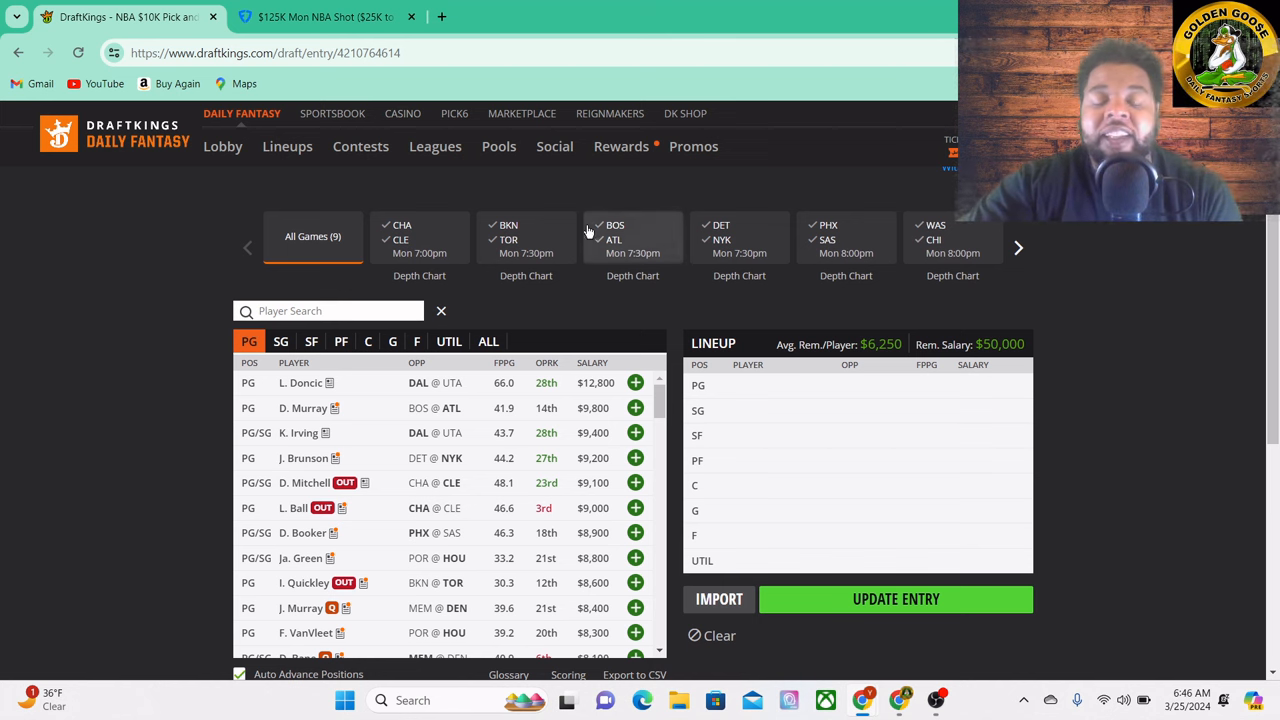
- Add C. Cunningham at point guard for $8,000, leaving $42,000 salary
scroll("down", 3)
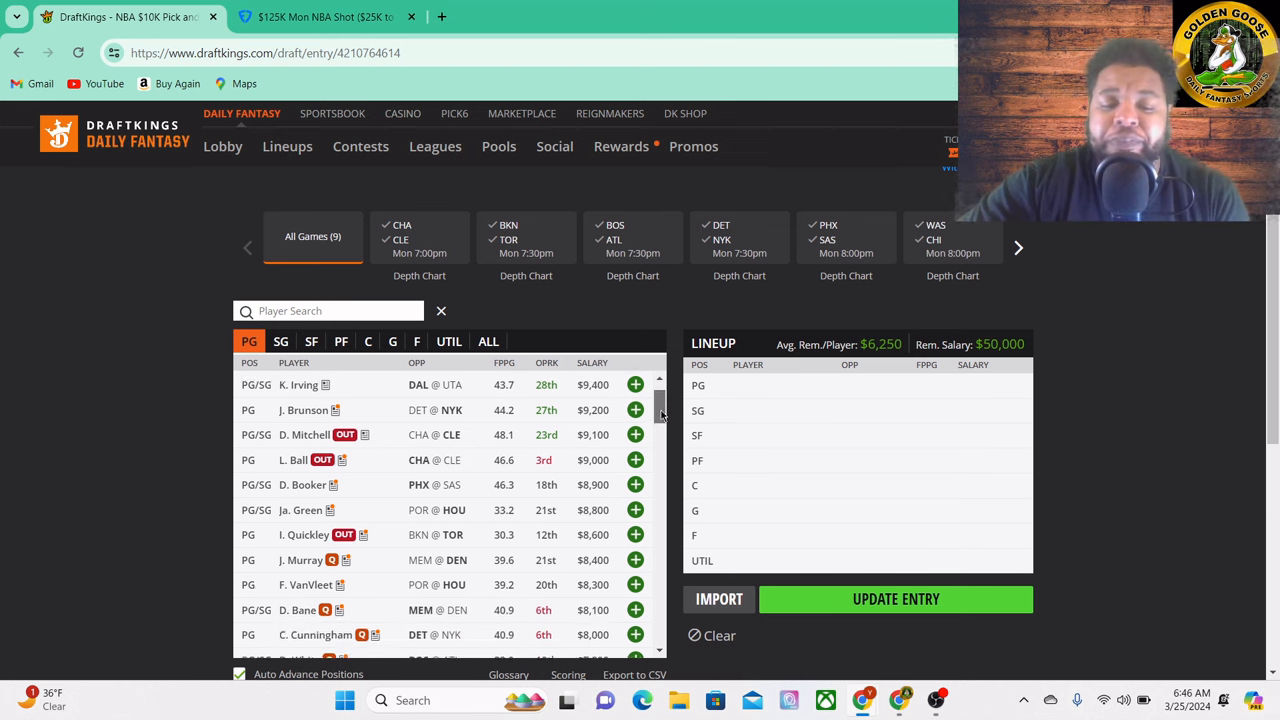
scroll("down", 3)
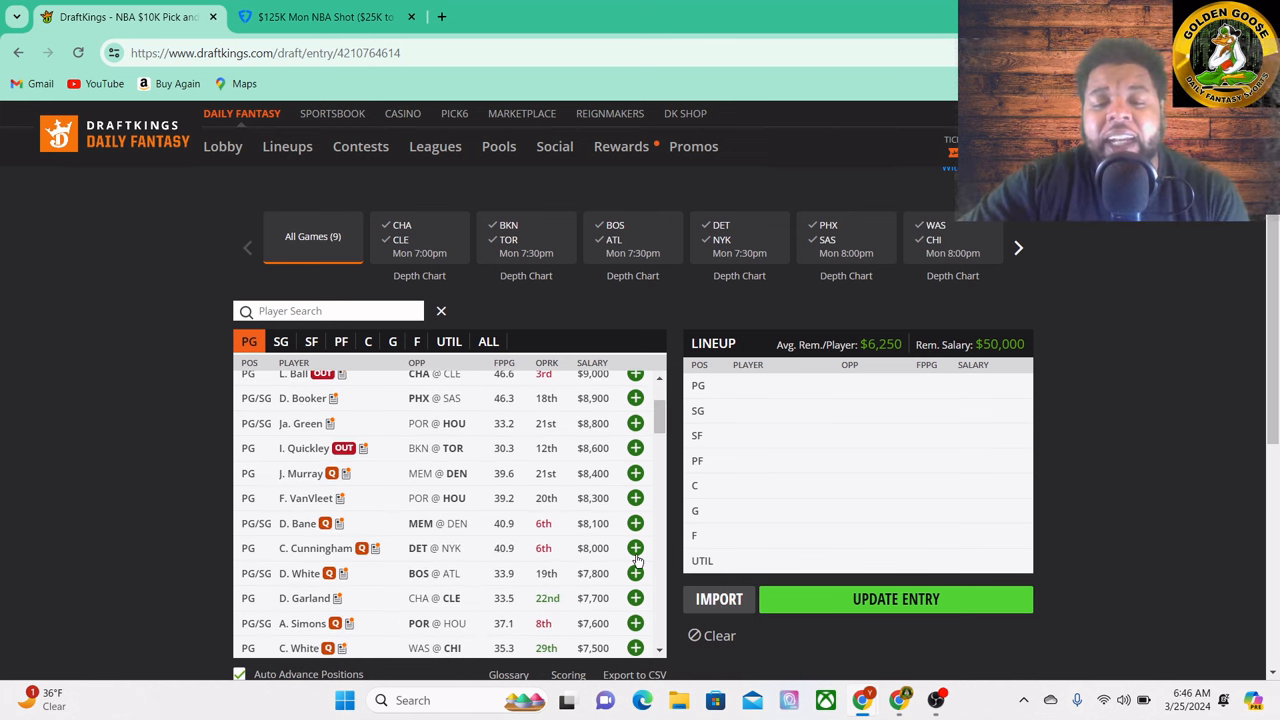
left_click(635, 548)
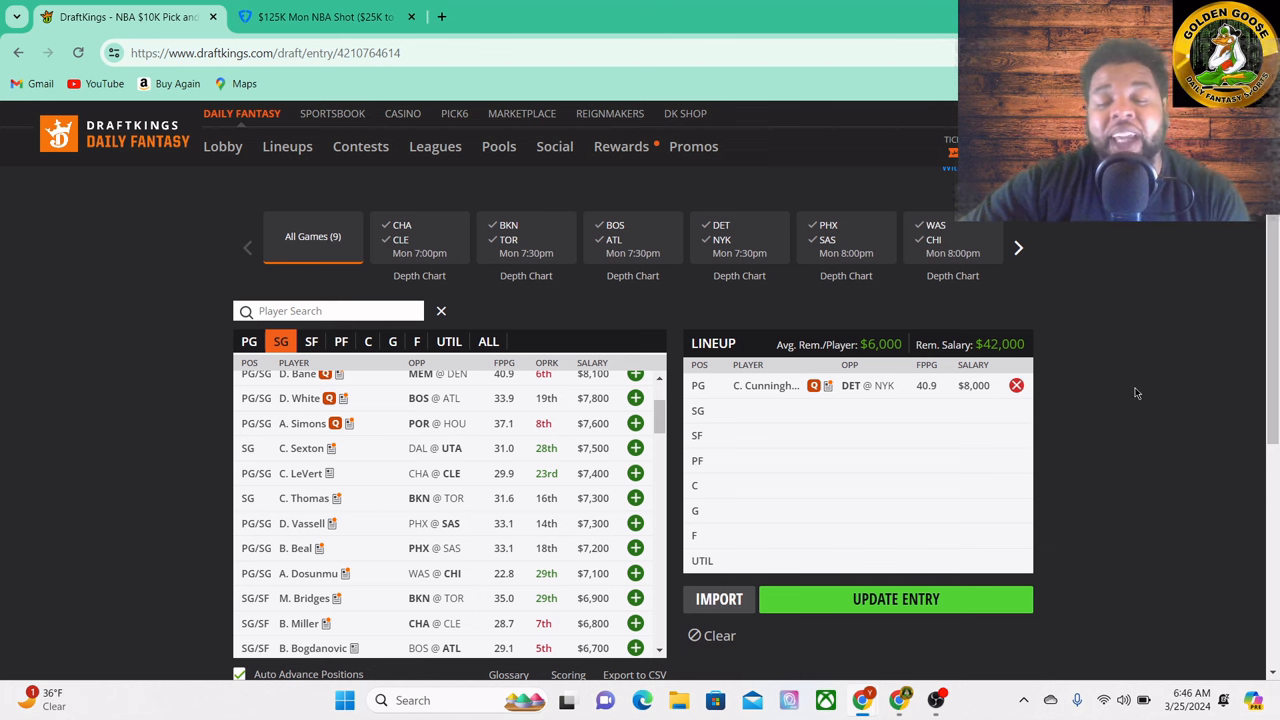
mouse_move(1079, 388)
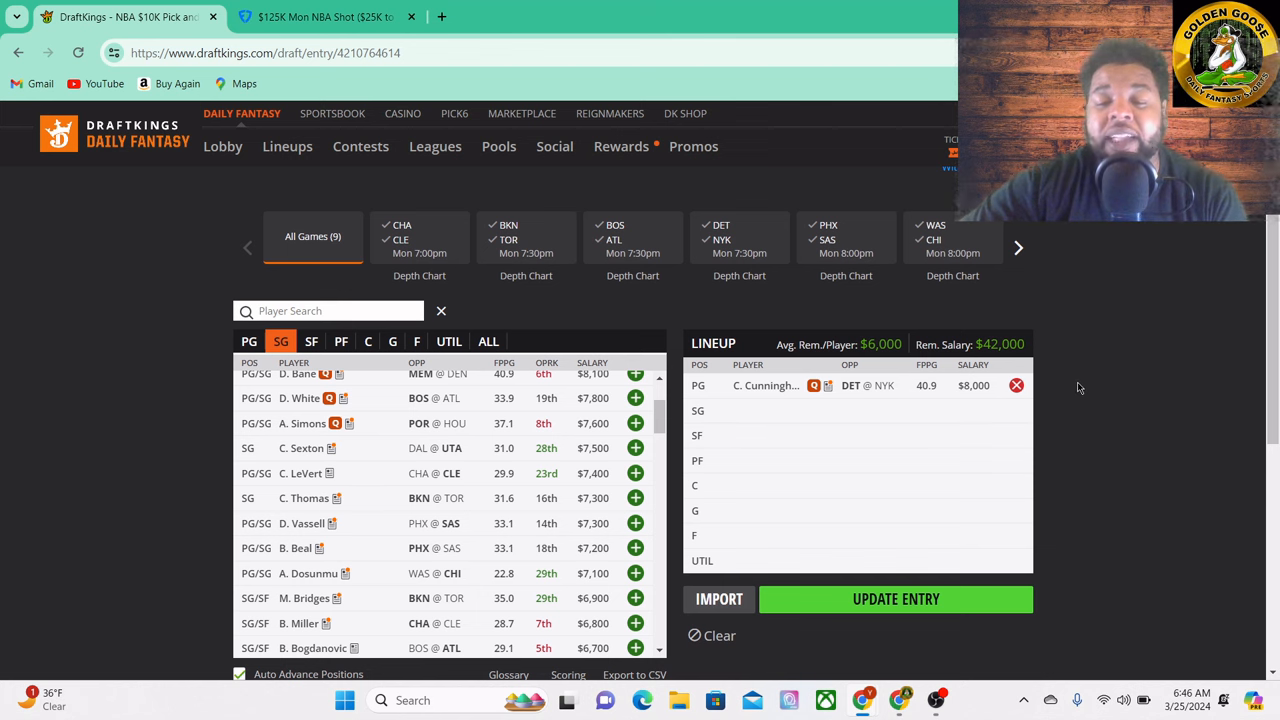
mouse_move(830, 387)
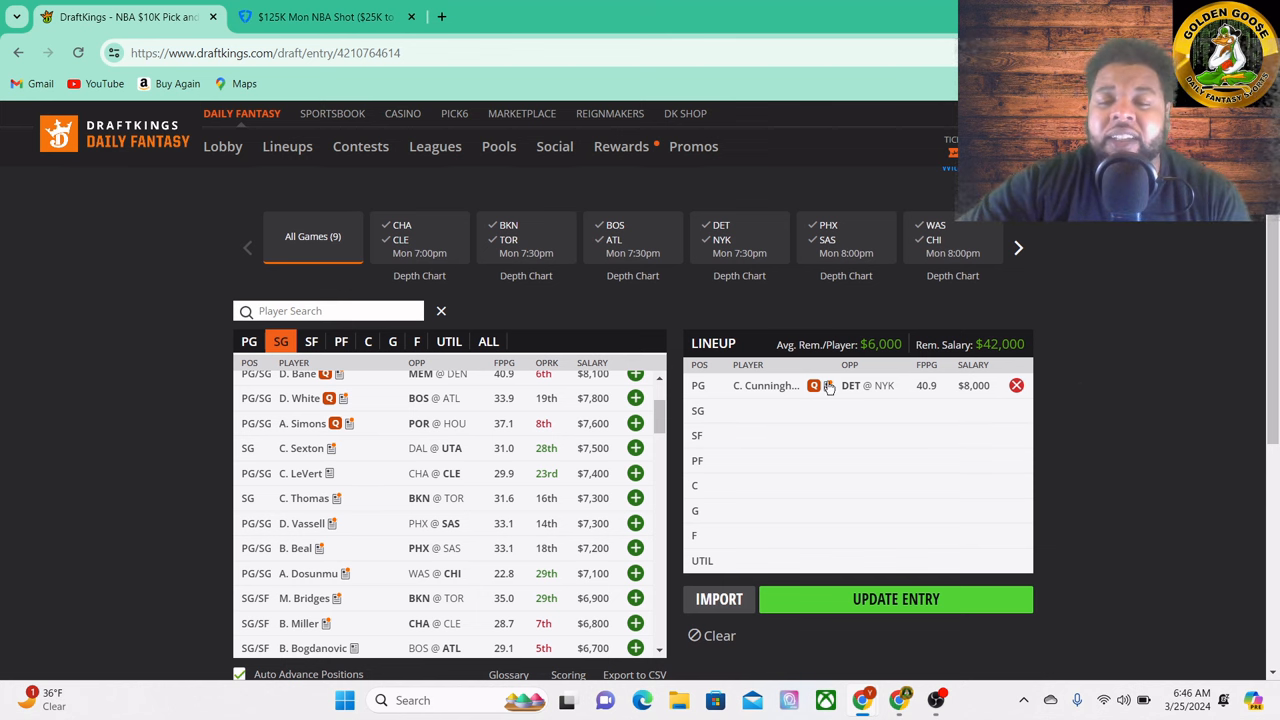
mouse_move(820, 405)
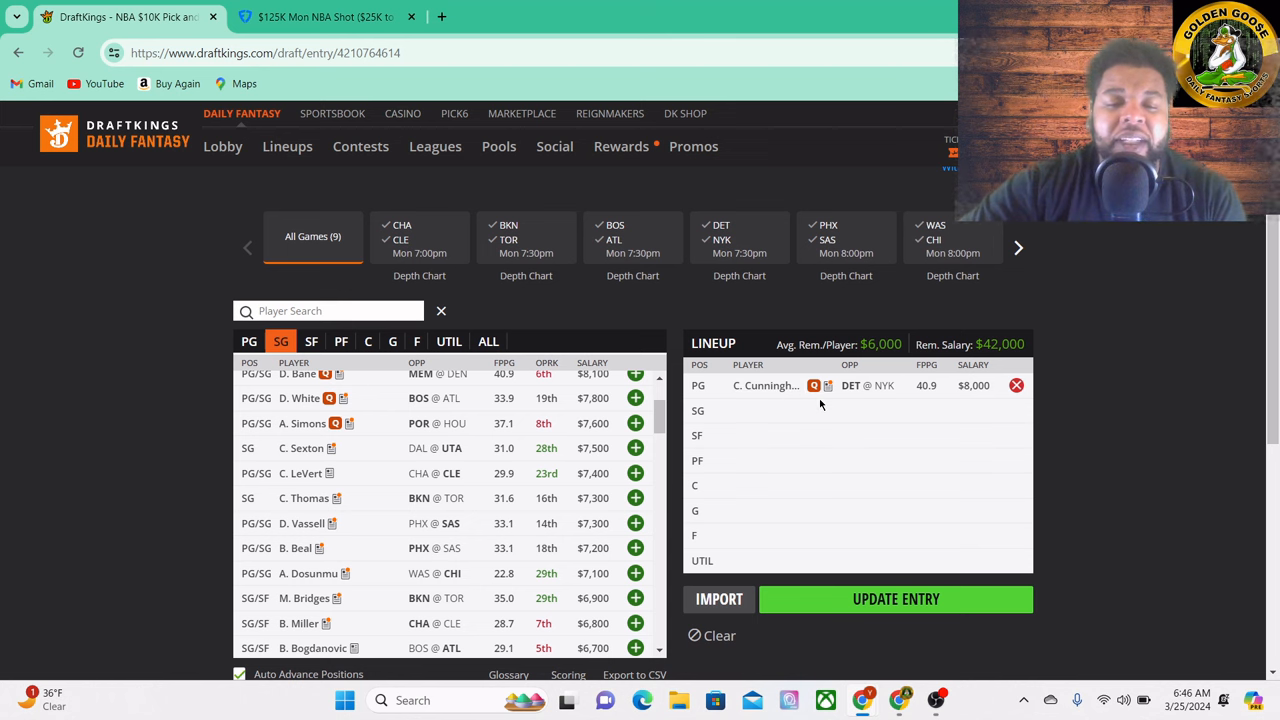
mouse_move(745, 383)
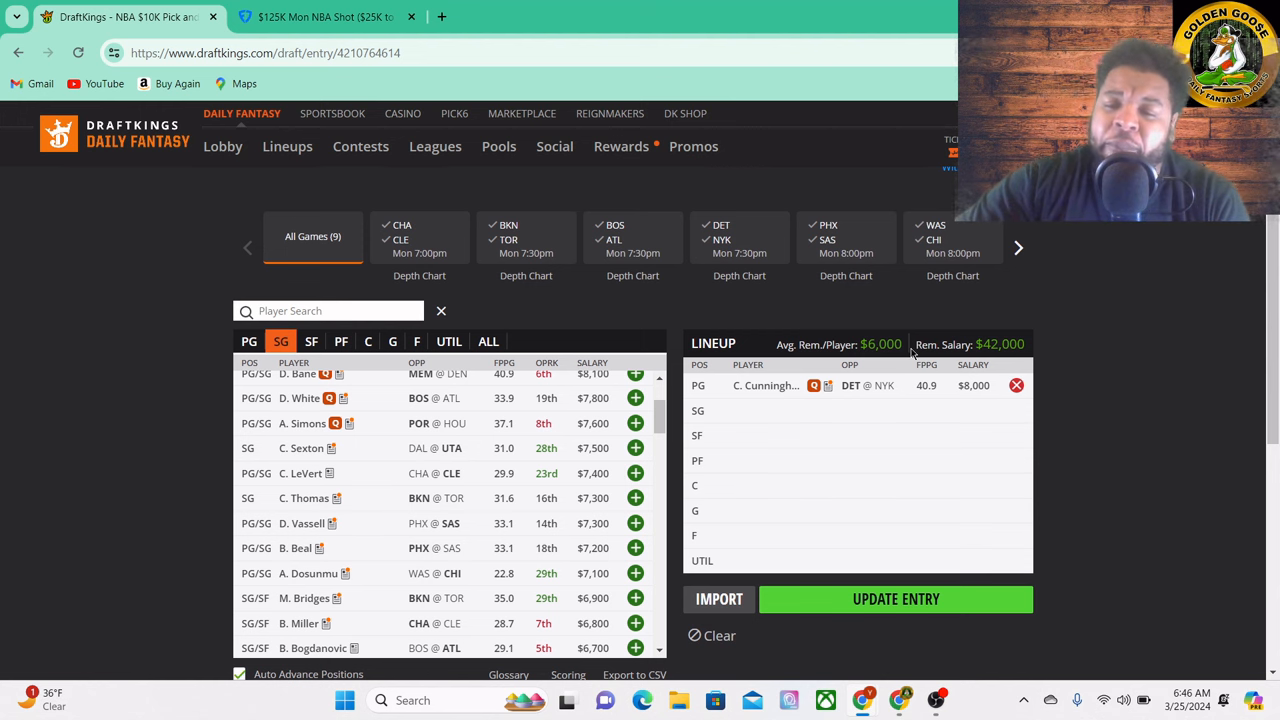
mouse_move(778, 368)
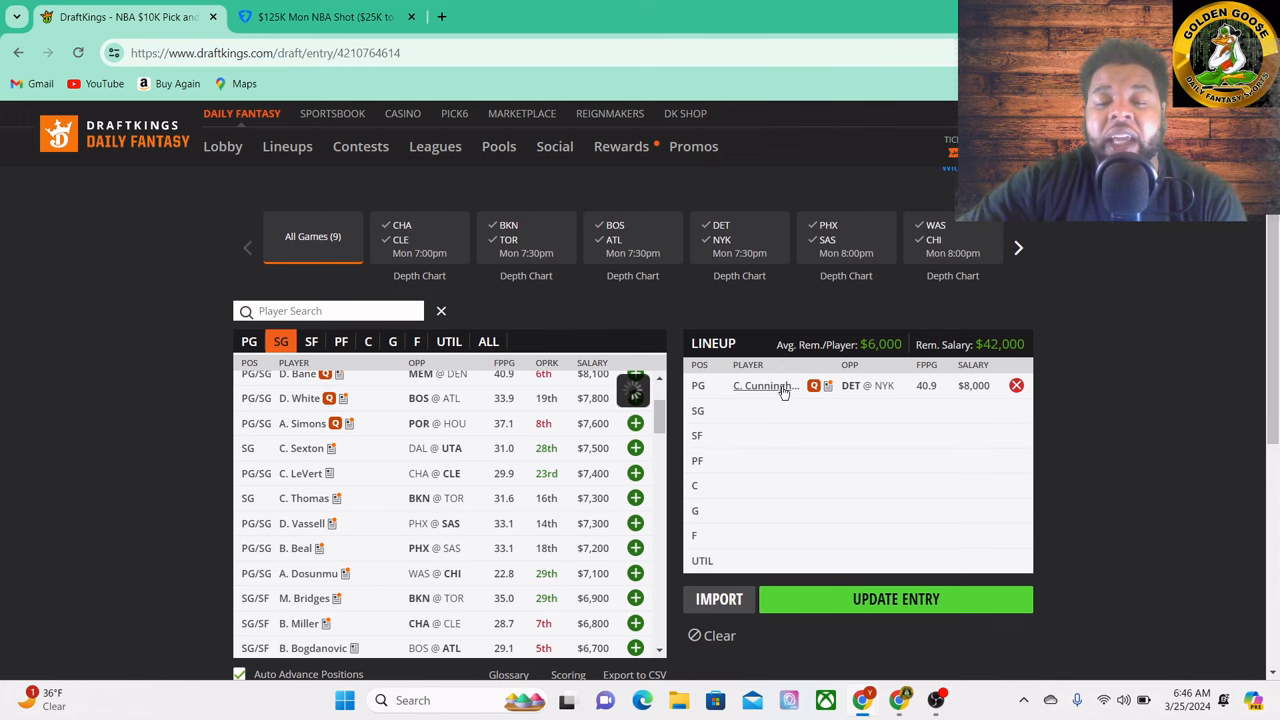
left_click(765, 385)
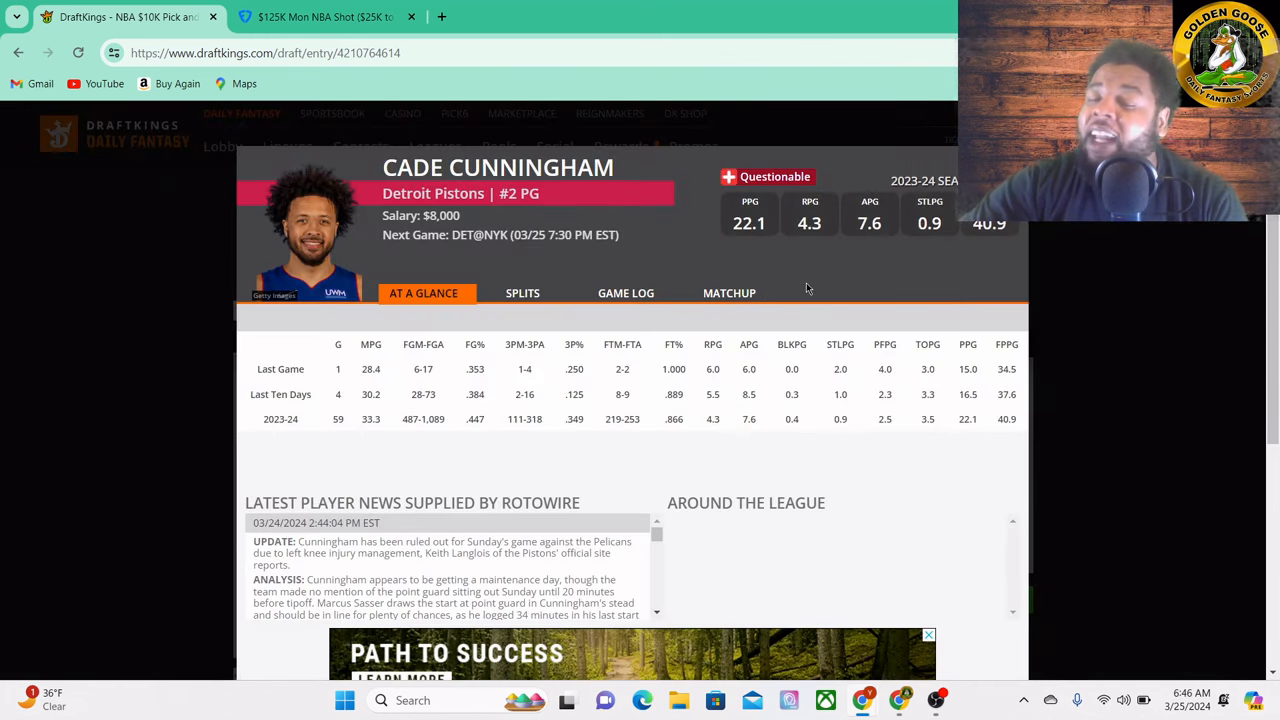
mouse_move(756, 267)
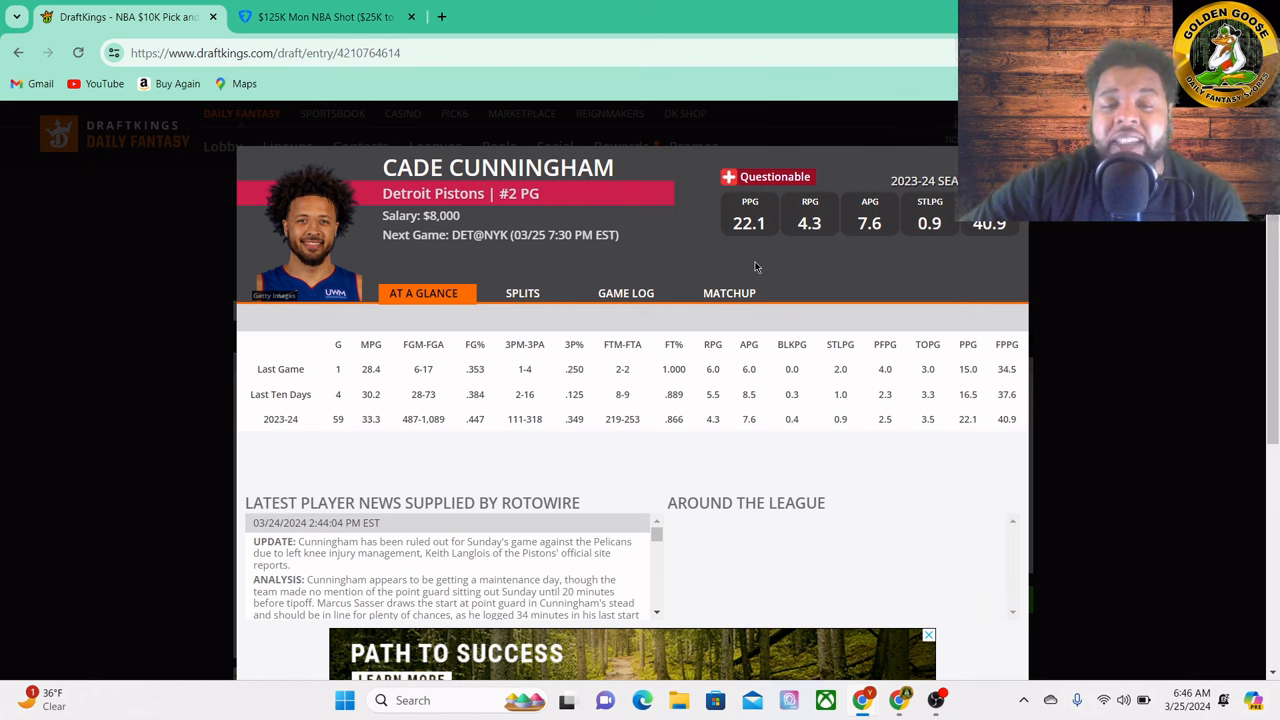
mouse_move(546, 283)
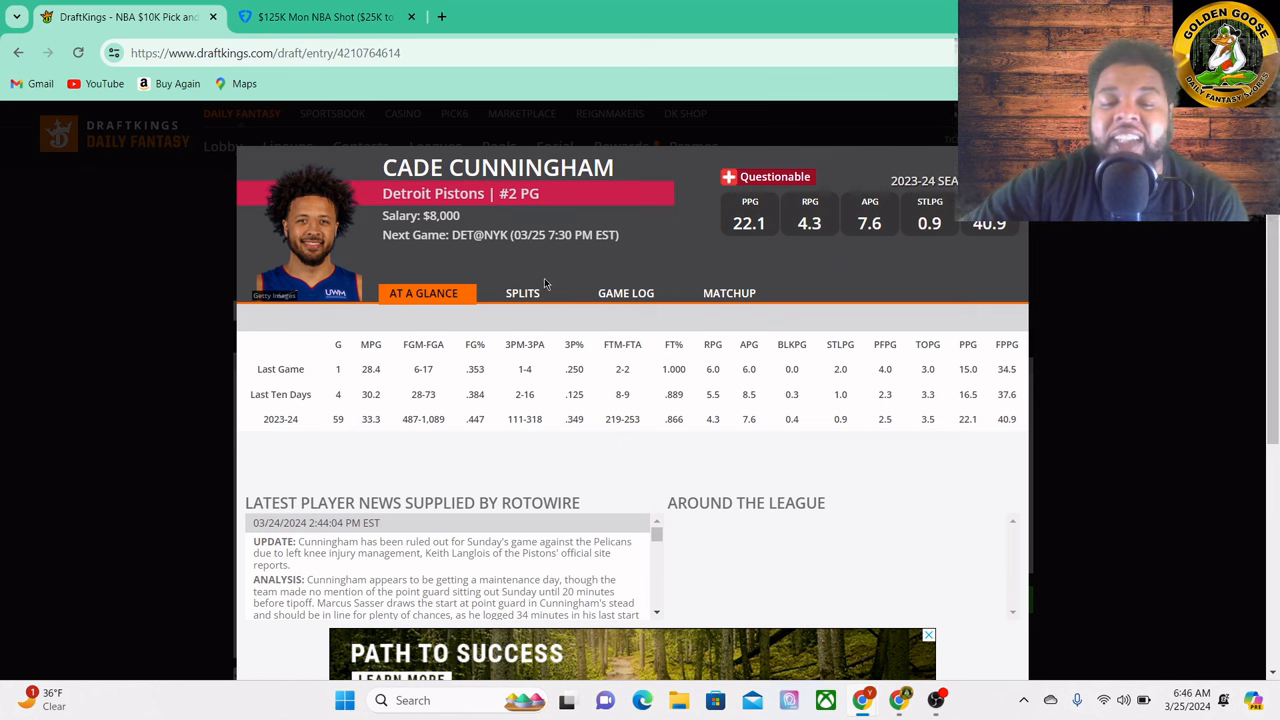
left_click(527, 293)
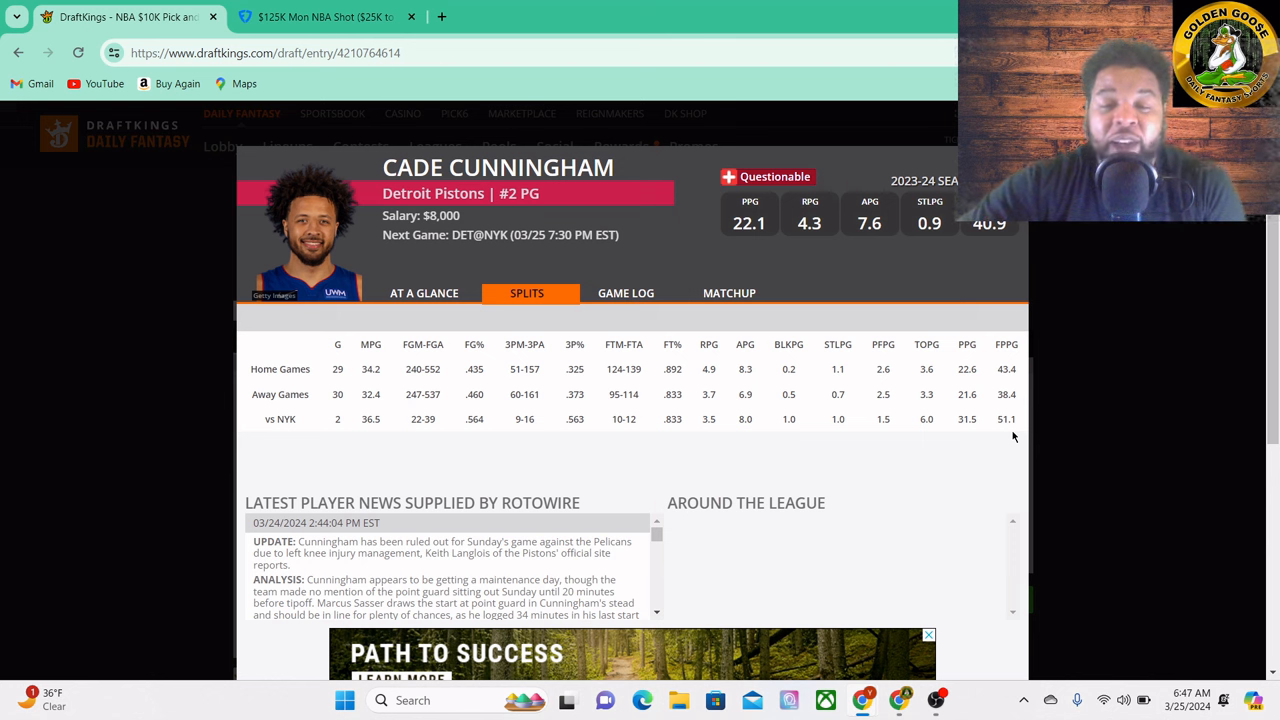
mouse_move(939, 443)
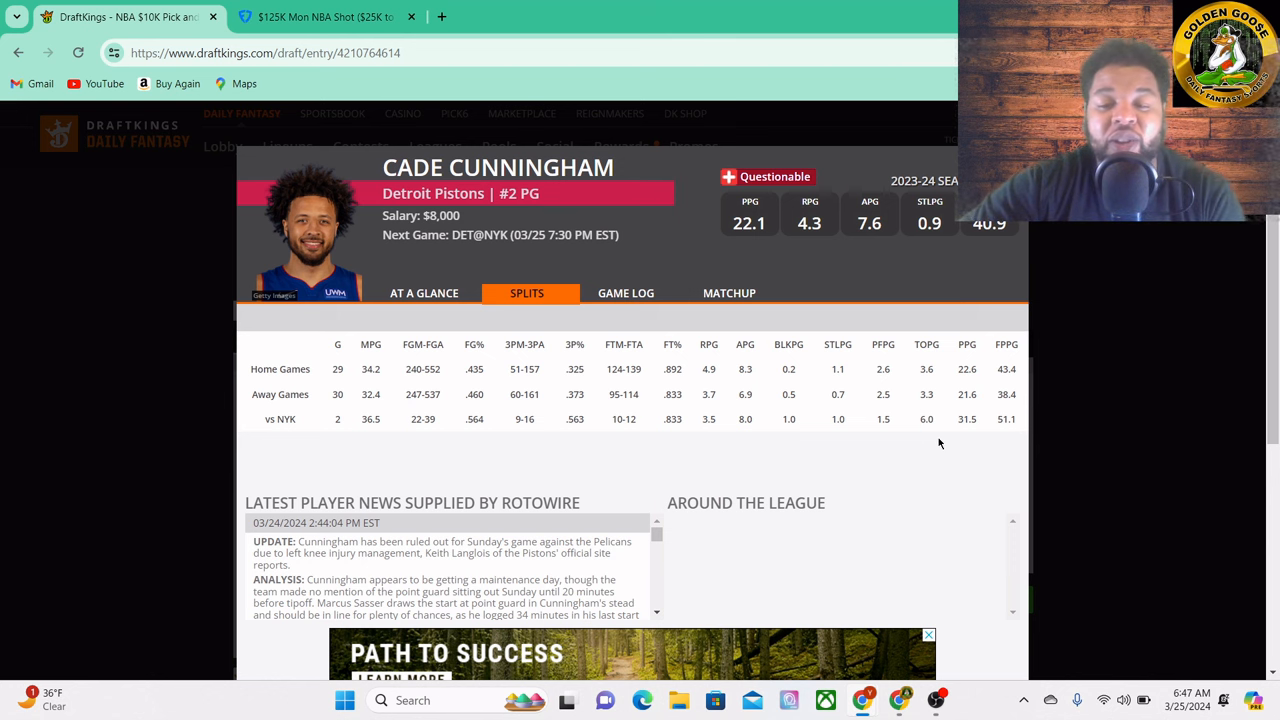
mouse_move(1005, 433)
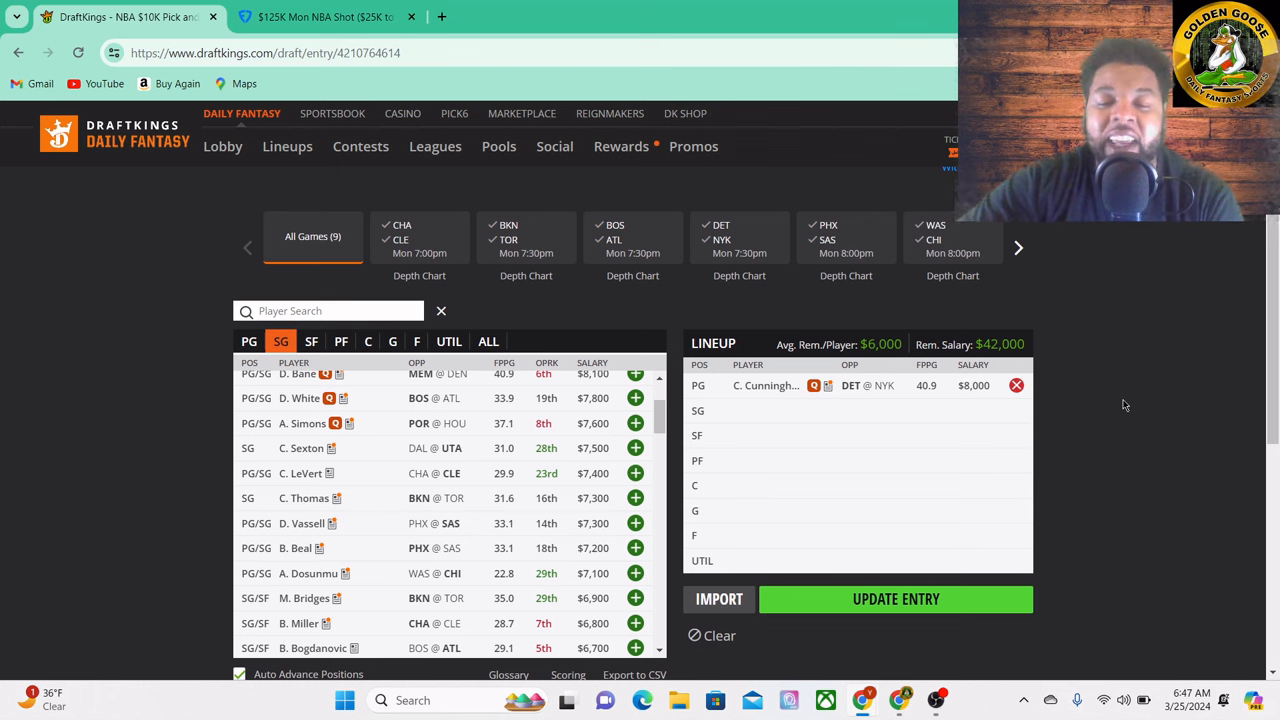
mouse_move(1138, 417)
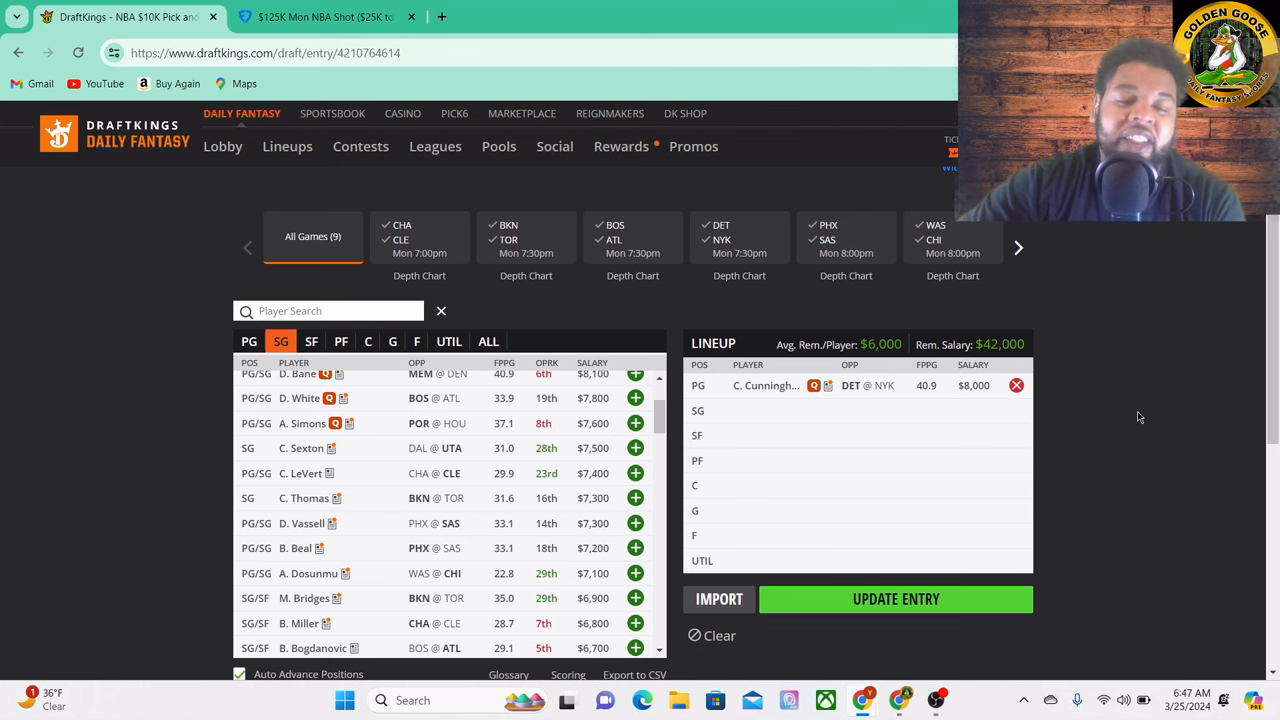
mouse_move(1028, 407)
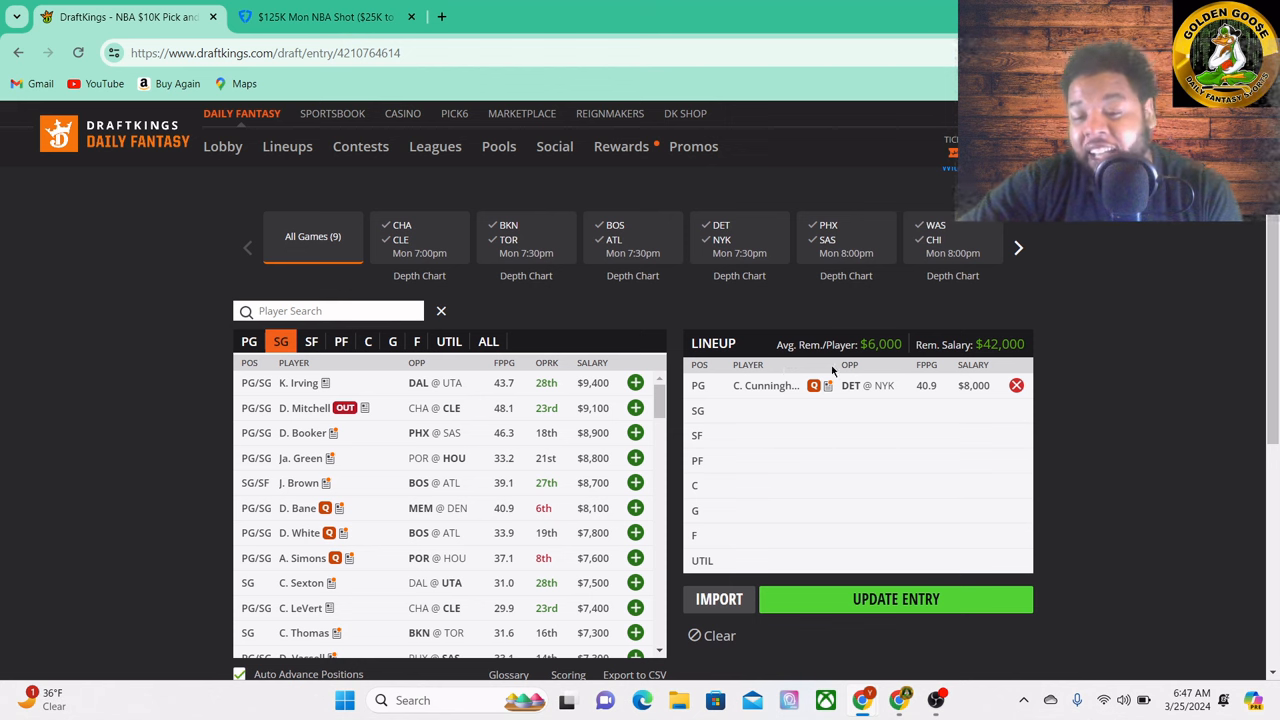
mouse_move(1112, 328)
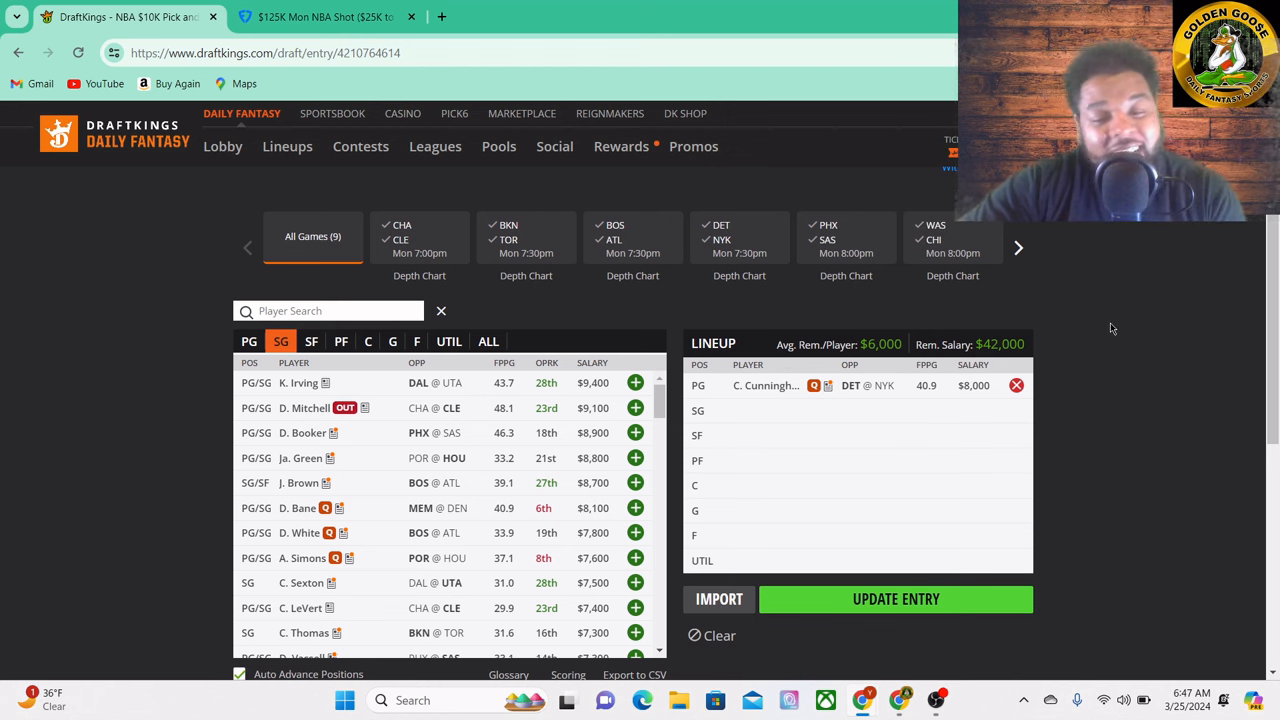
mouse_move(1022, 316)
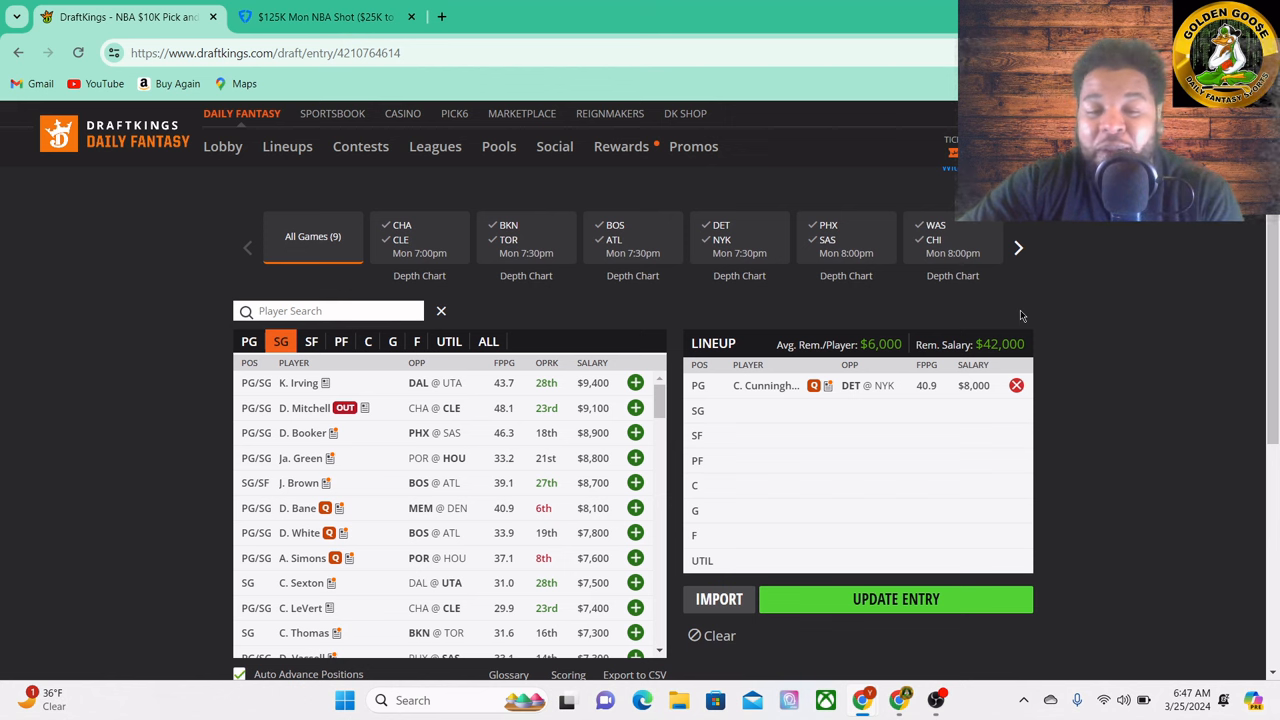
mouse_move(633, 344)
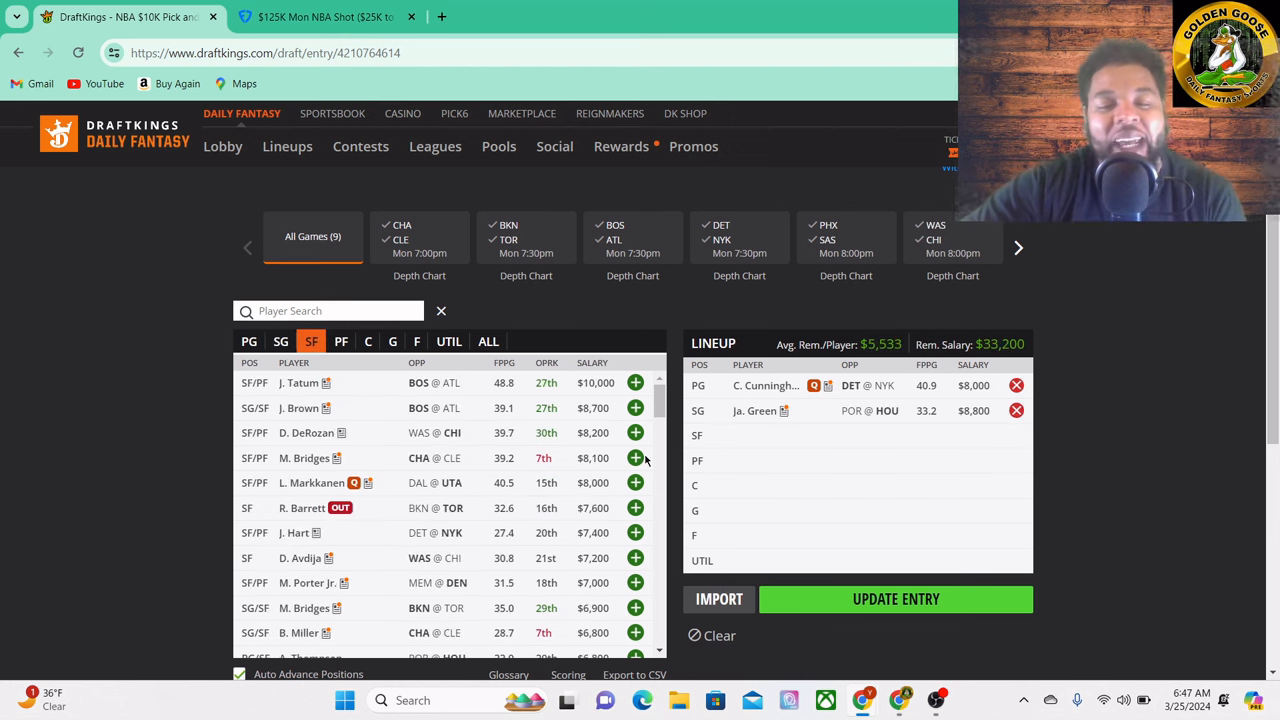
mouse_move(1108, 383)
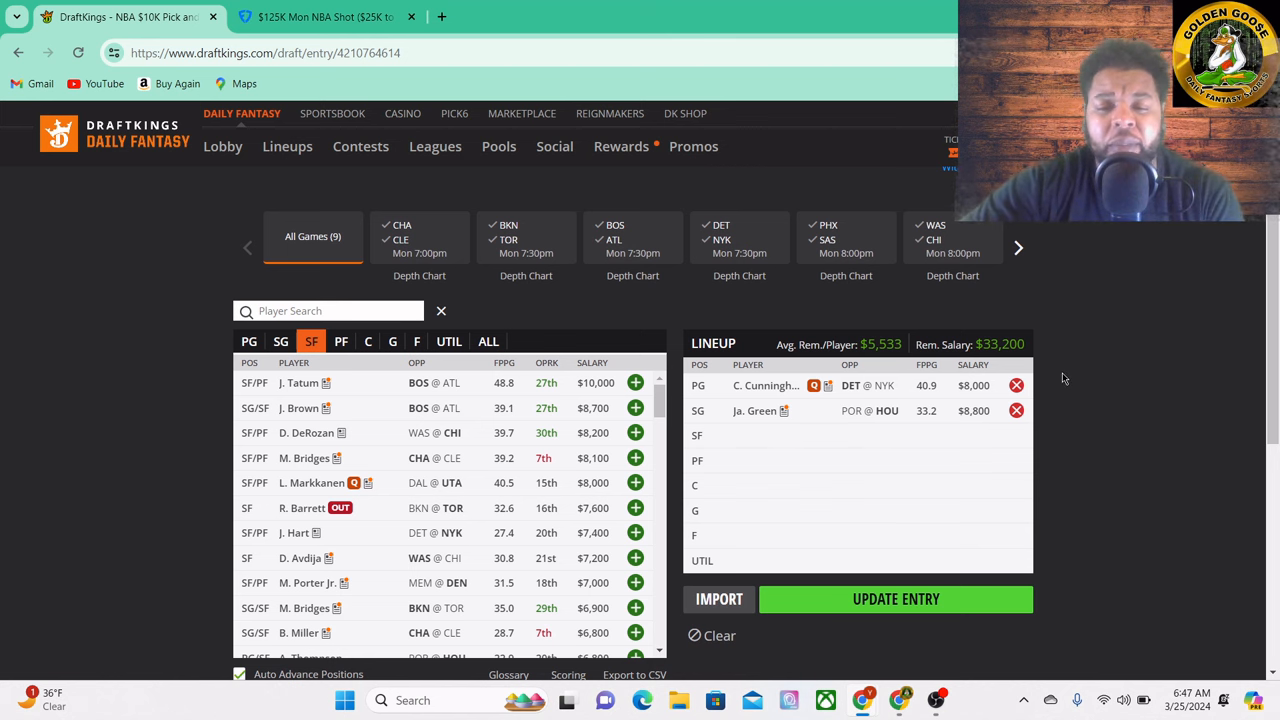
mouse_move(893, 425)
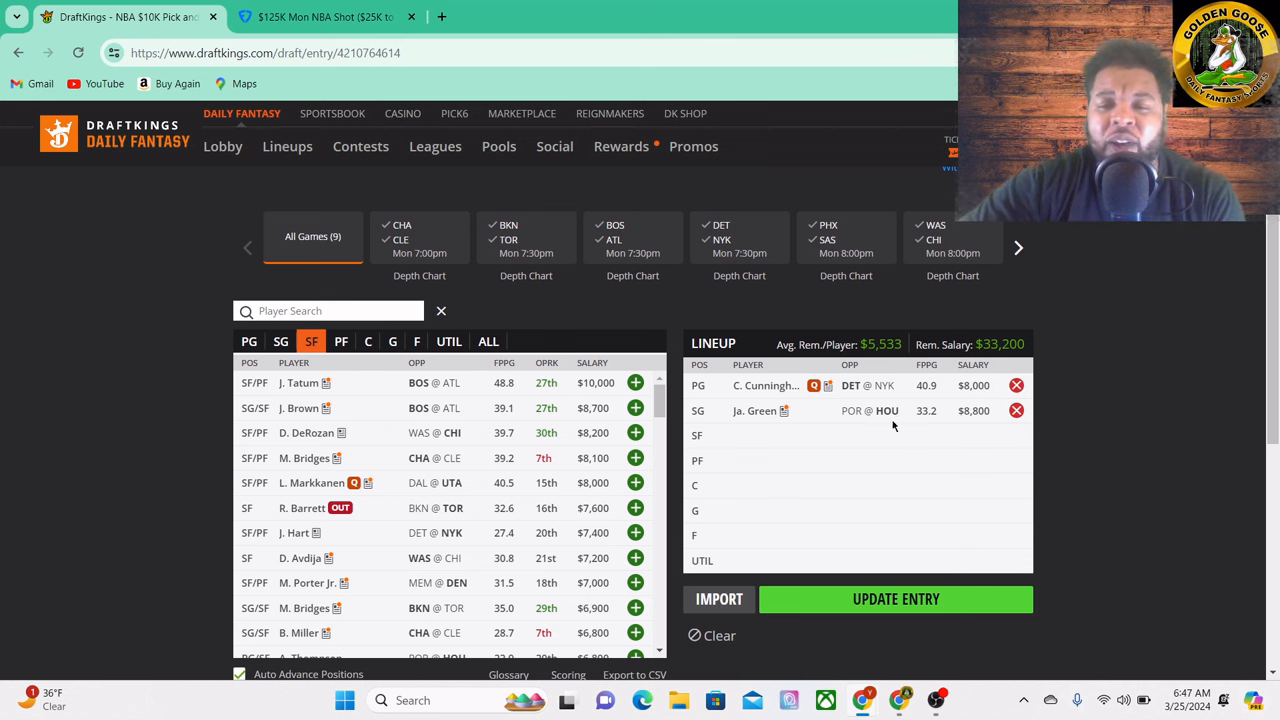
mouse_move(806, 445)
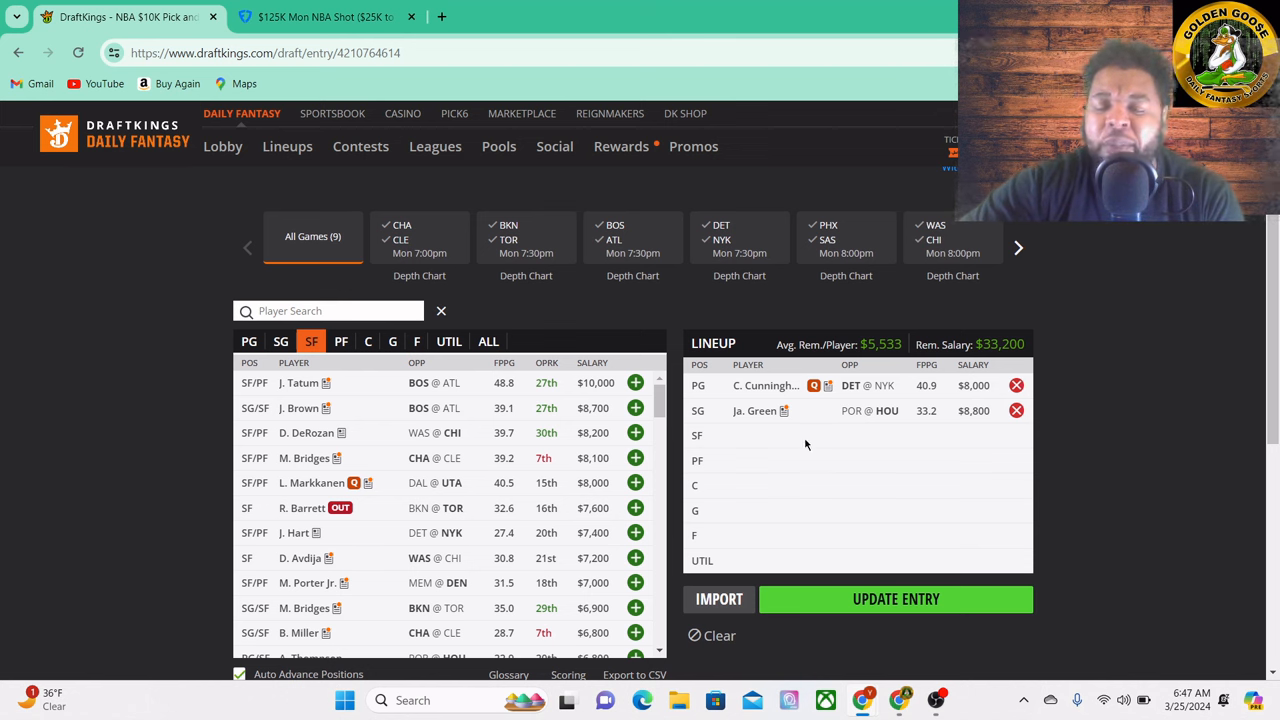
mouse_move(926, 470)
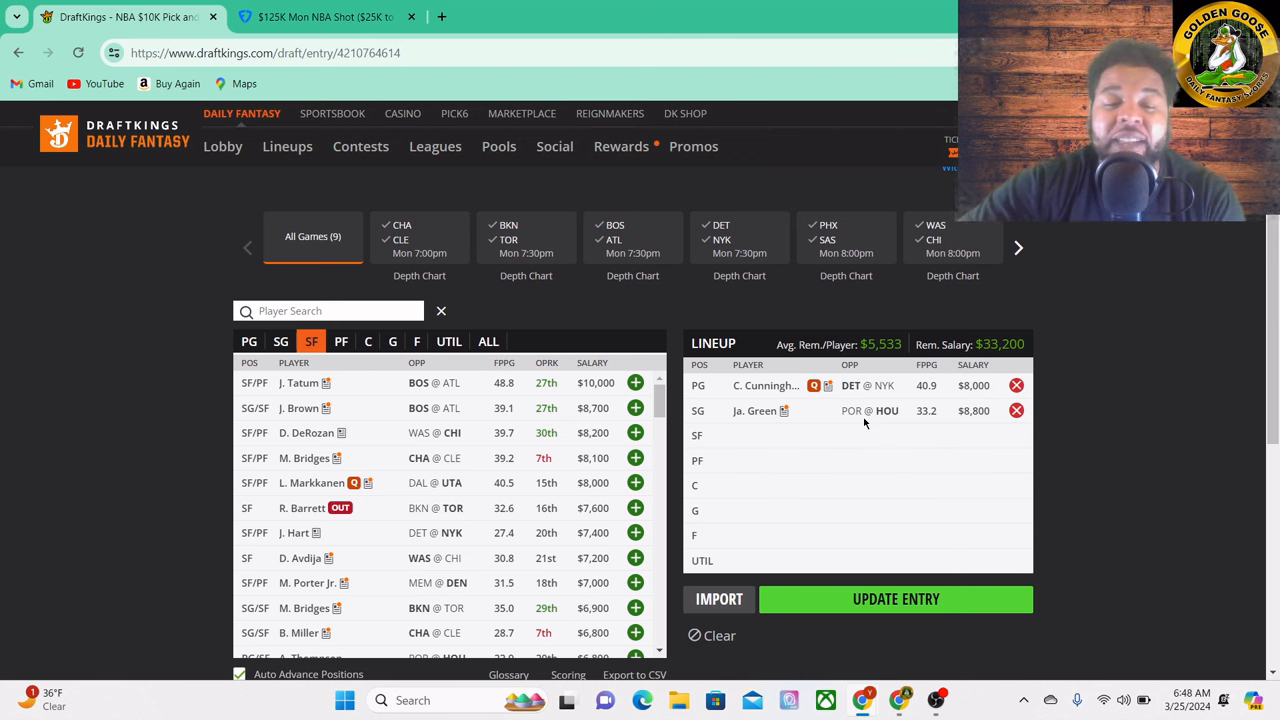
mouse_move(1050, 433)
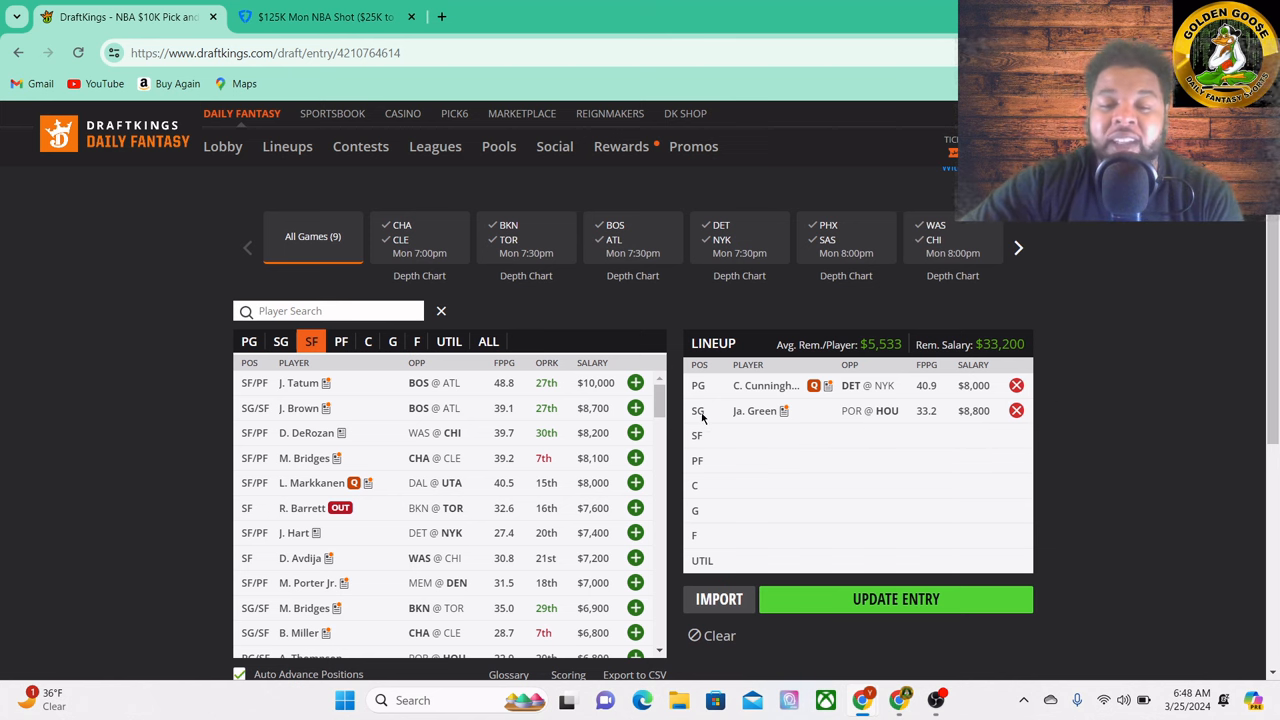
mouse_move(699, 411)
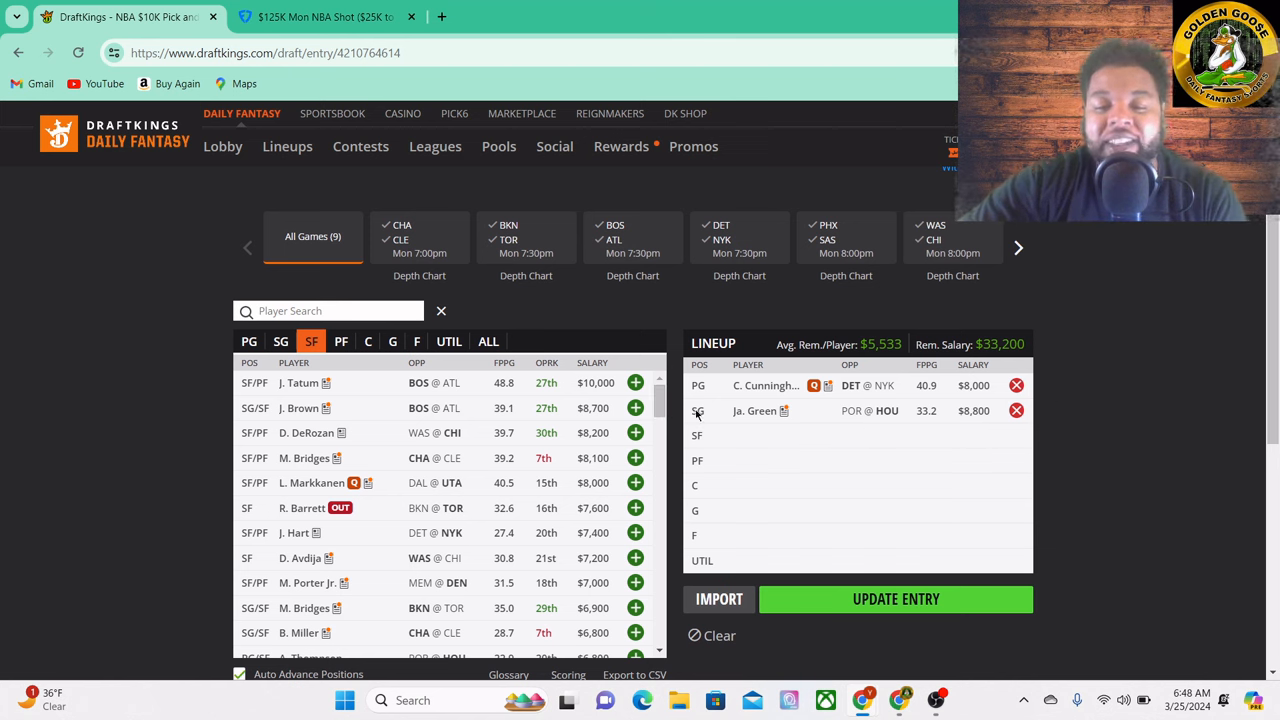
mouse_move(655, 400)
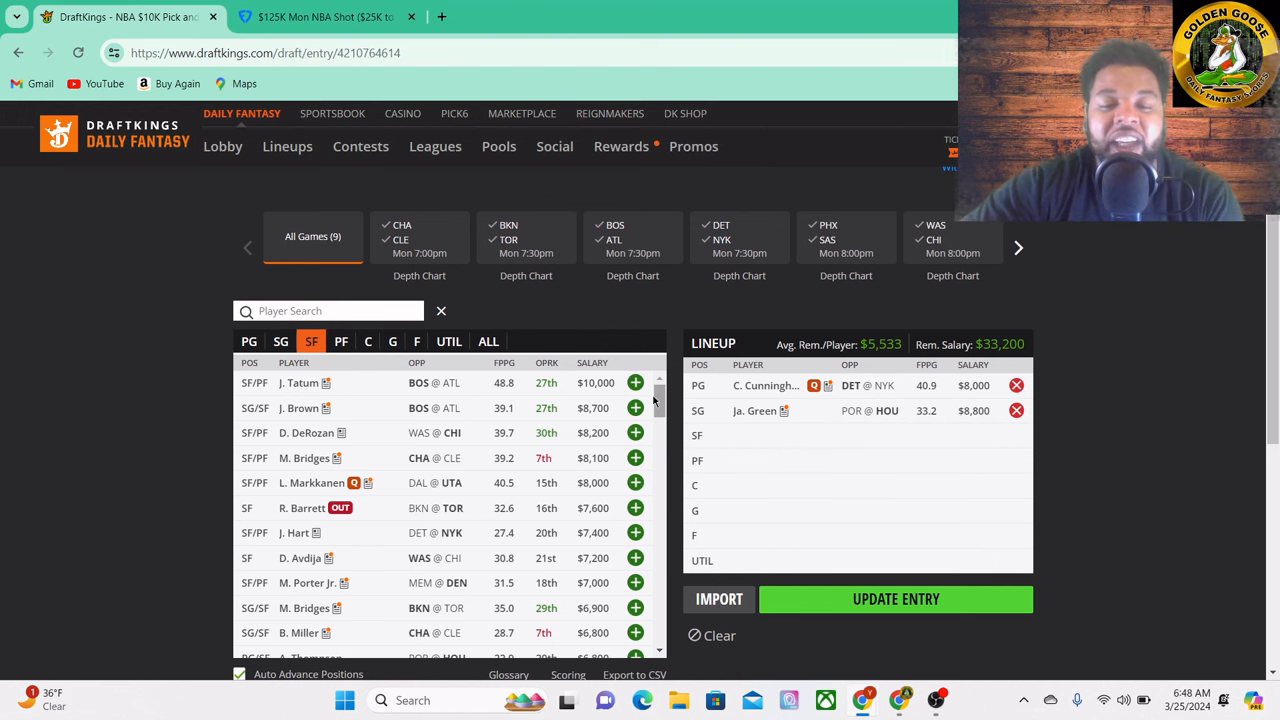
mouse_move(738, 431)
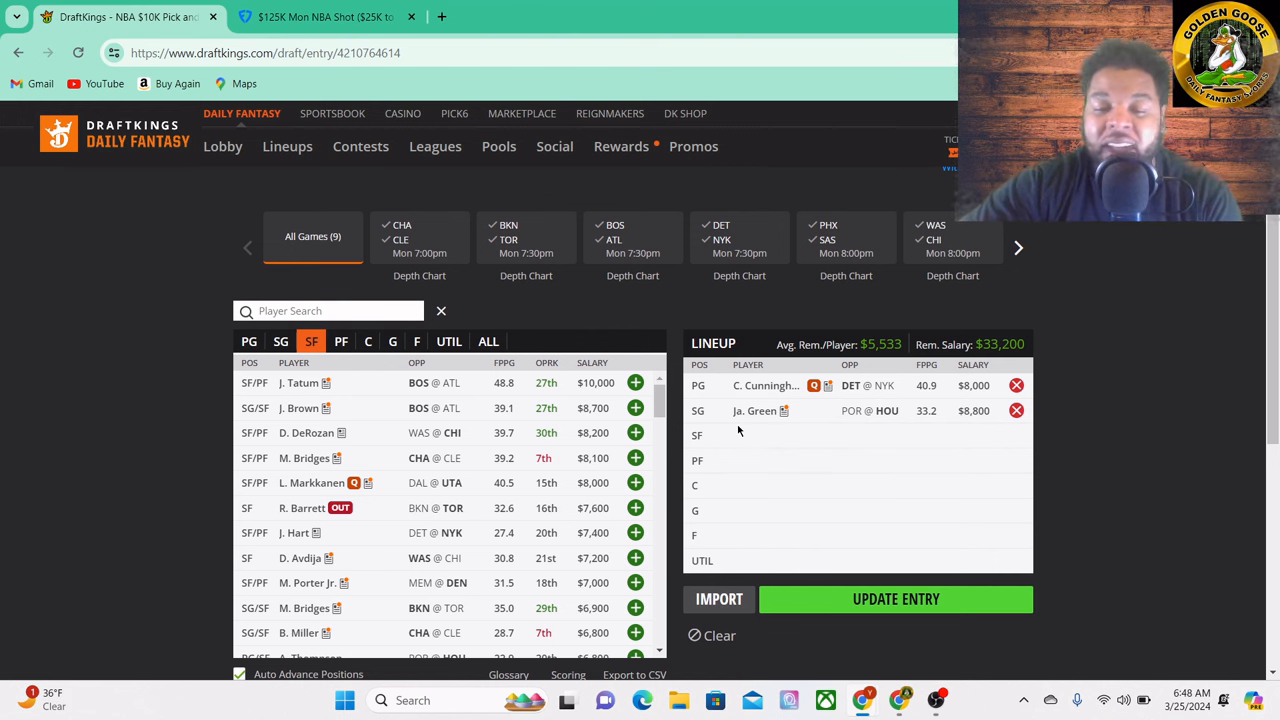
mouse_move(776, 423)
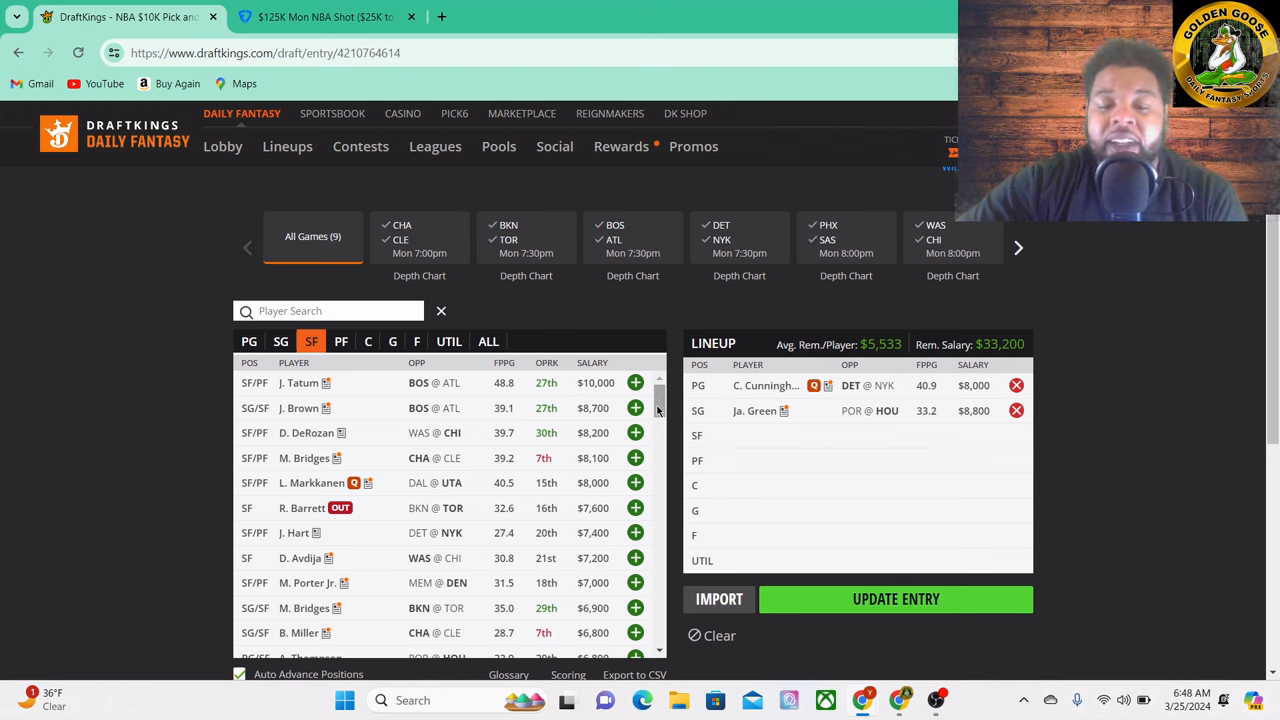
- Add A. Gordon at power forward for $6,400, leaving $19,600 salary
scroll("down", 3)
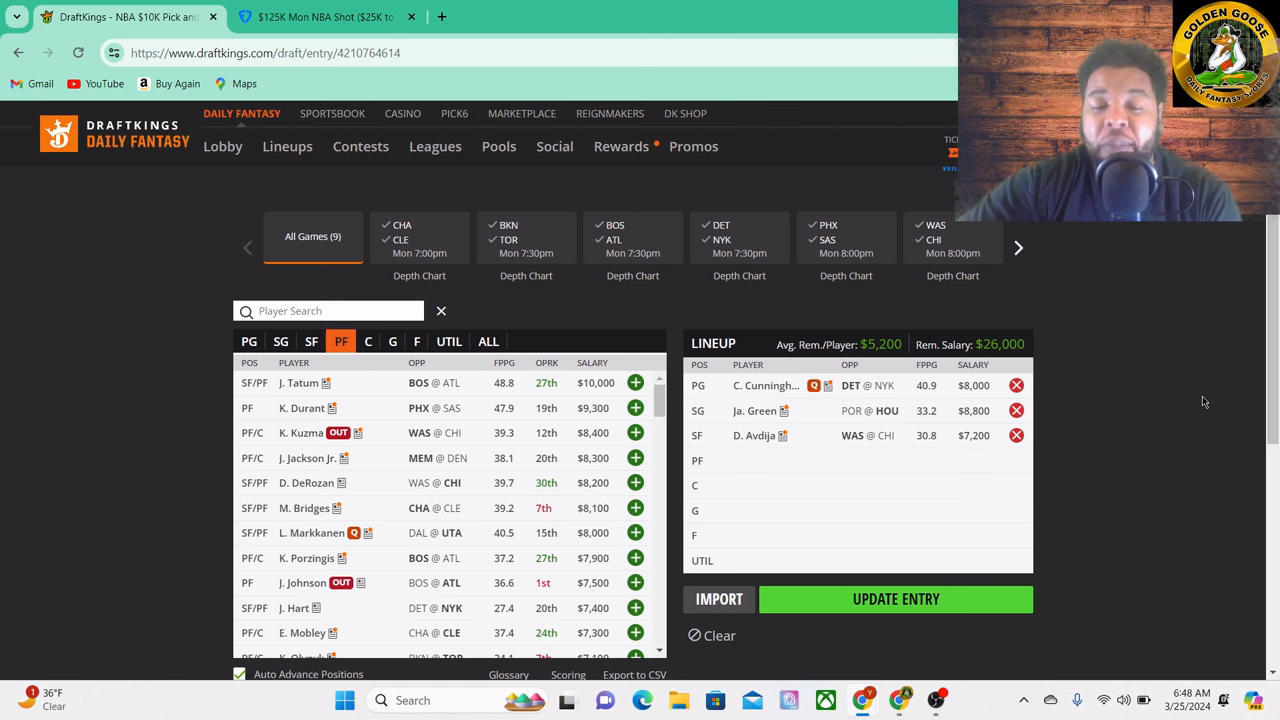
mouse_move(1200, 432)
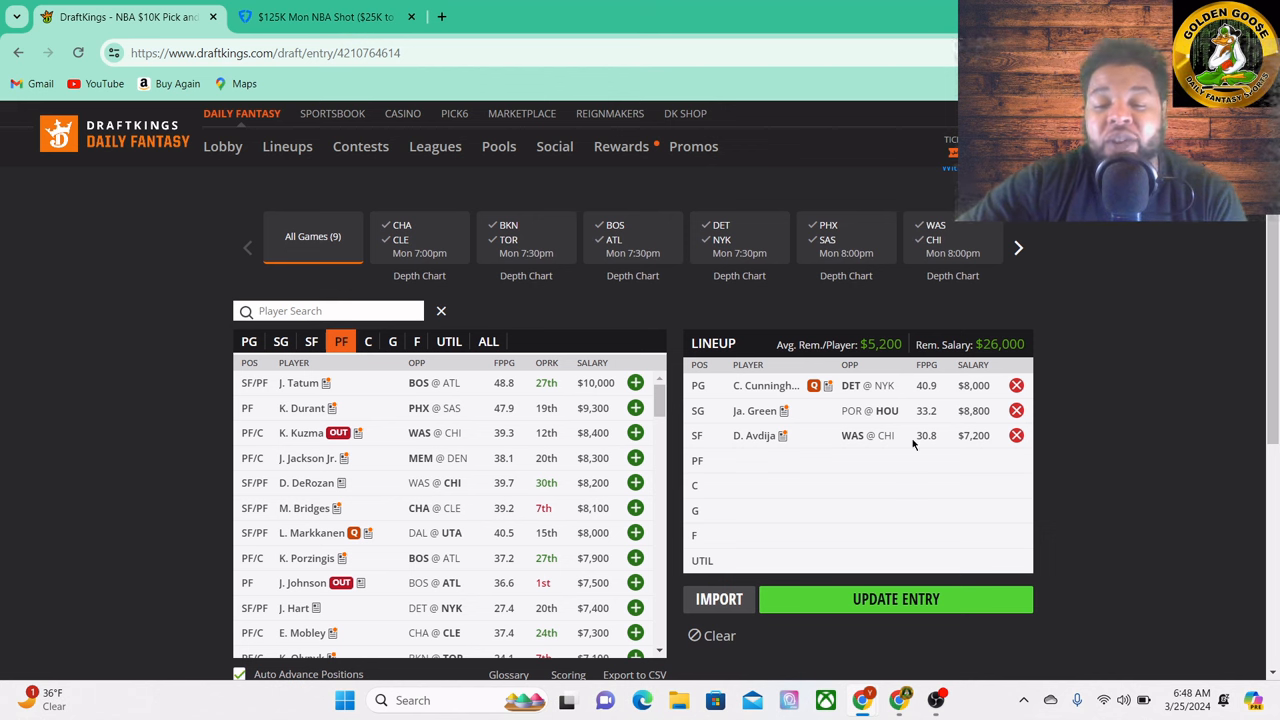
mouse_move(803, 435)
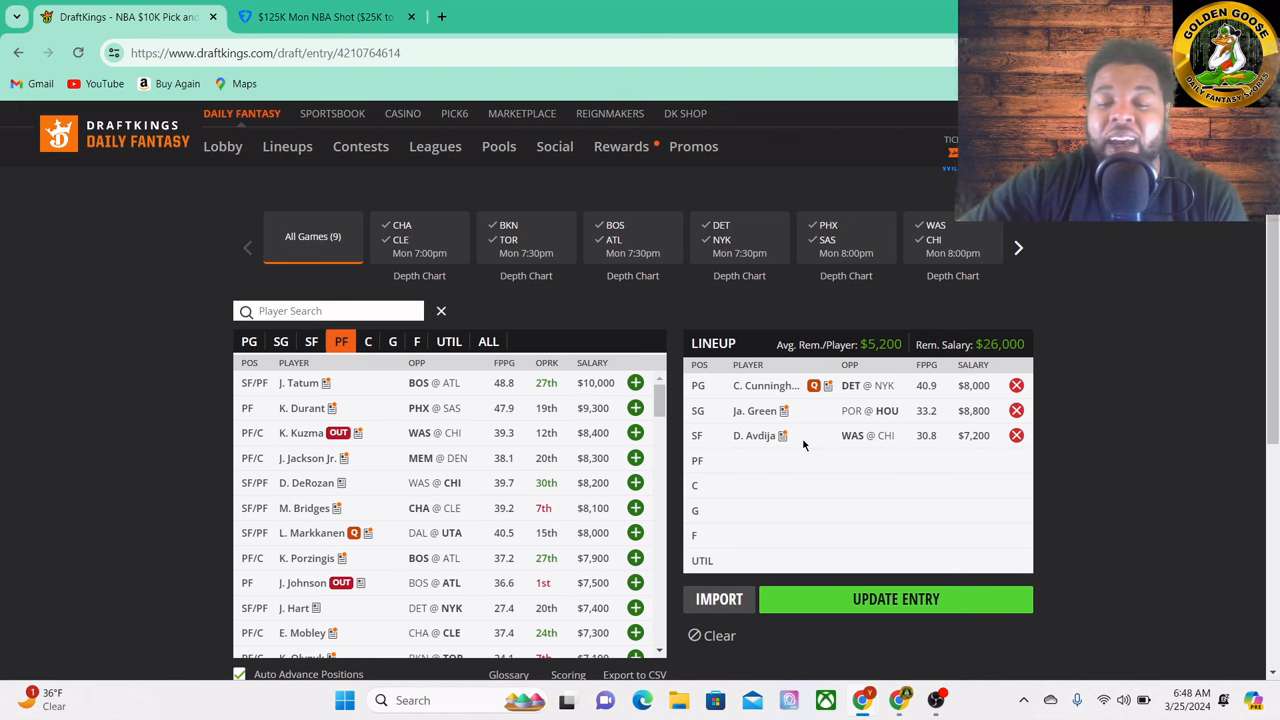
mouse_move(836, 462)
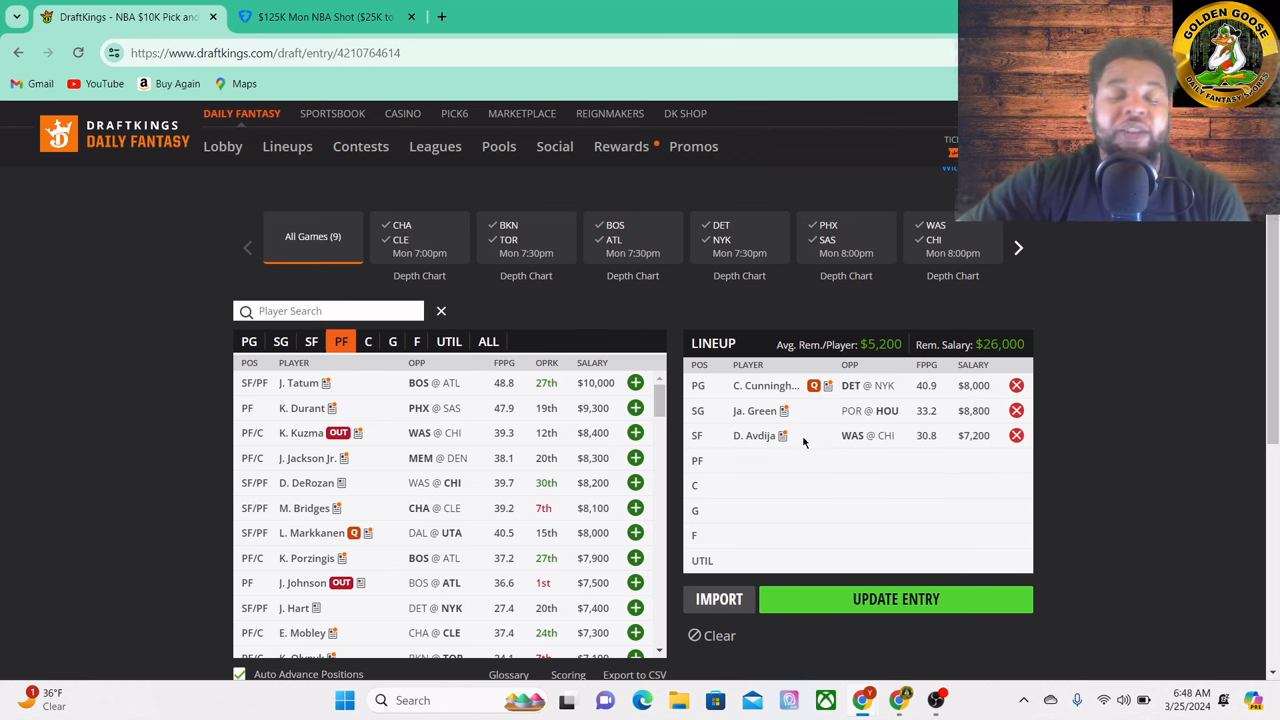
mouse_move(828, 457)
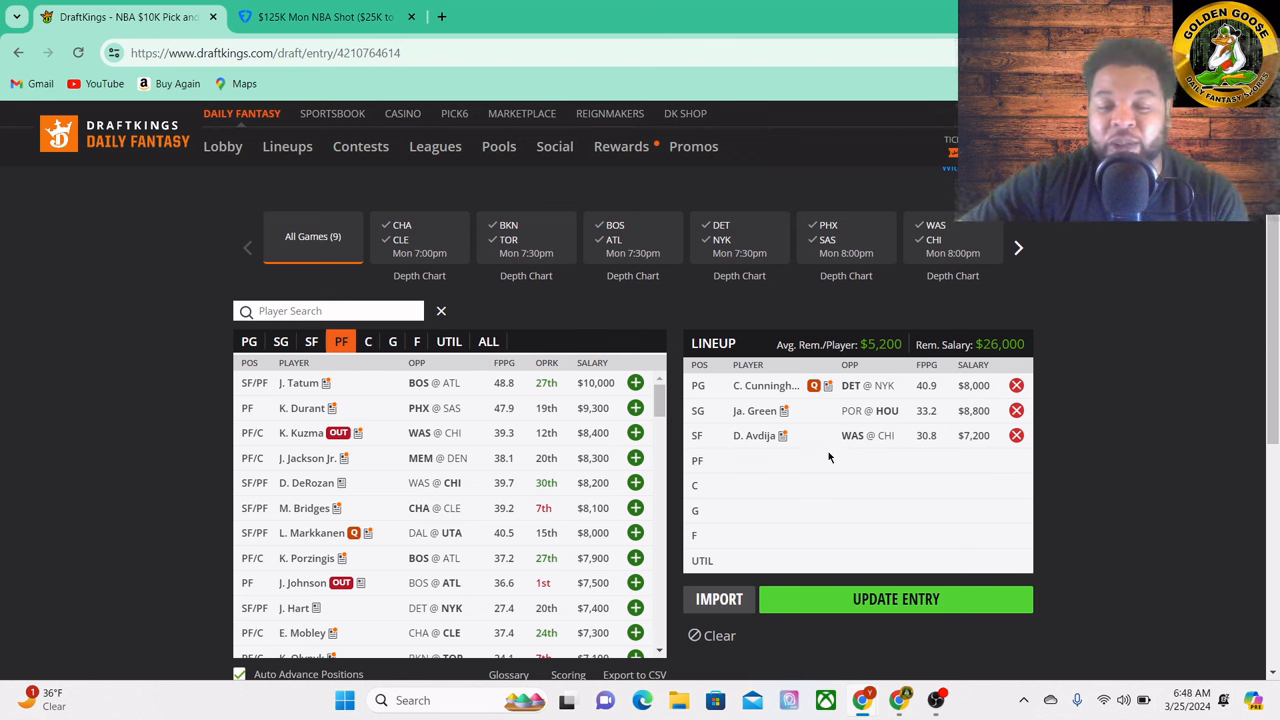
mouse_move(802, 441)
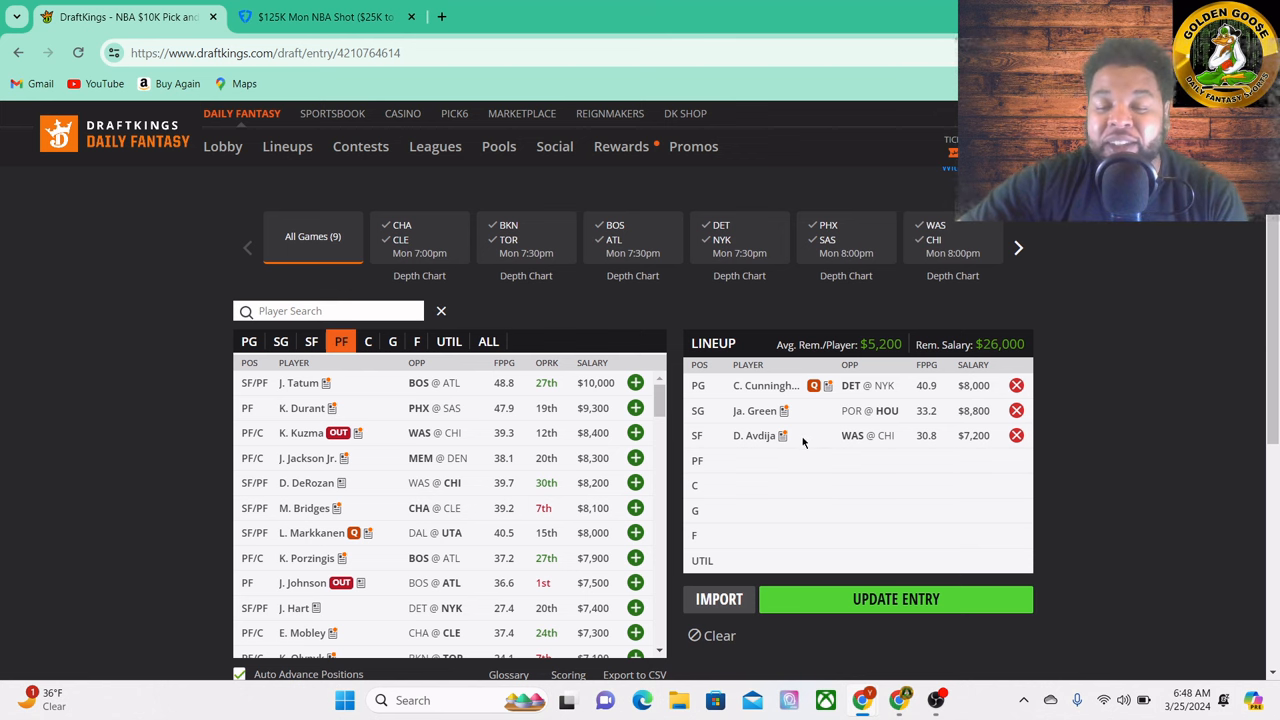
mouse_move(829, 468)
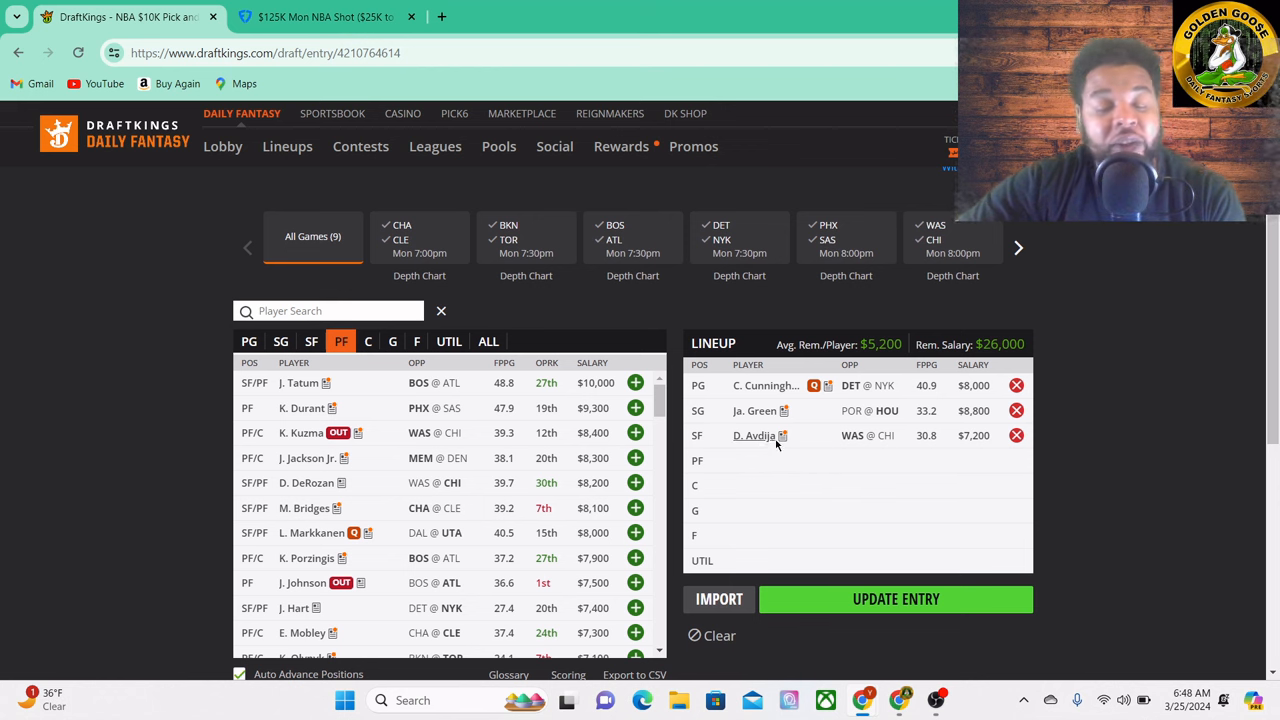
mouse_move(735, 440)
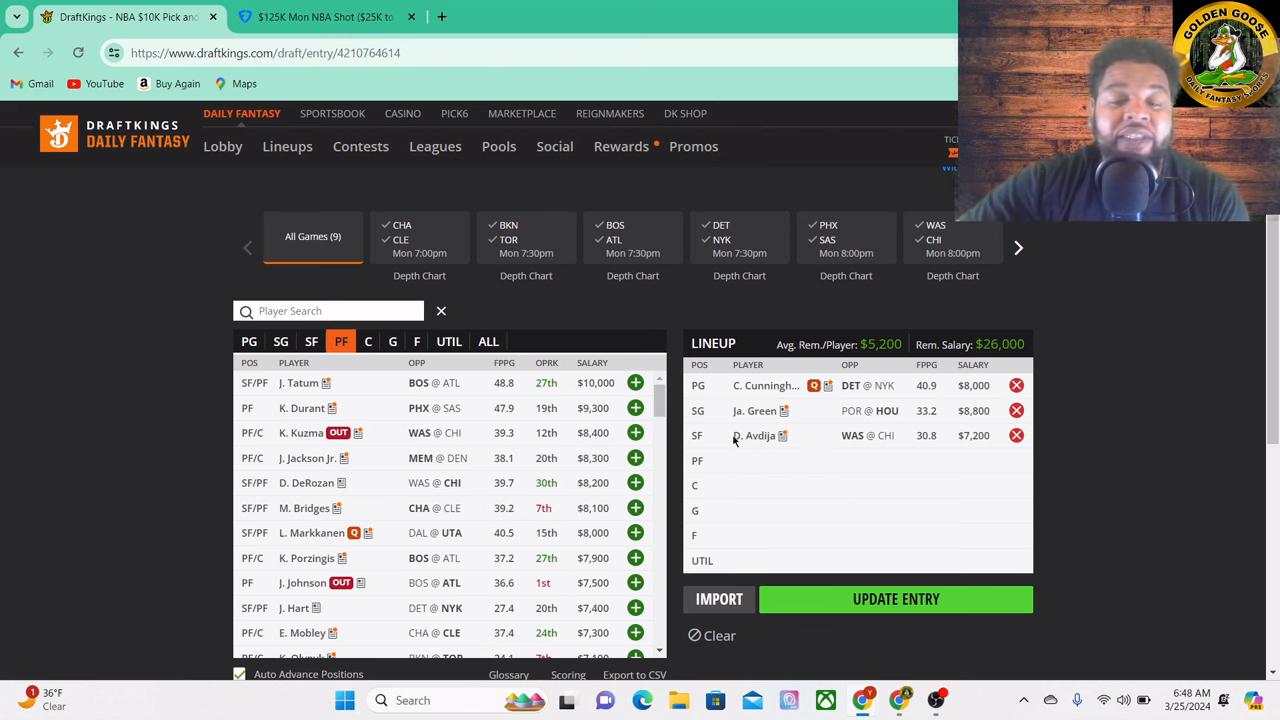
mouse_move(768, 435)
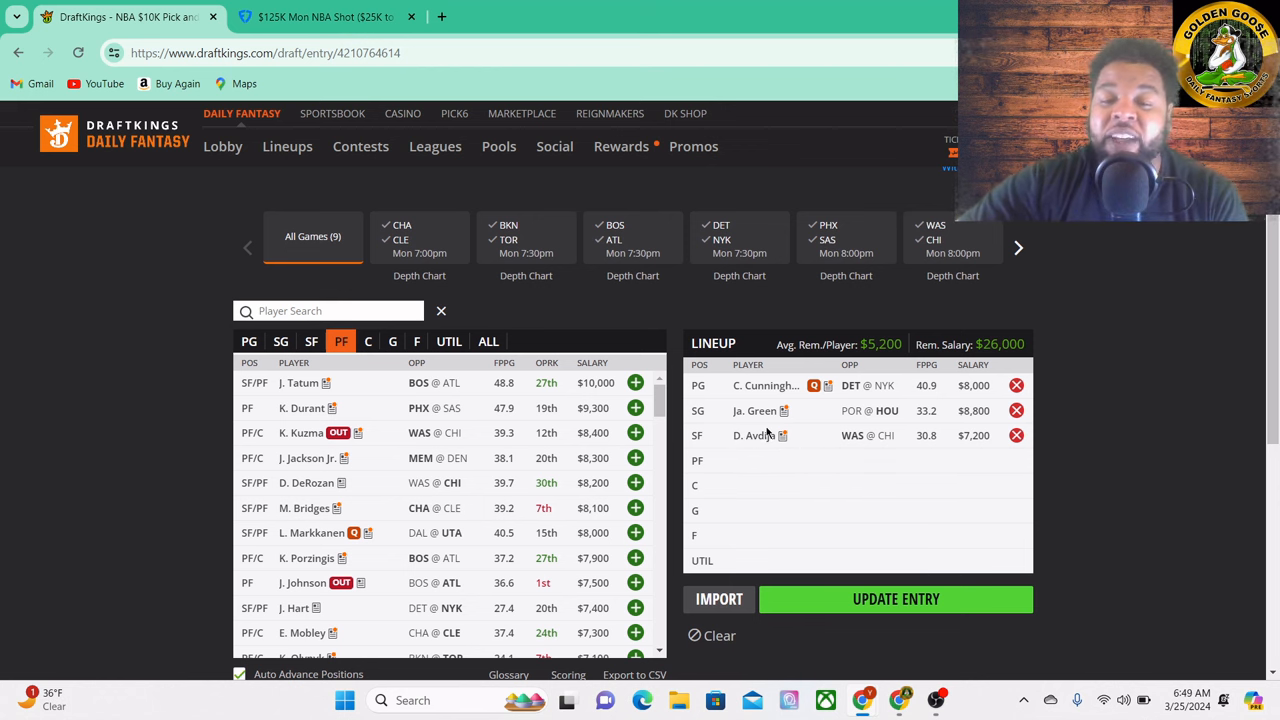
mouse_move(806, 448)
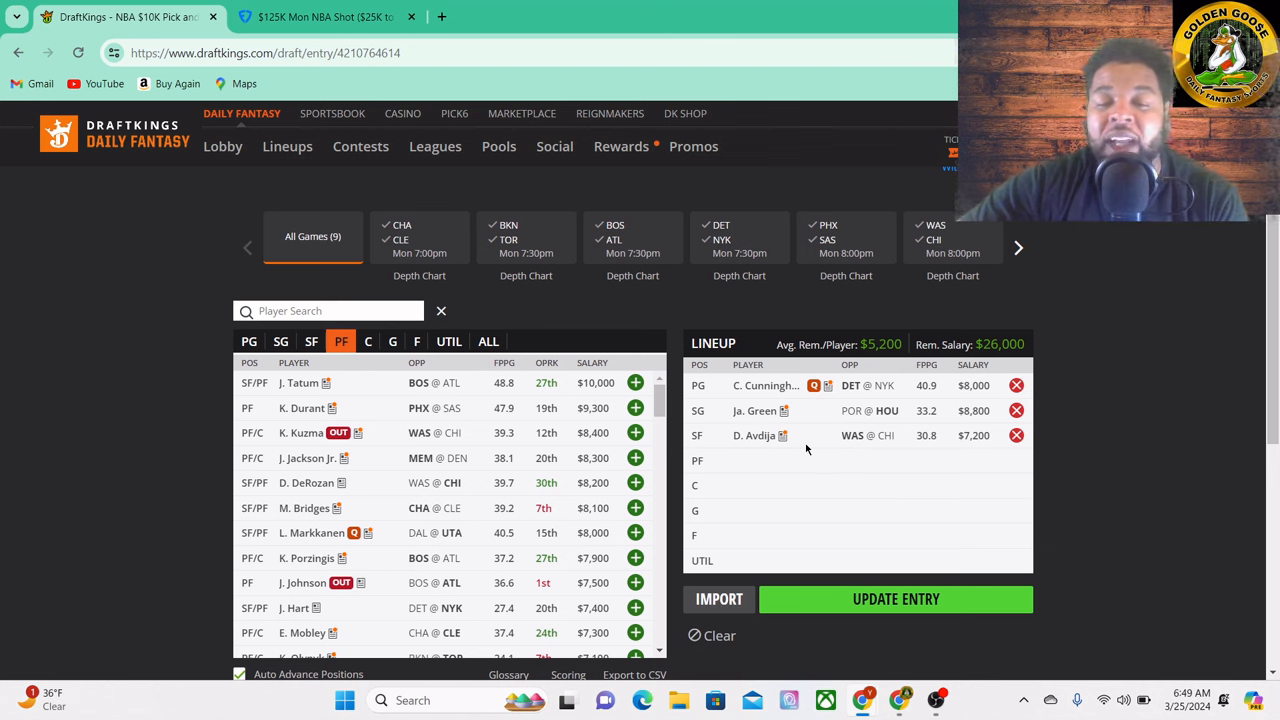
mouse_move(768, 449)
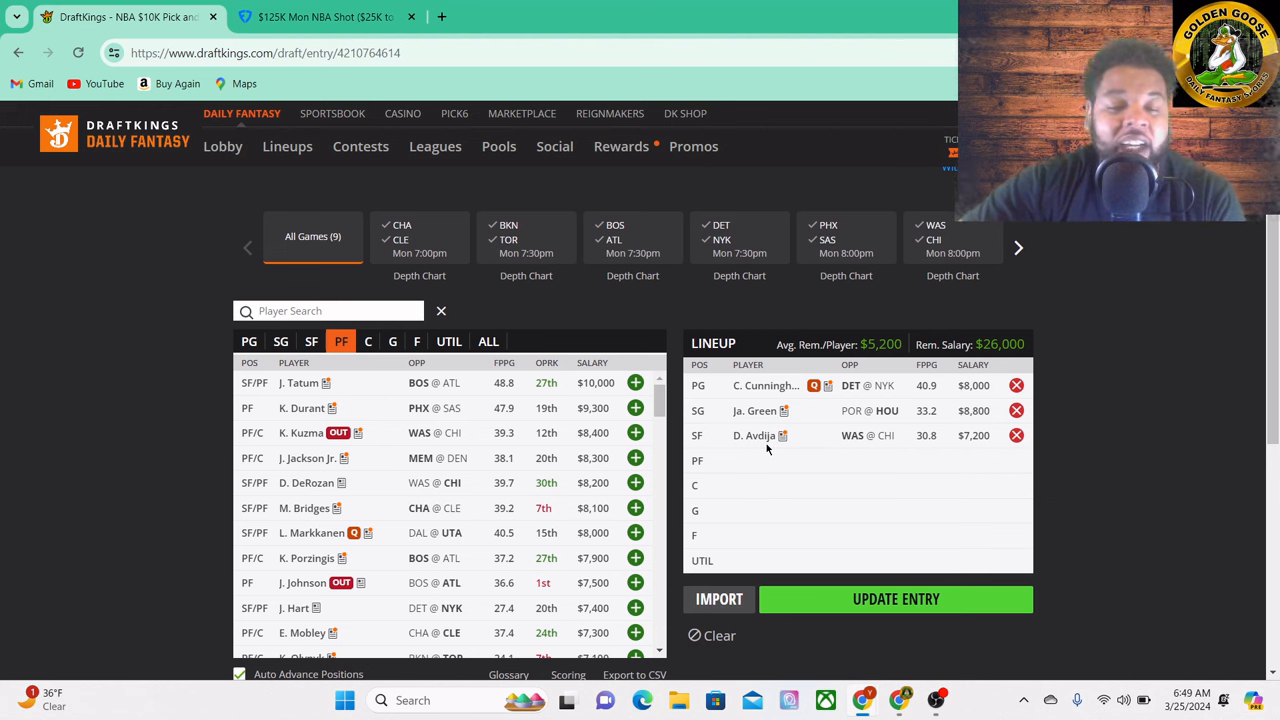
mouse_move(811, 448)
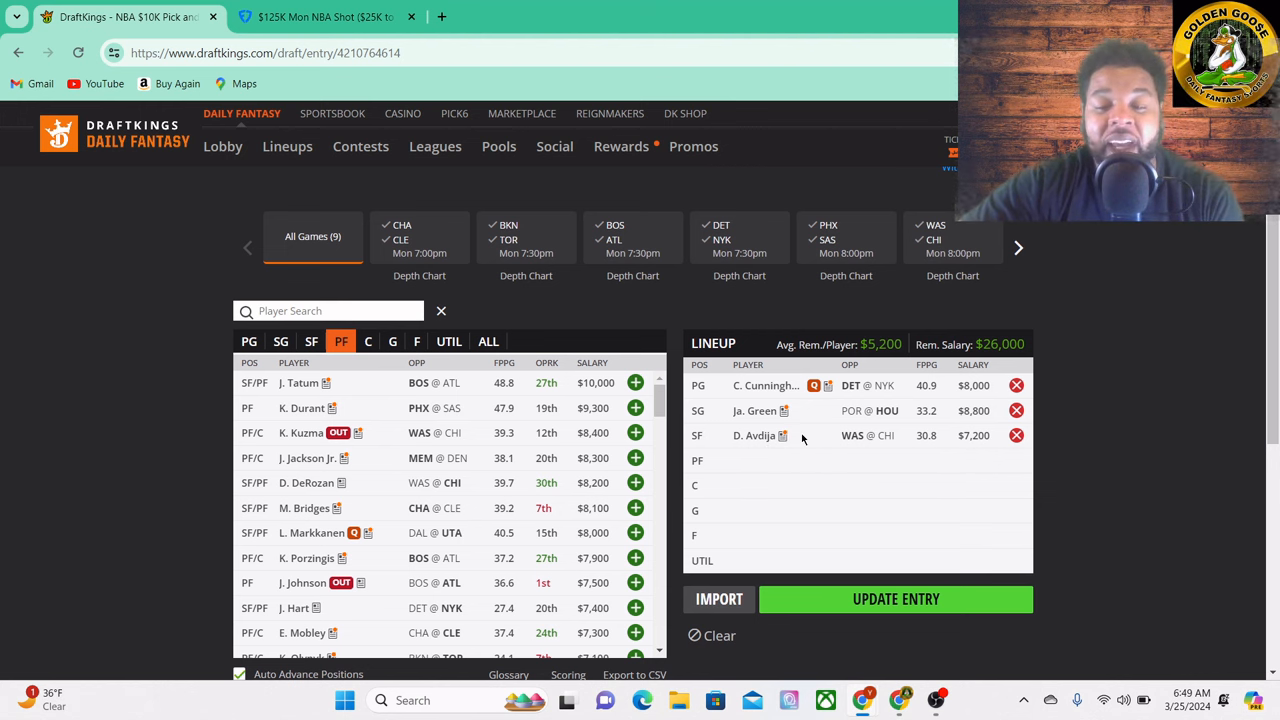
mouse_move(838, 456)
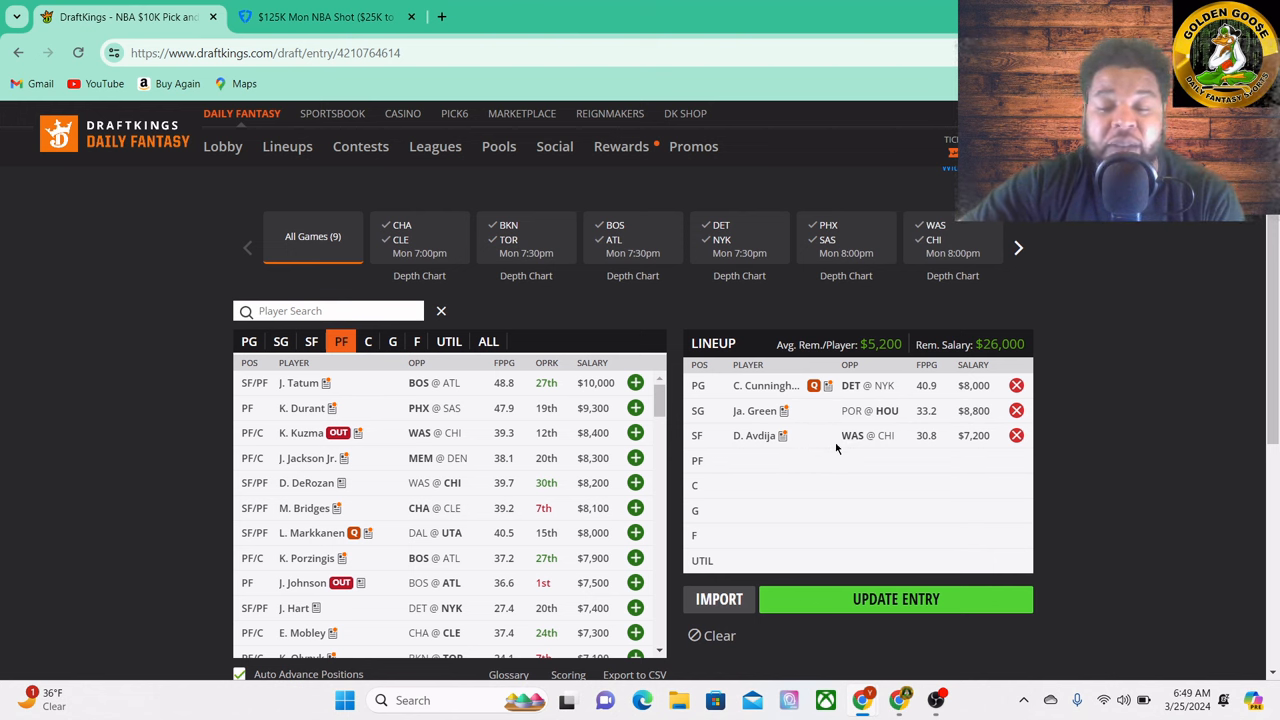
mouse_move(789, 444)
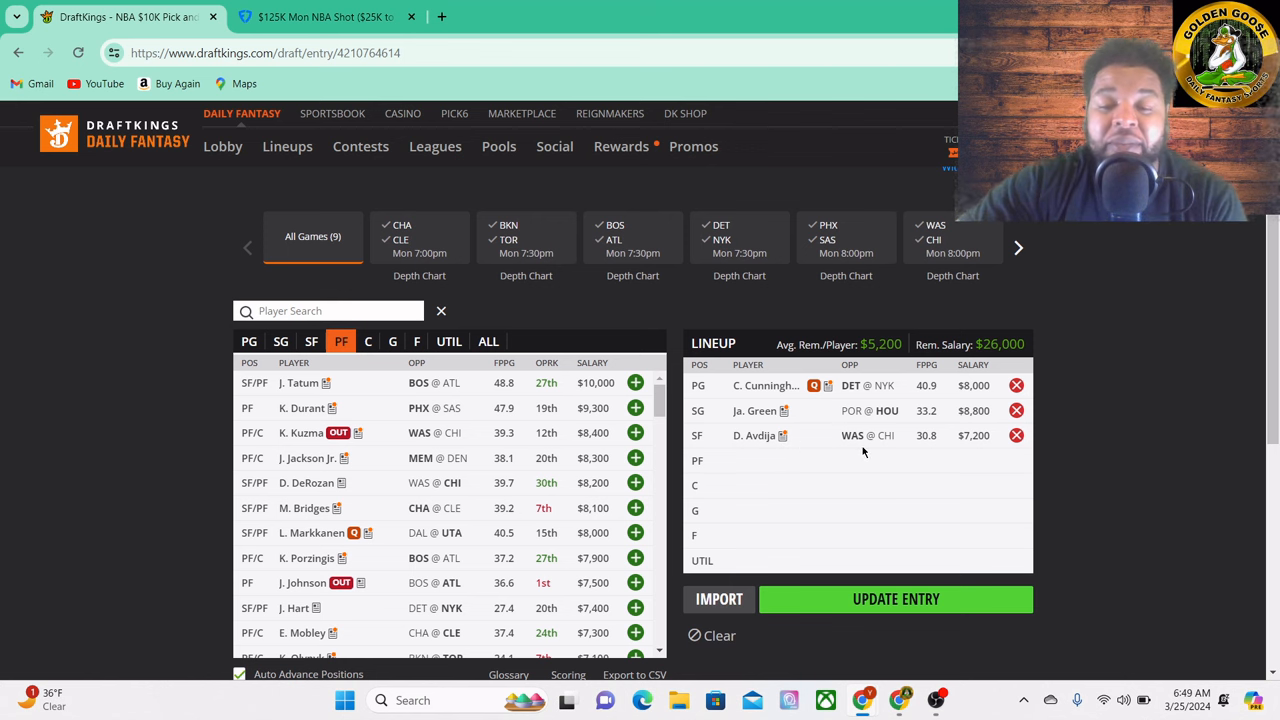
mouse_move(879, 440)
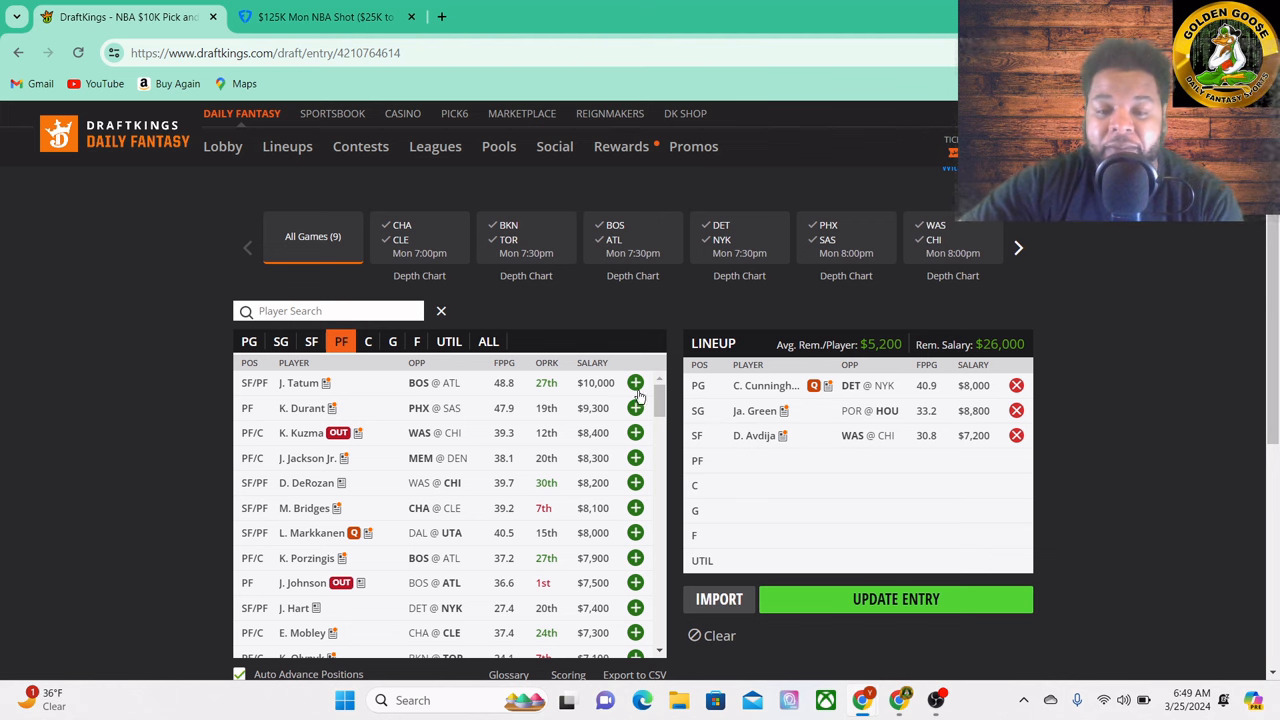
scroll("down", 3)
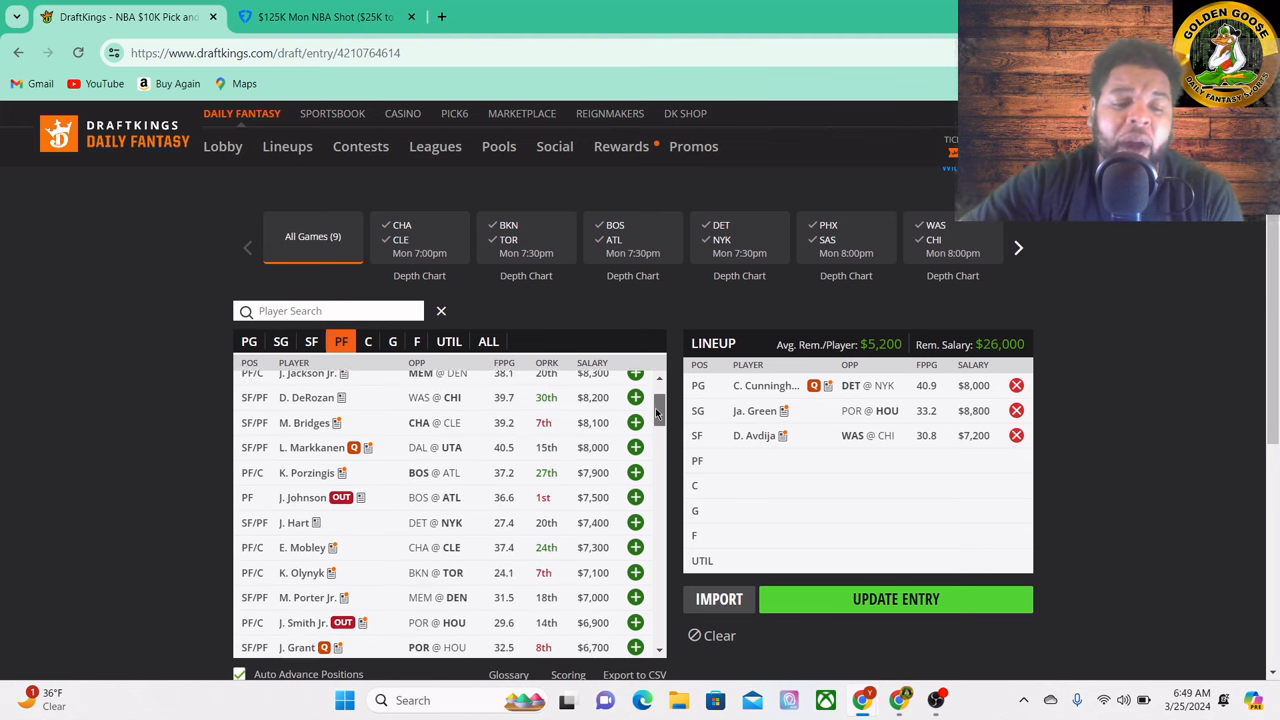
scroll("down", 3)
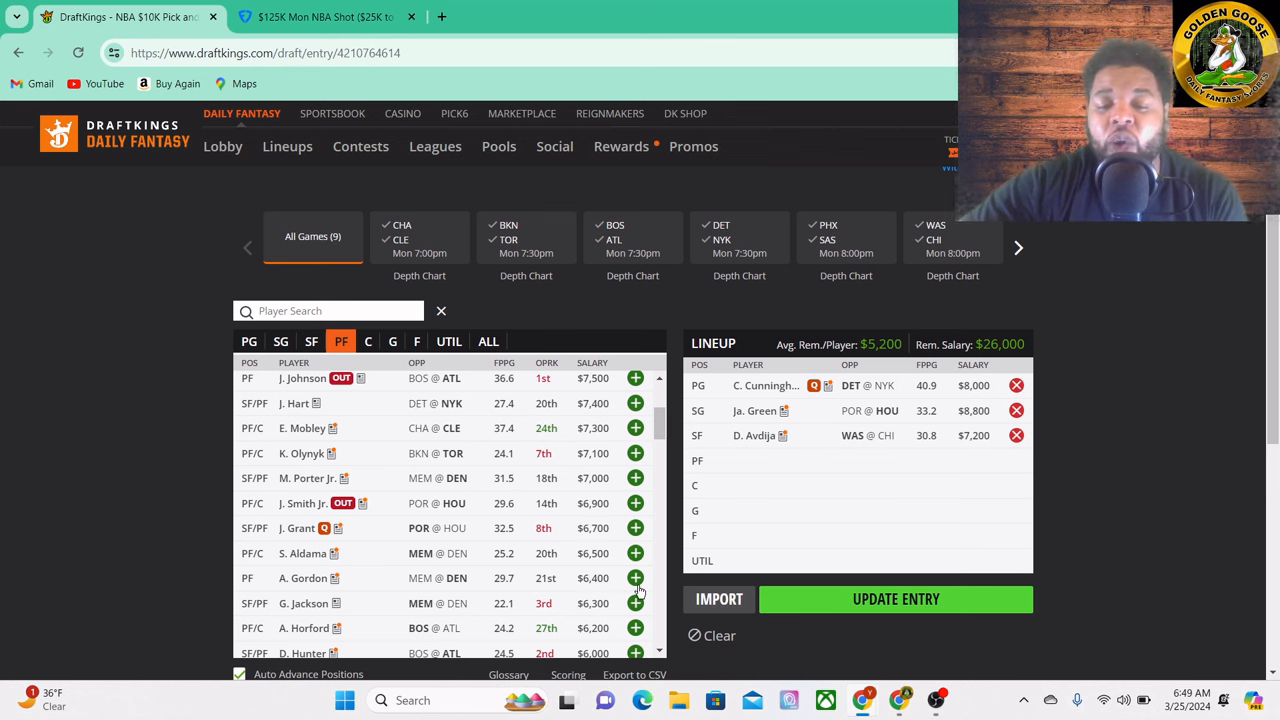
left_click(635, 578)
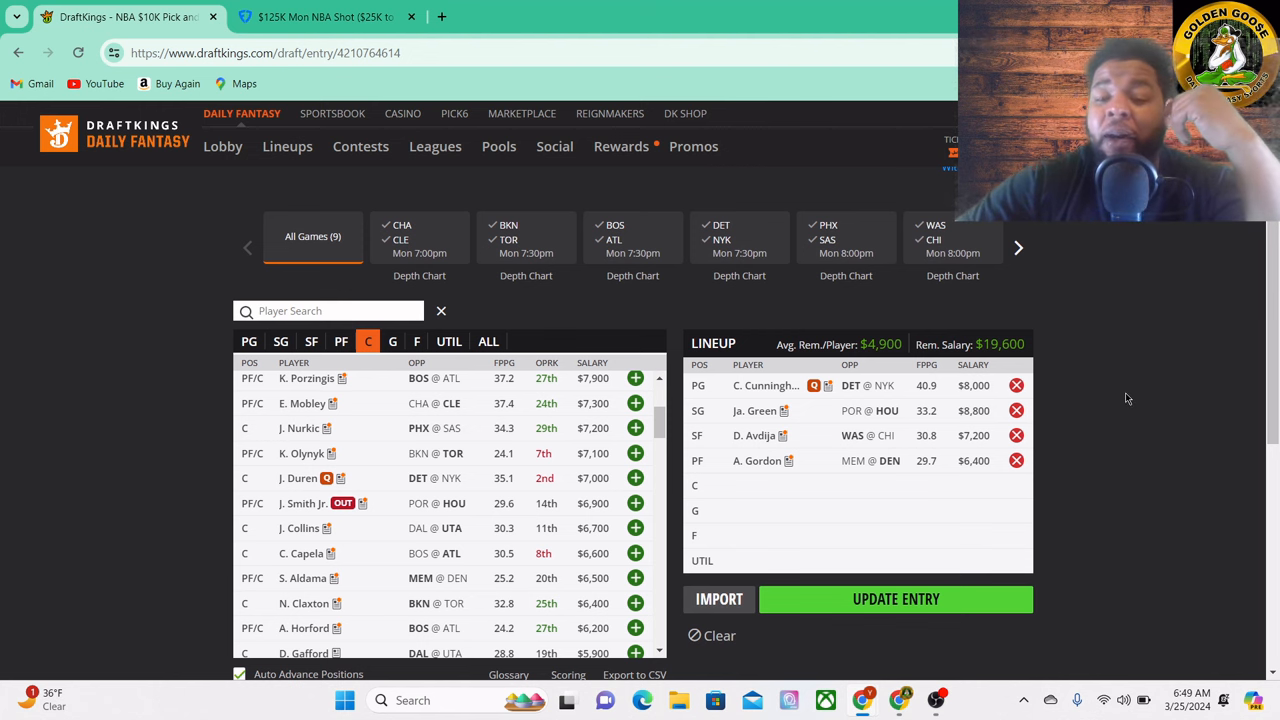
mouse_move(1135, 445)
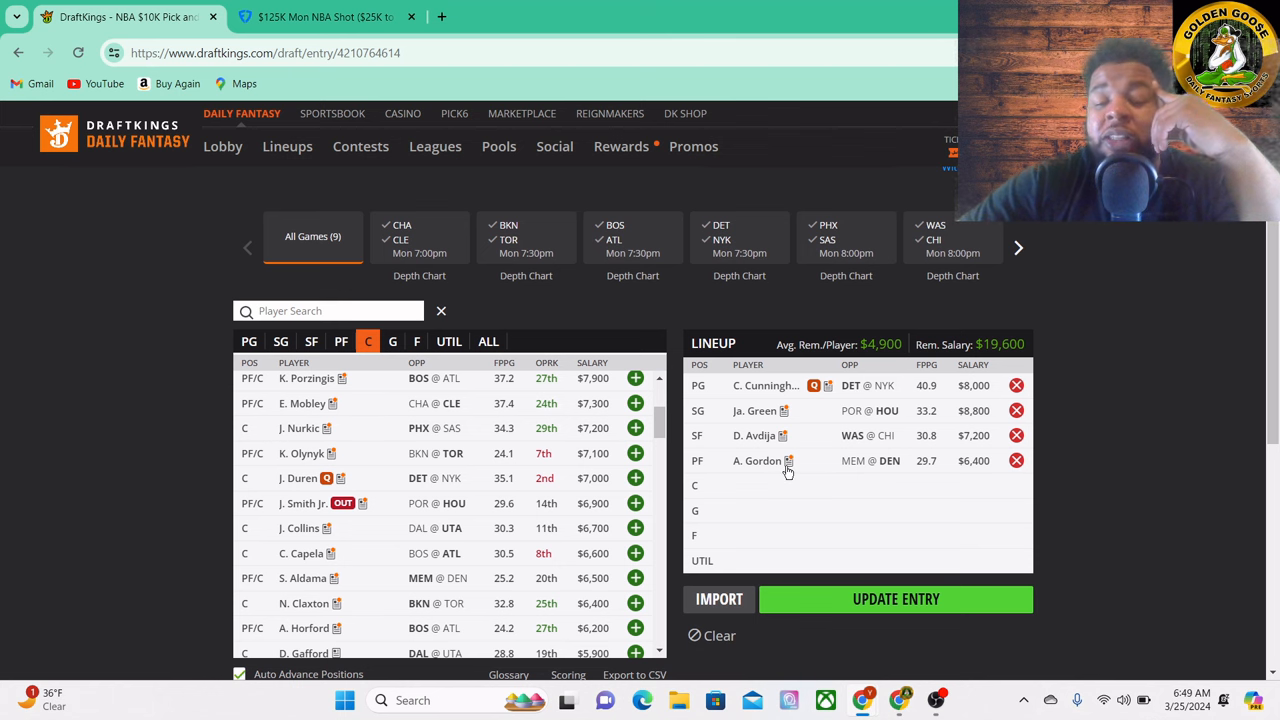
mouse_move(817, 461)
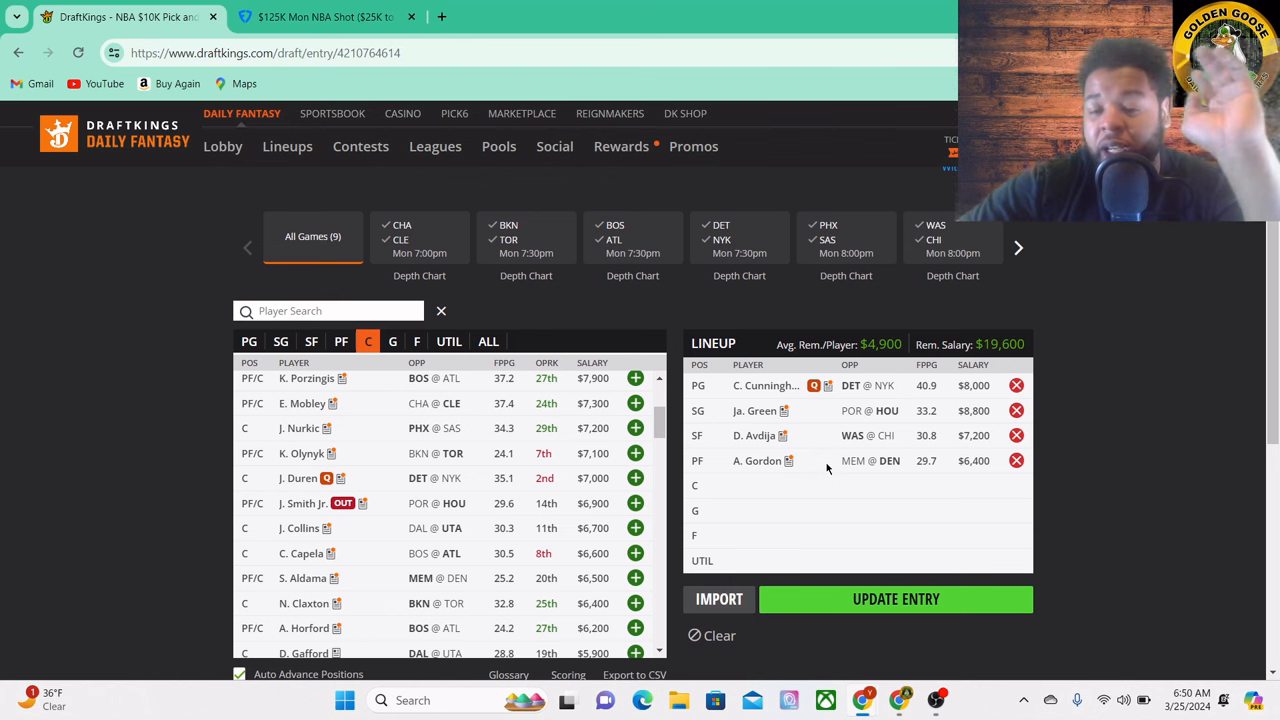
mouse_move(830, 470)
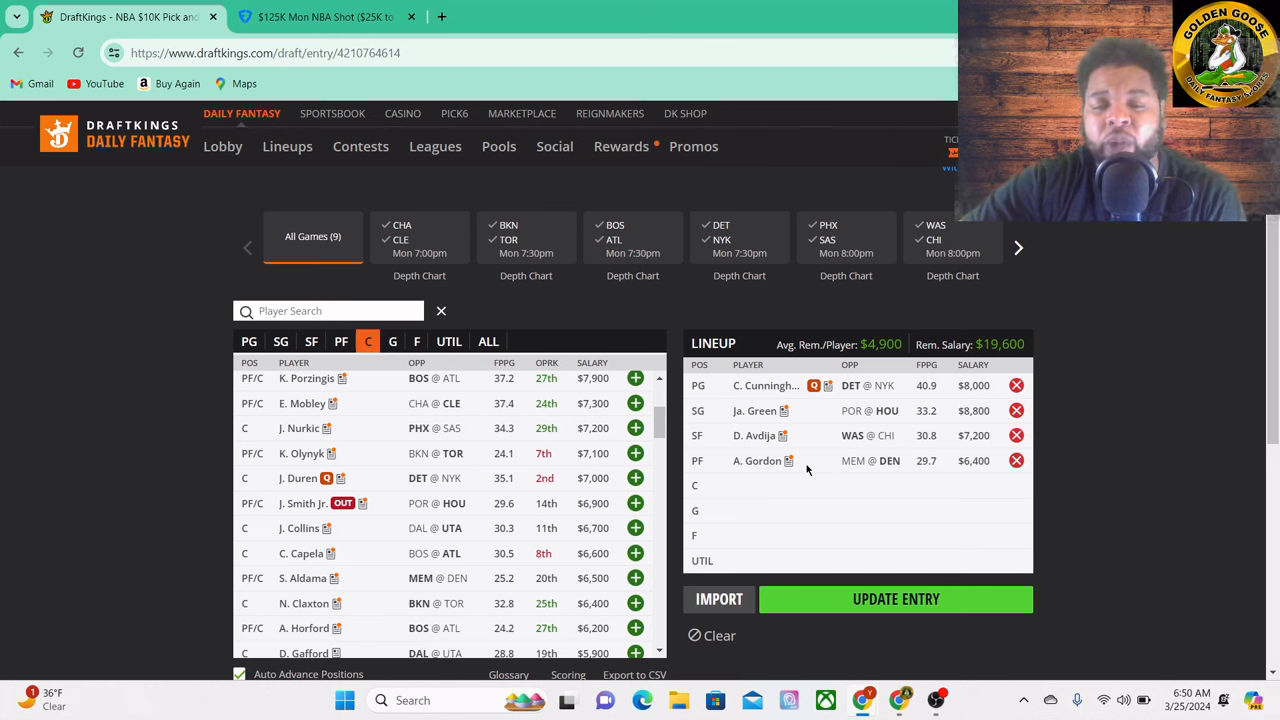
mouse_move(845, 480)
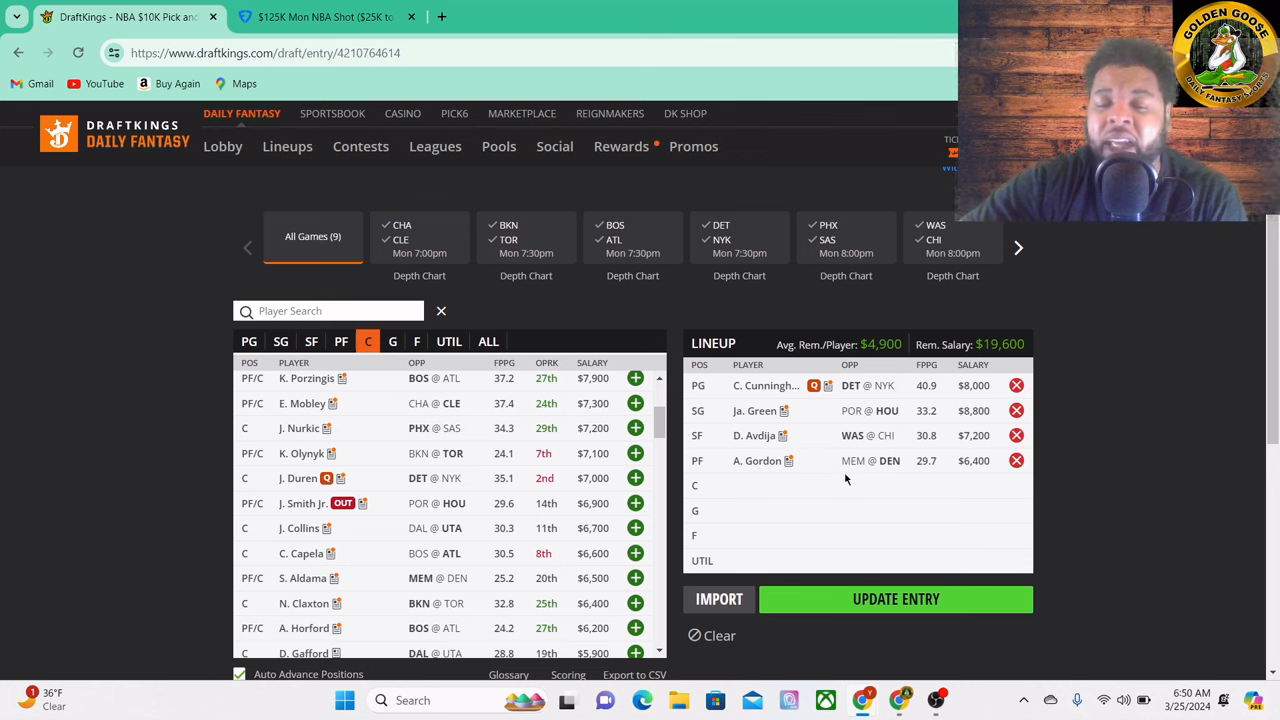
mouse_move(829, 486)
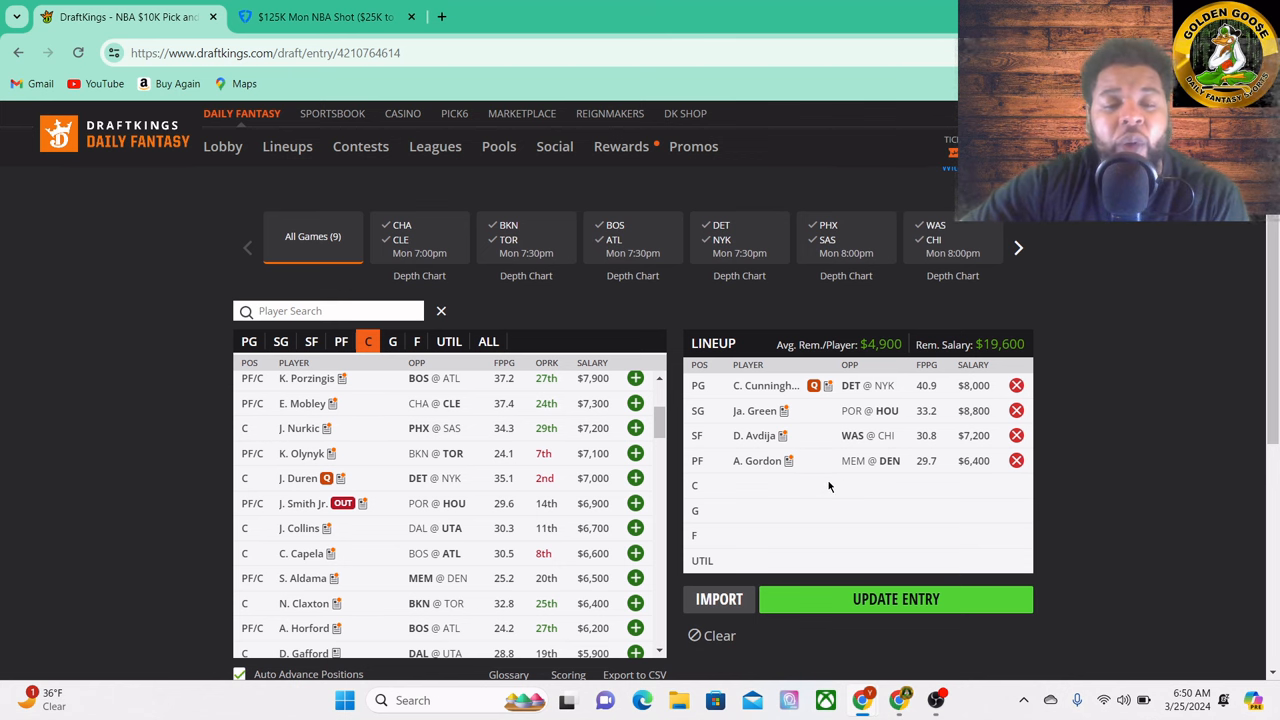
mouse_move(778, 507)
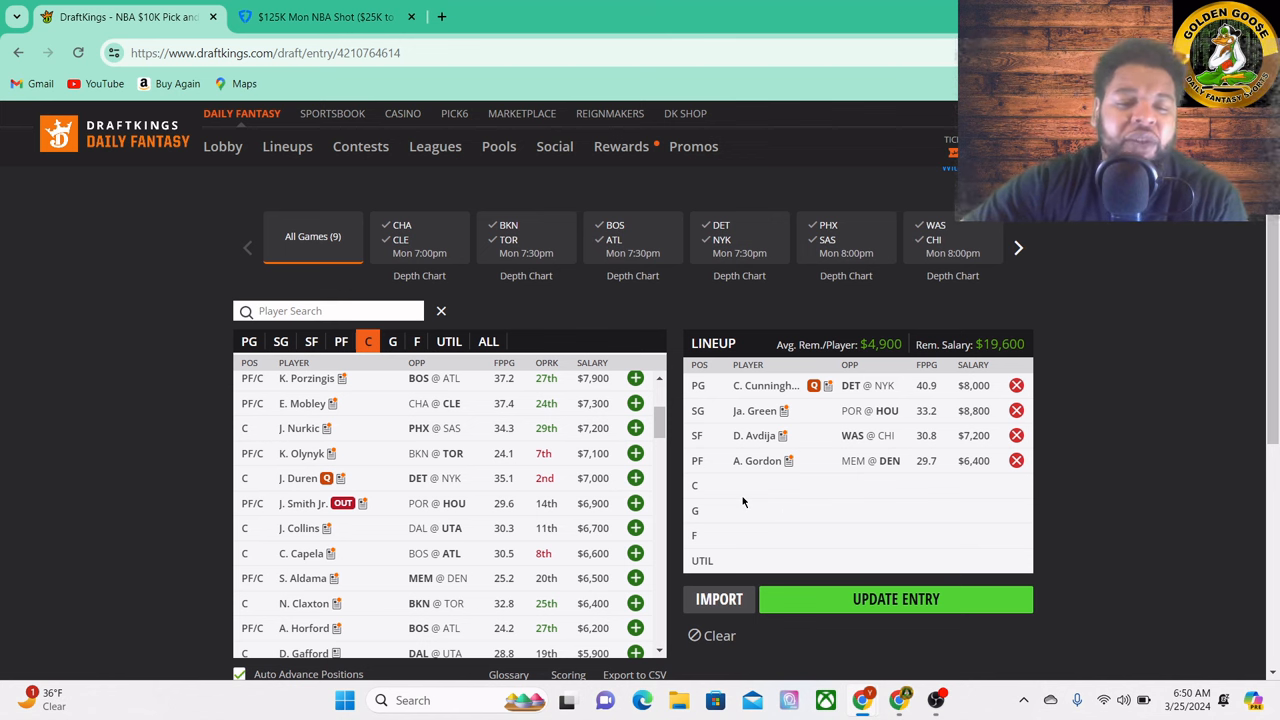
mouse_move(788, 507)
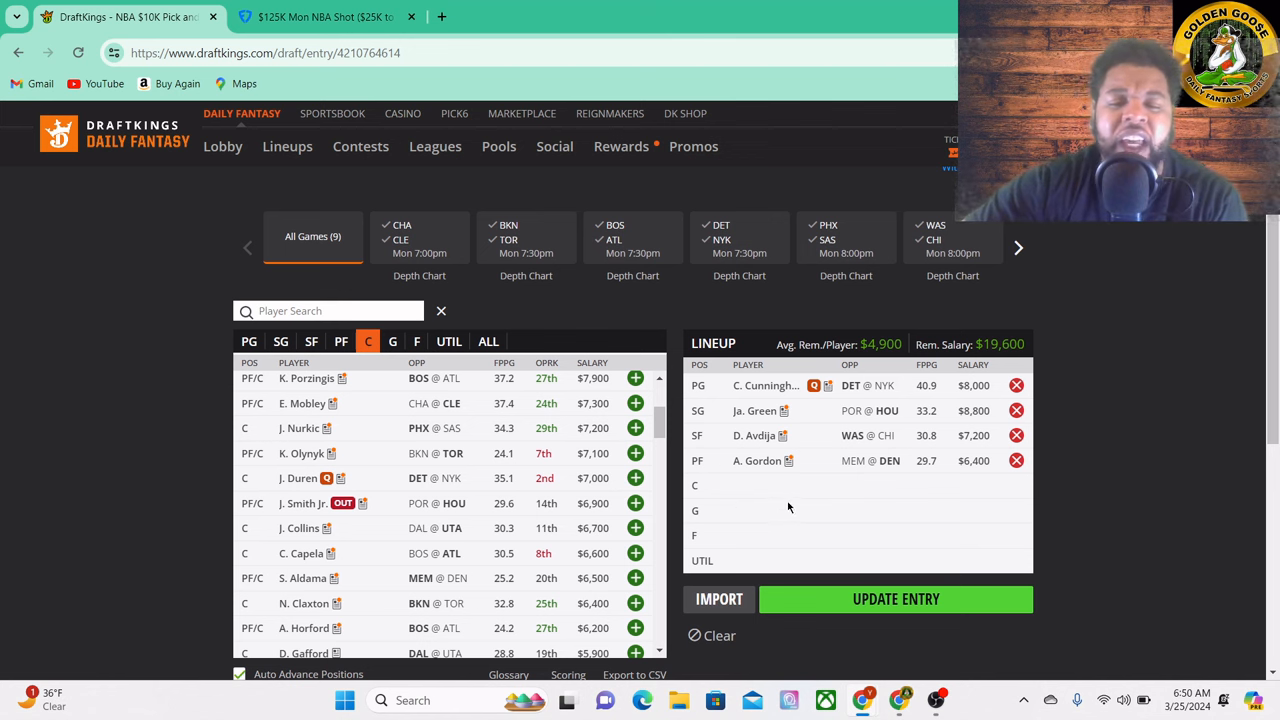
mouse_move(742, 489)
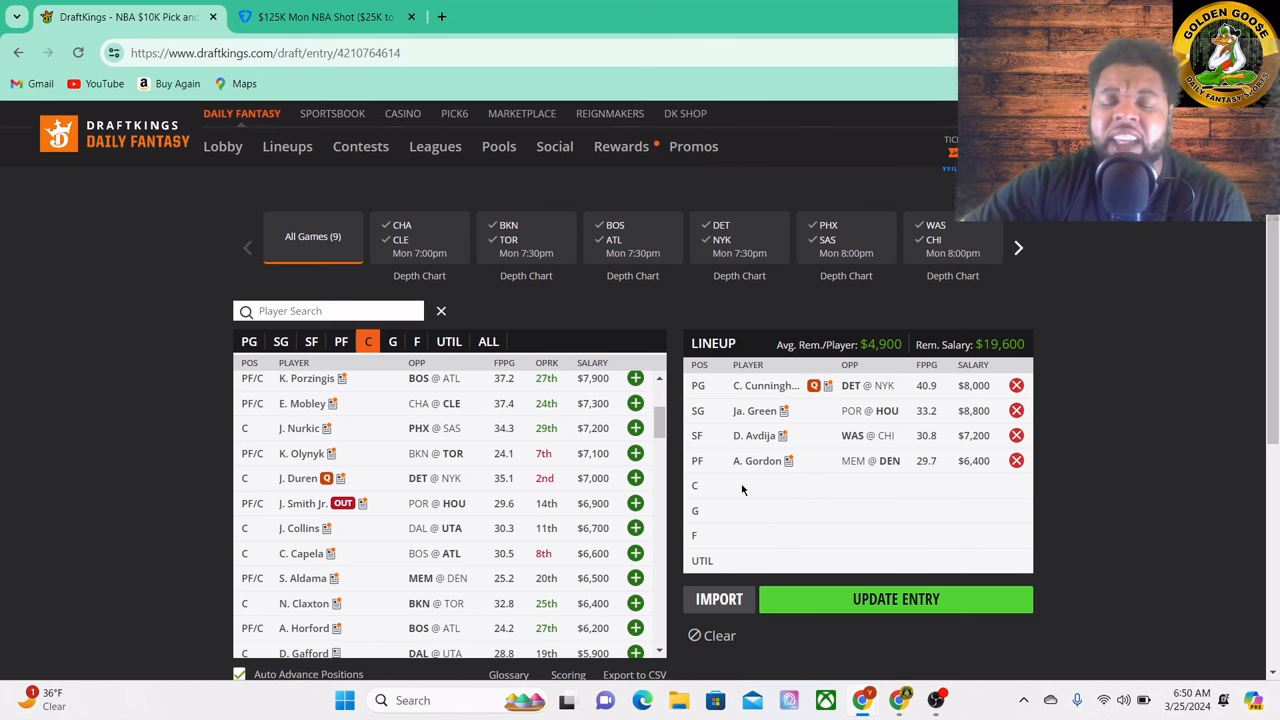
mouse_move(780, 502)
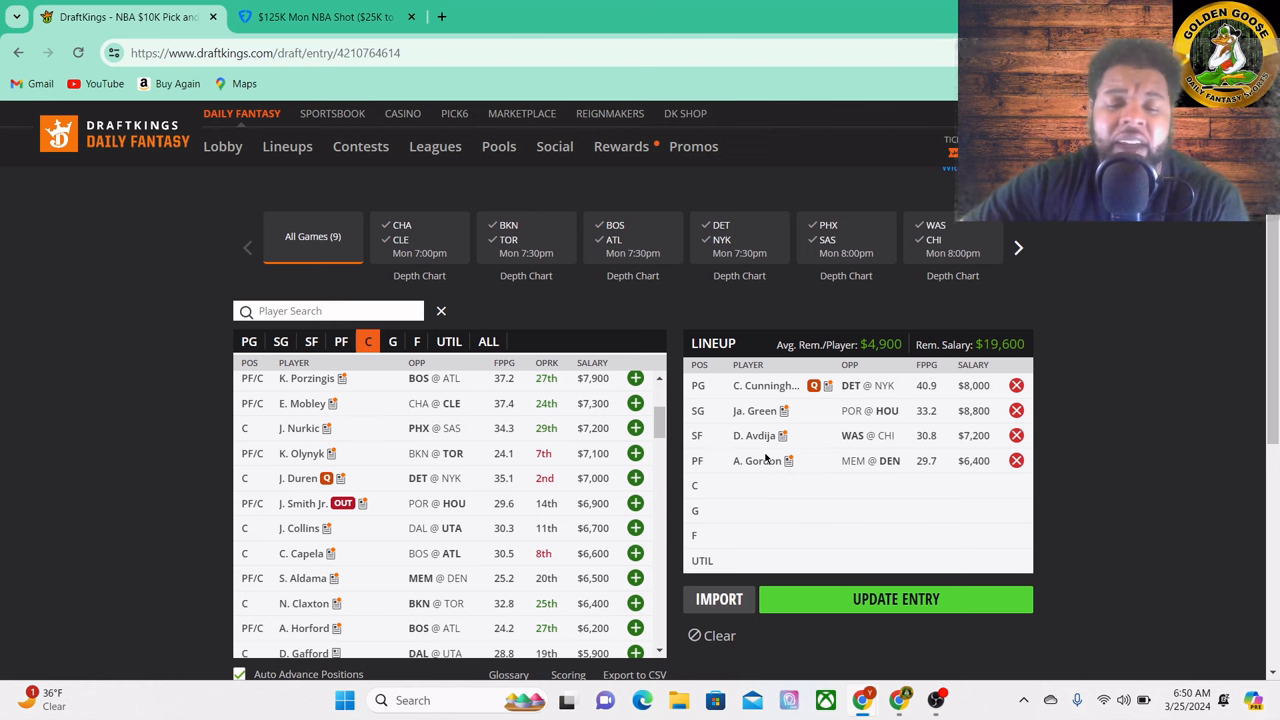
mouse_move(555, 384)
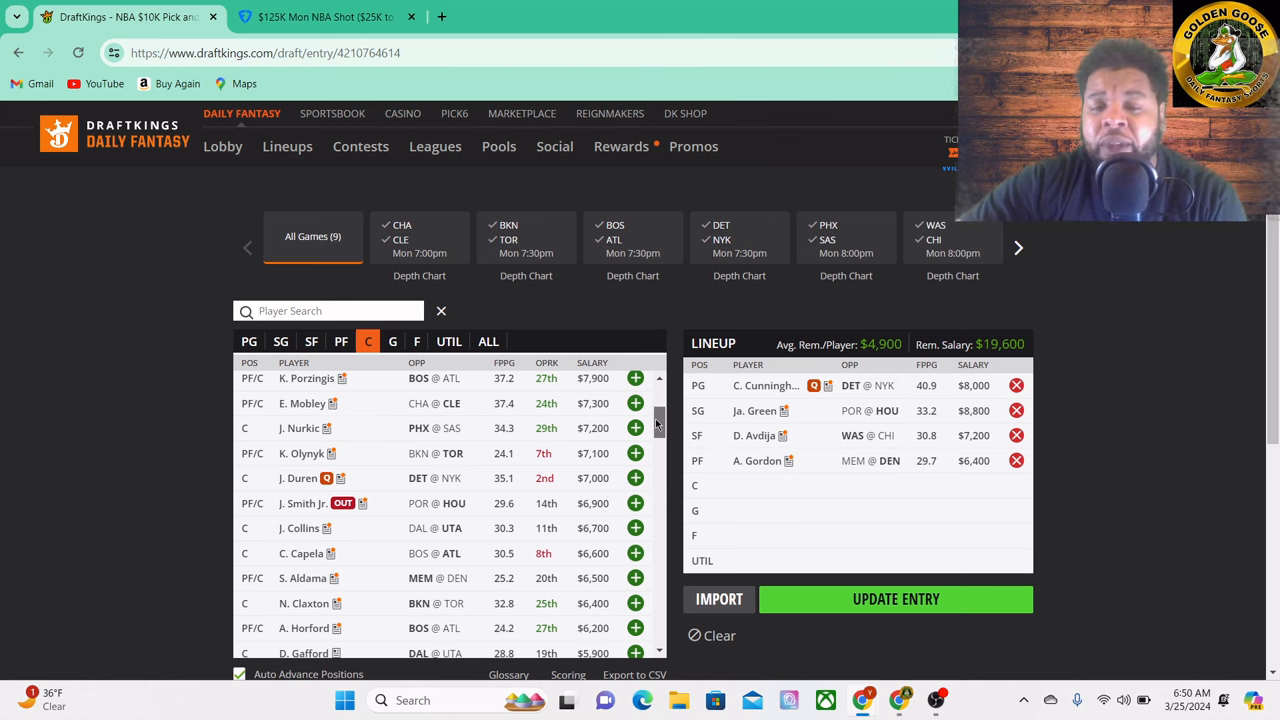
scroll("down", 3)
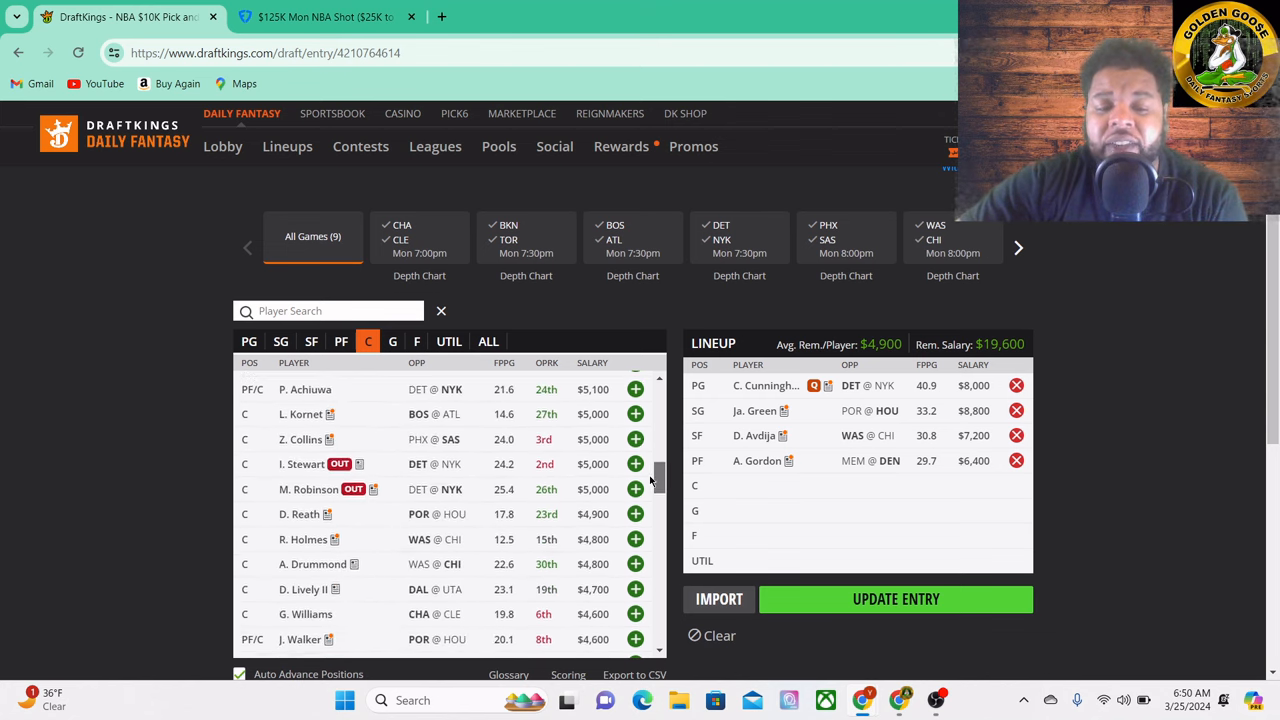
scroll("down", 3)
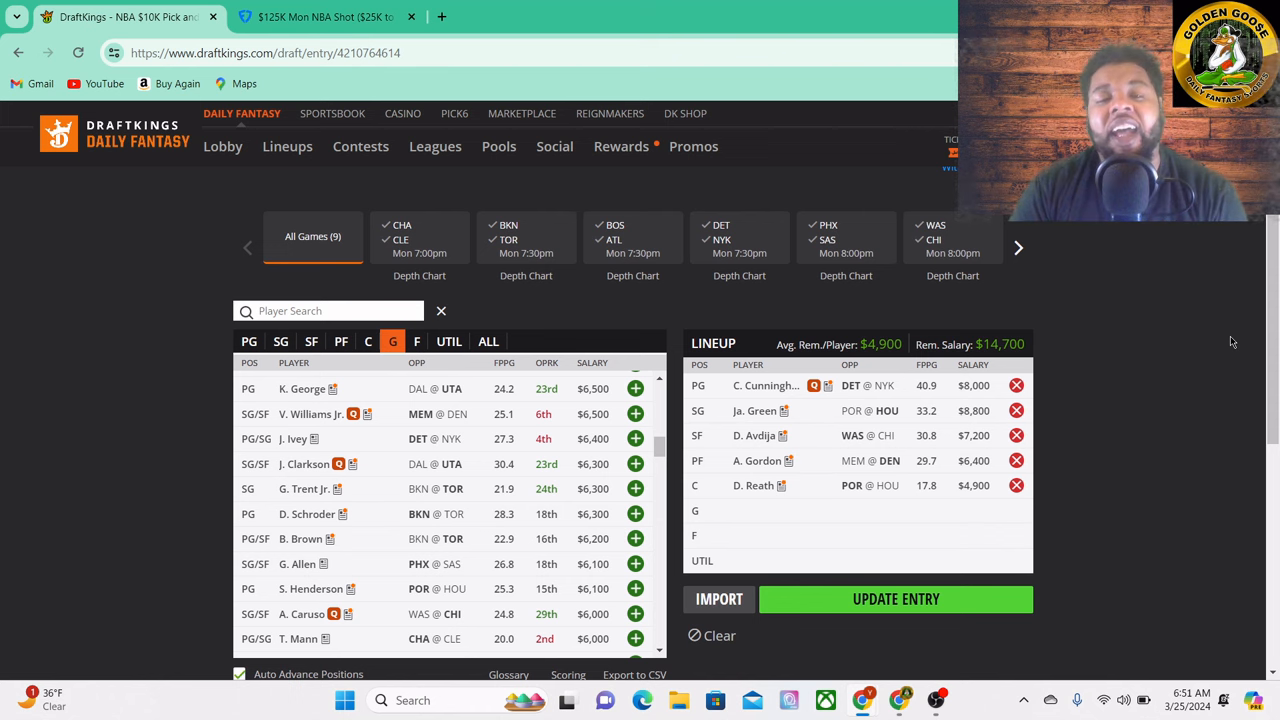
mouse_move(793, 228)
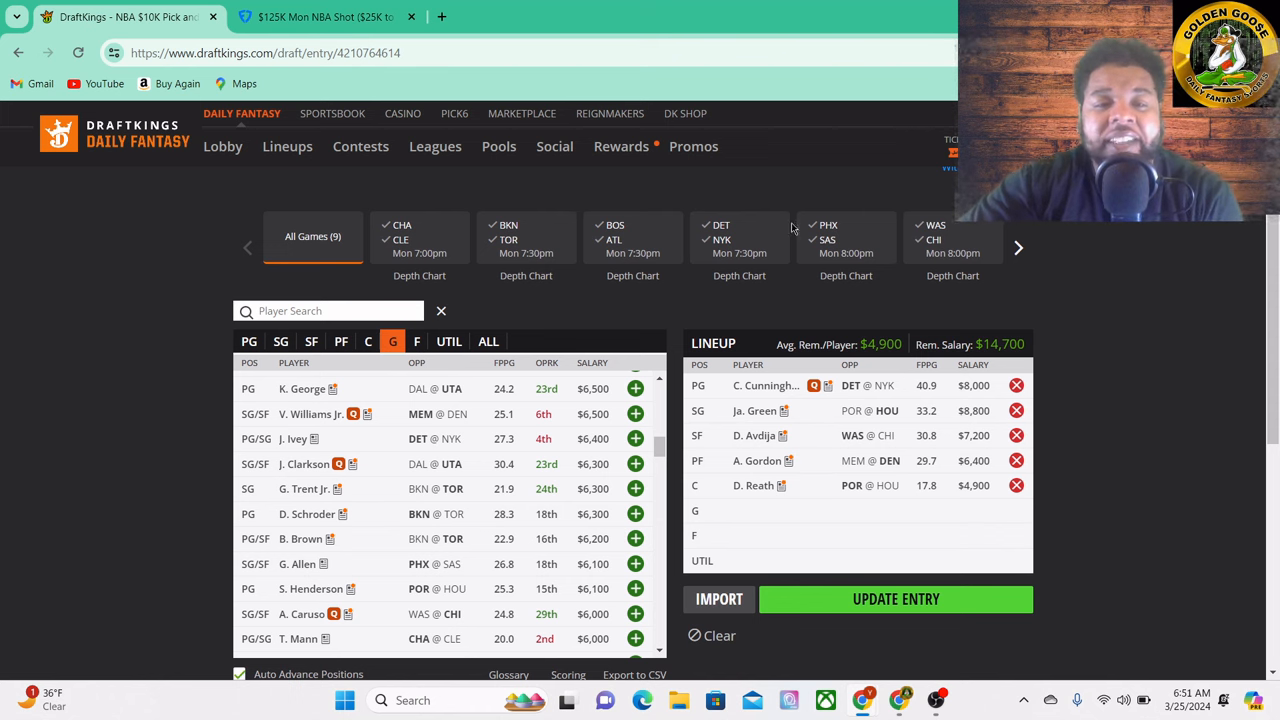
left_click(320, 17)
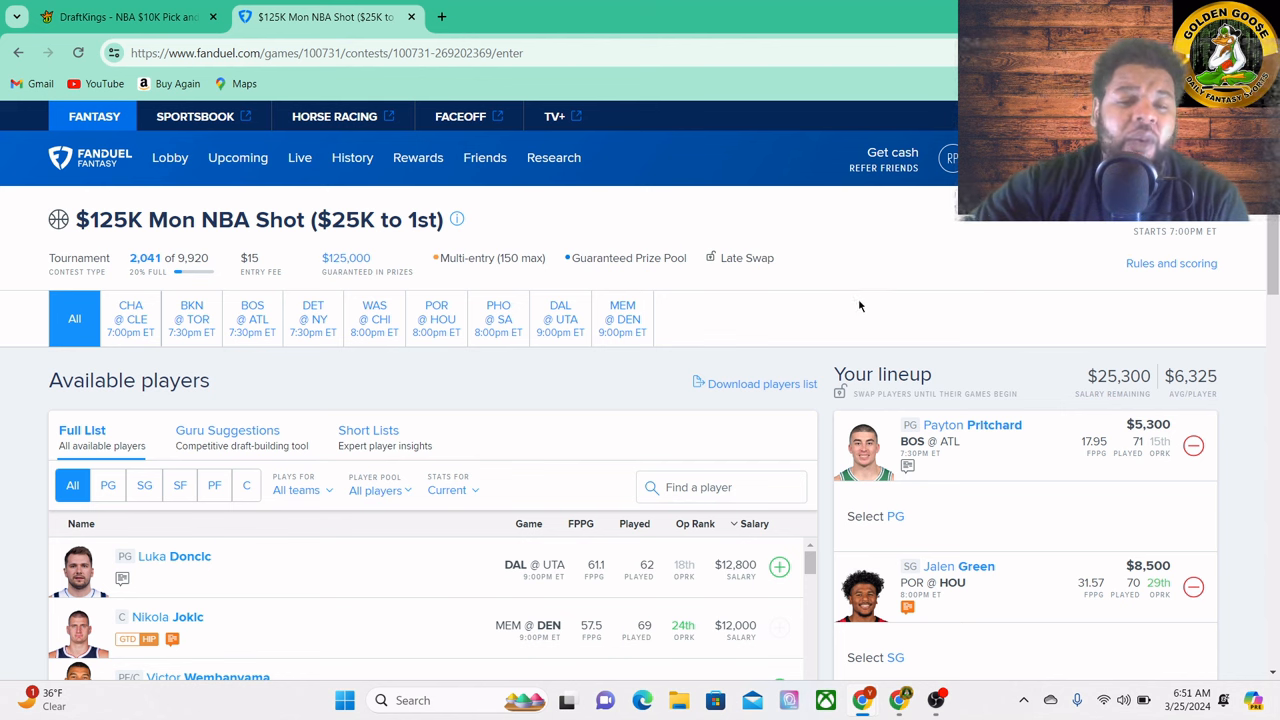
mouse_move(893, 328)
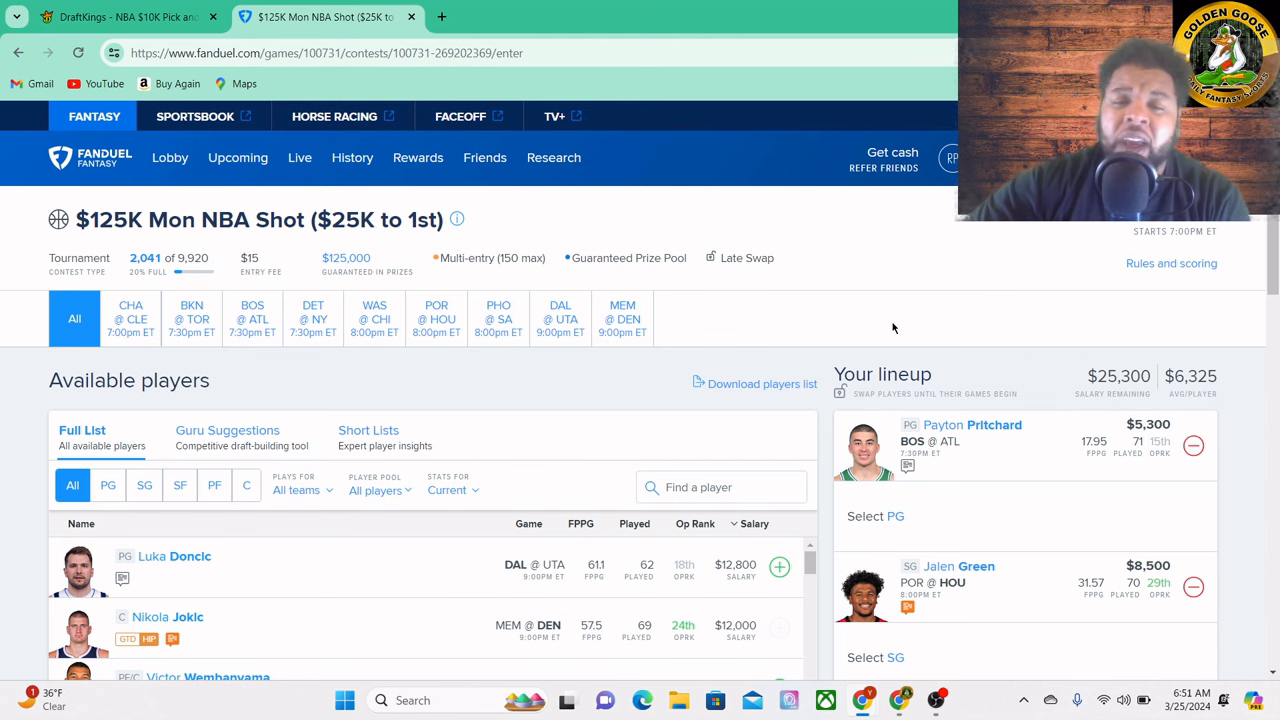
mouse_move(863, 422)
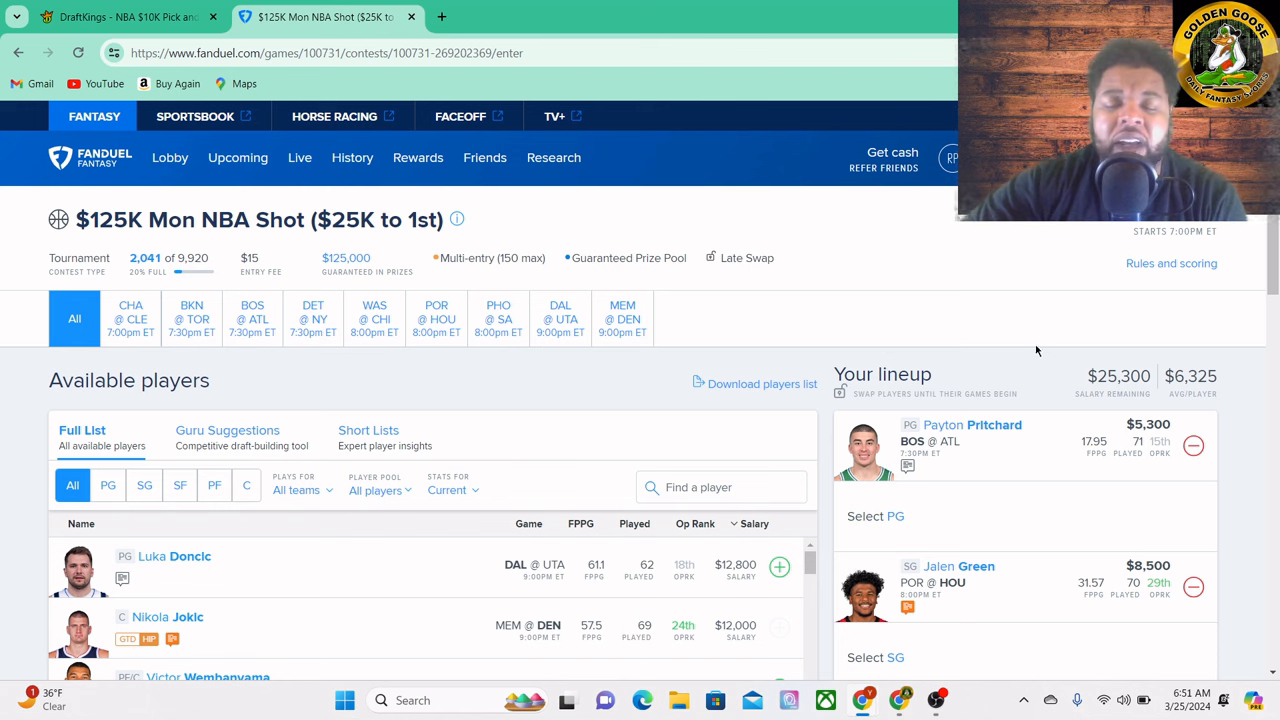
mouse_move(977, 453)
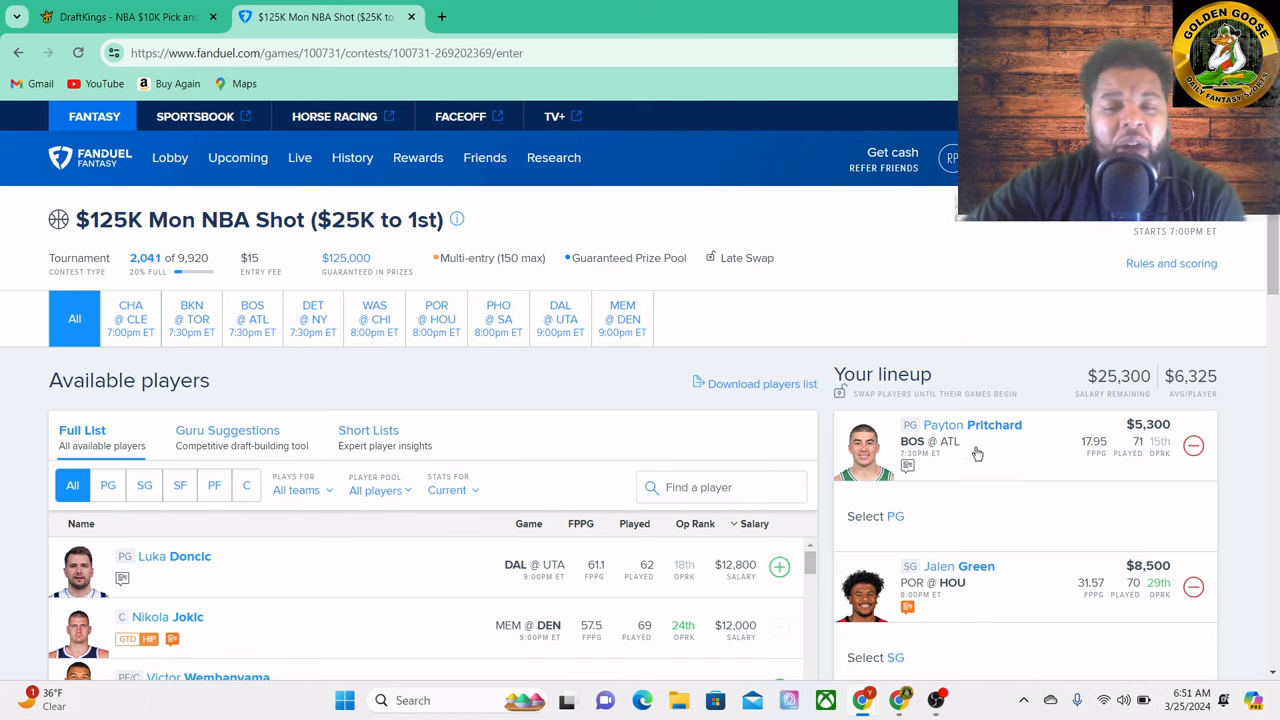
mouse_move(1016, 320)
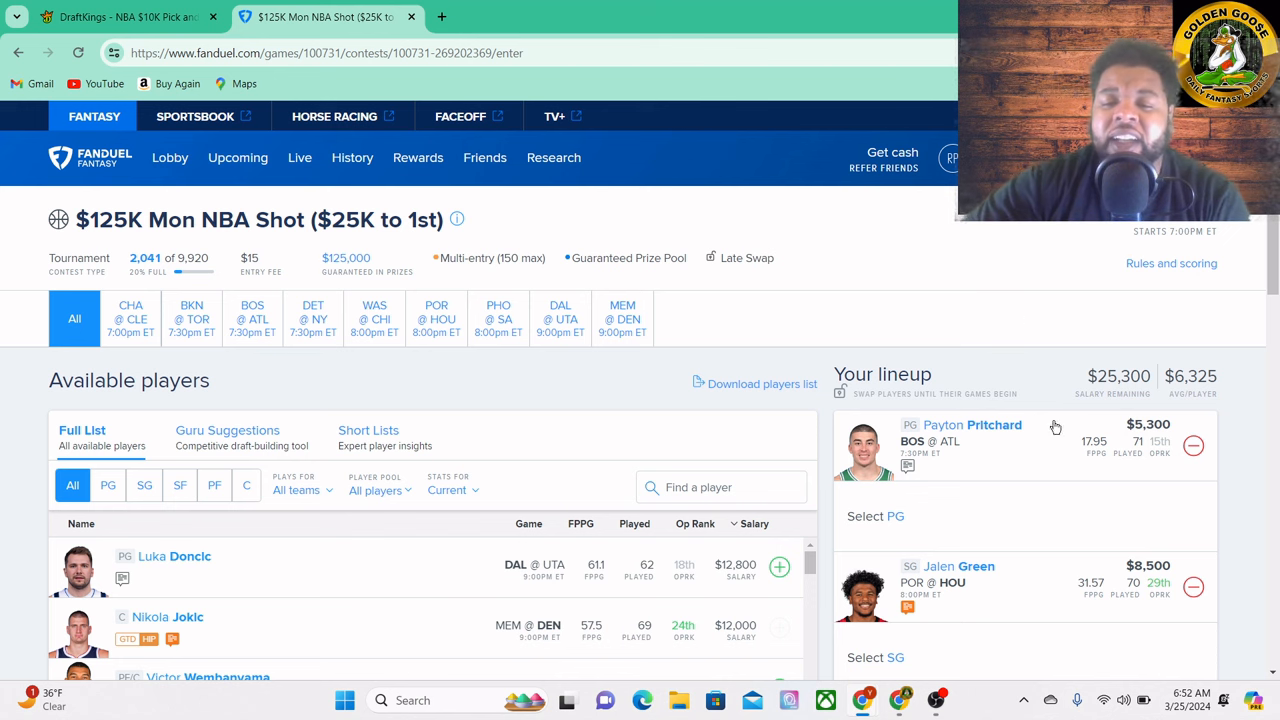
mouse_move(937, 459)
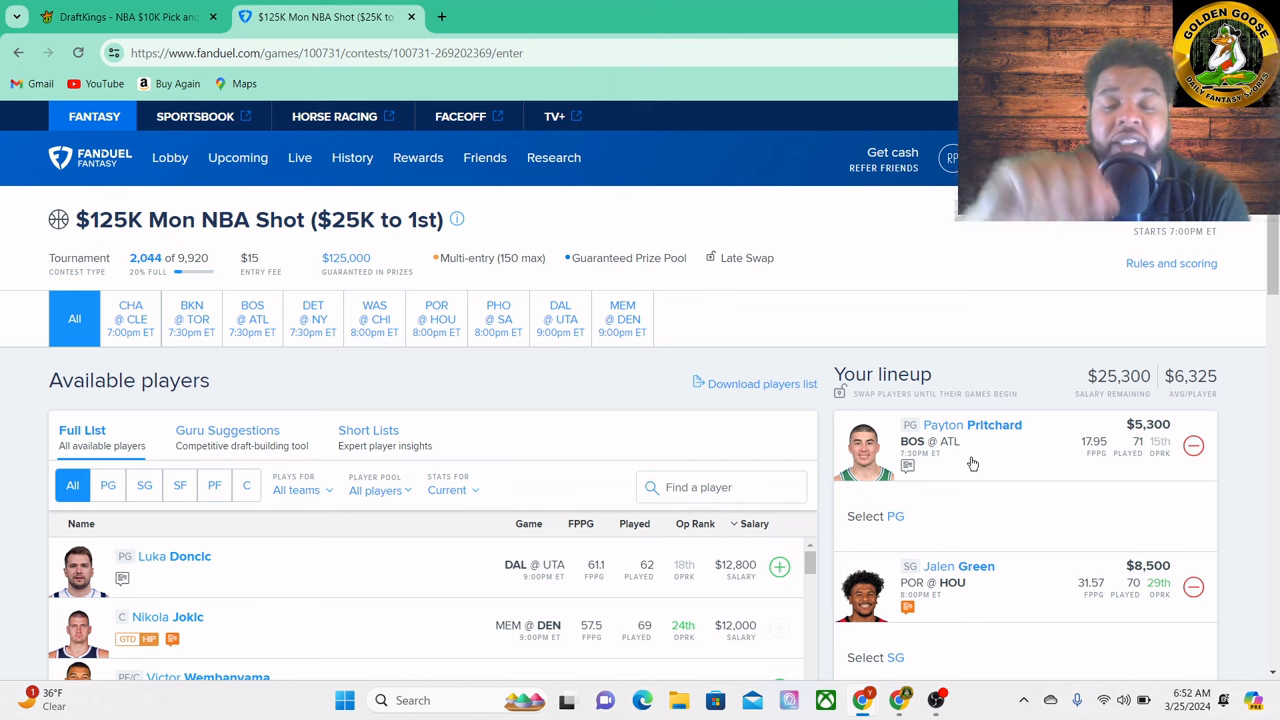
mouse_move(1008, 445)
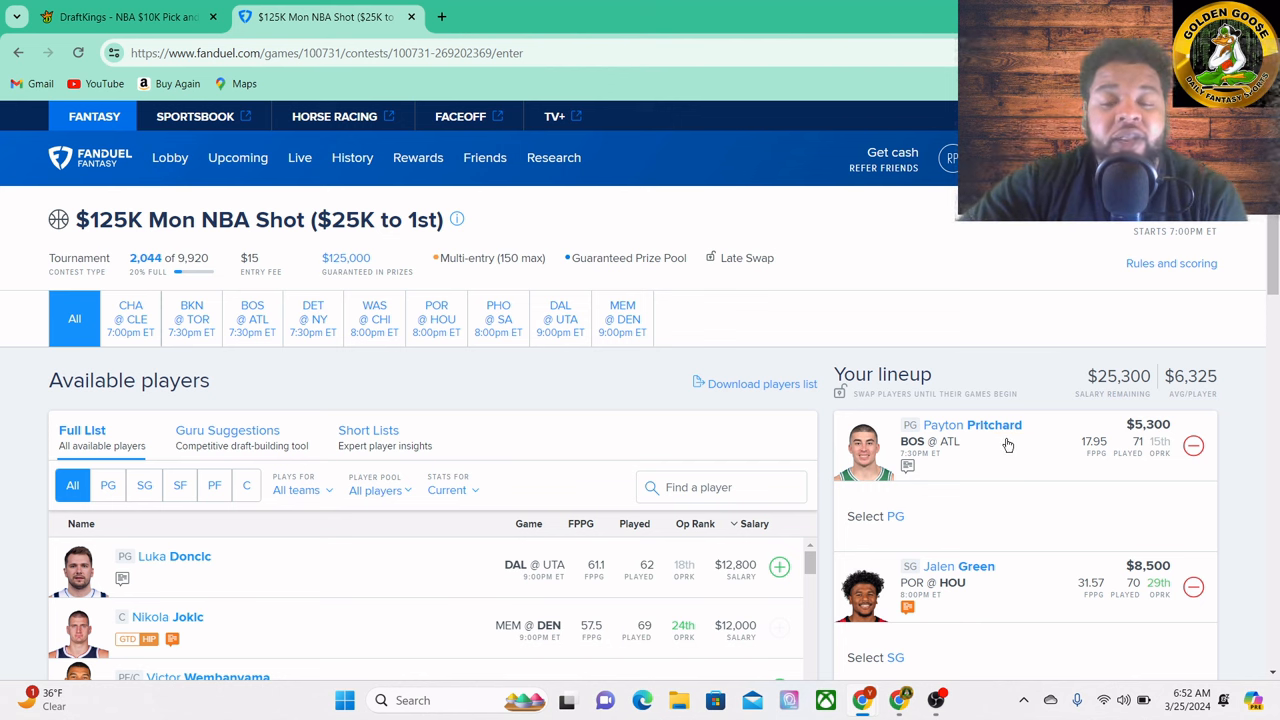
mouse_move(988, 450)
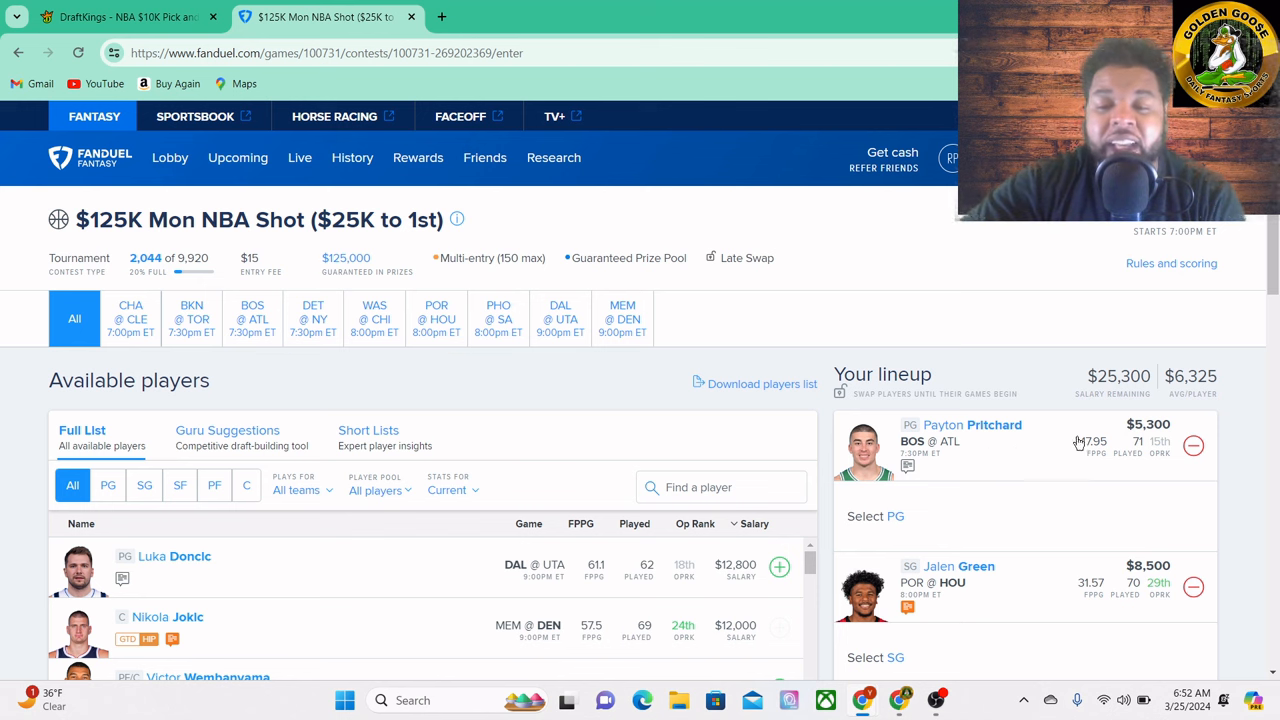
mouse_move(1093, 468)
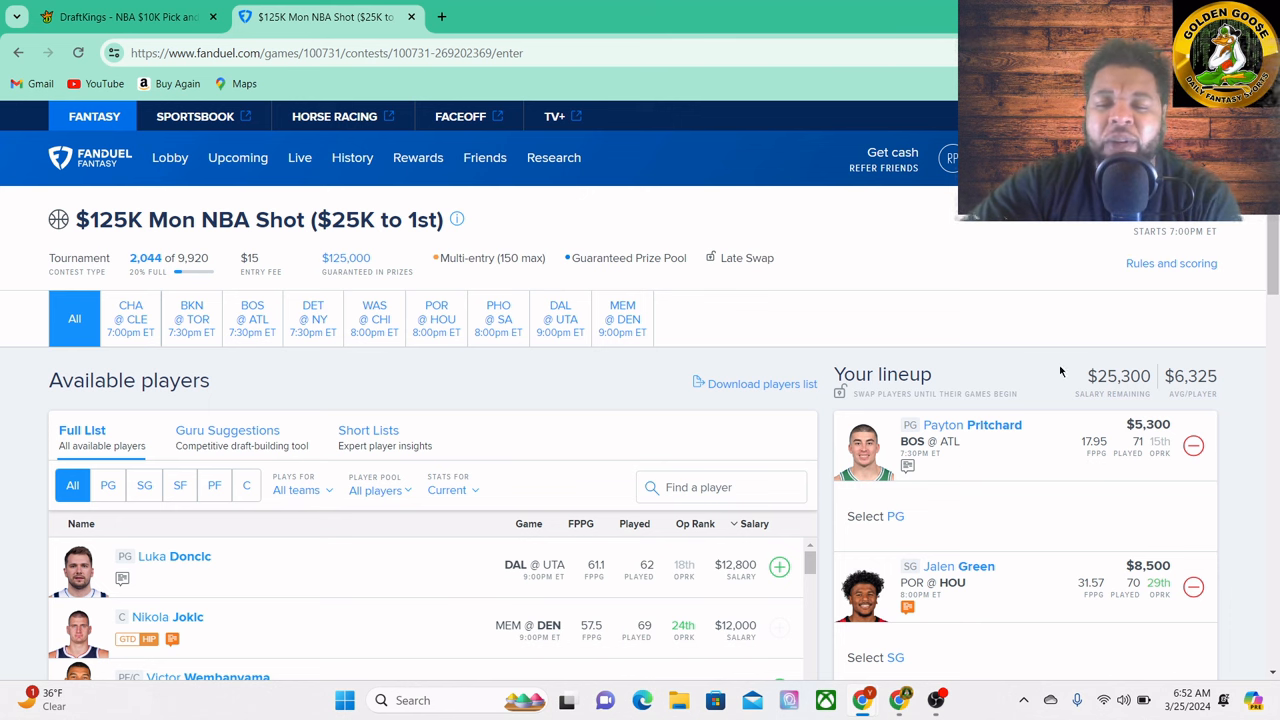
mouse_move(1098, 473)
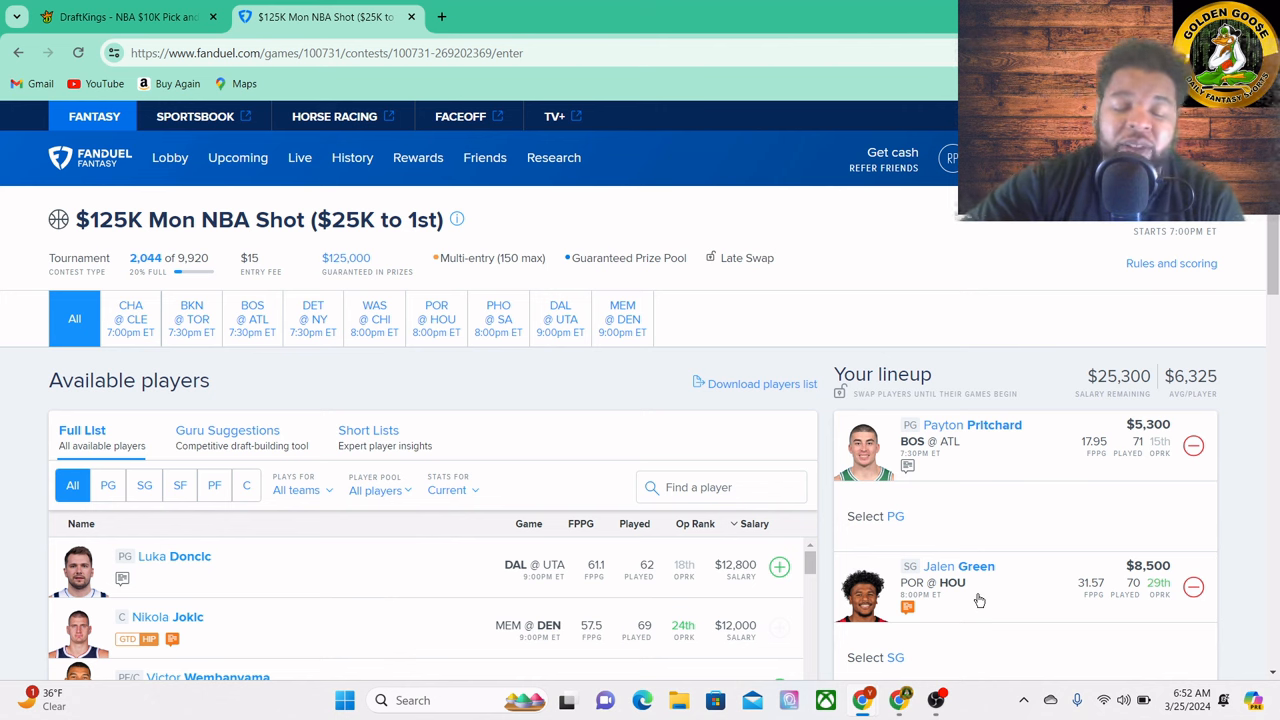
mouse_move(1036, 583)
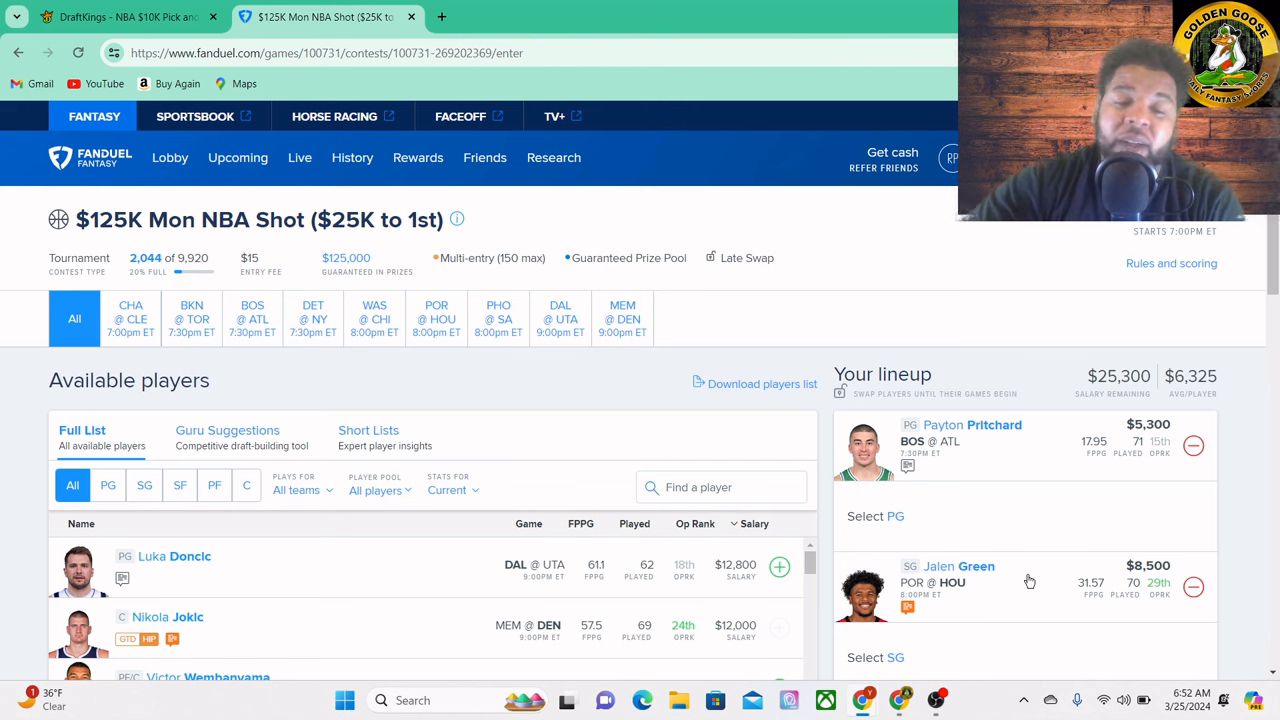
mouse_move(1234, 332)
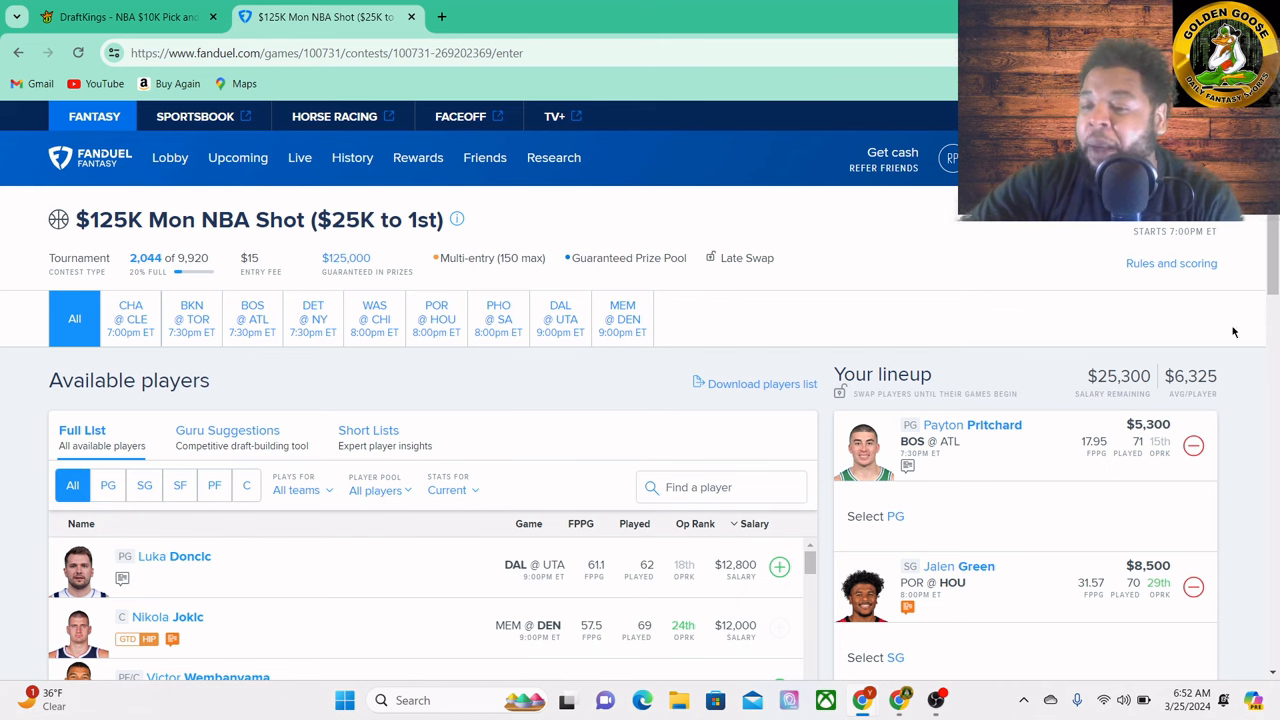
- Scroll the FanDuel $125K Mon NBA Shot entry page
scroll("down", 3)
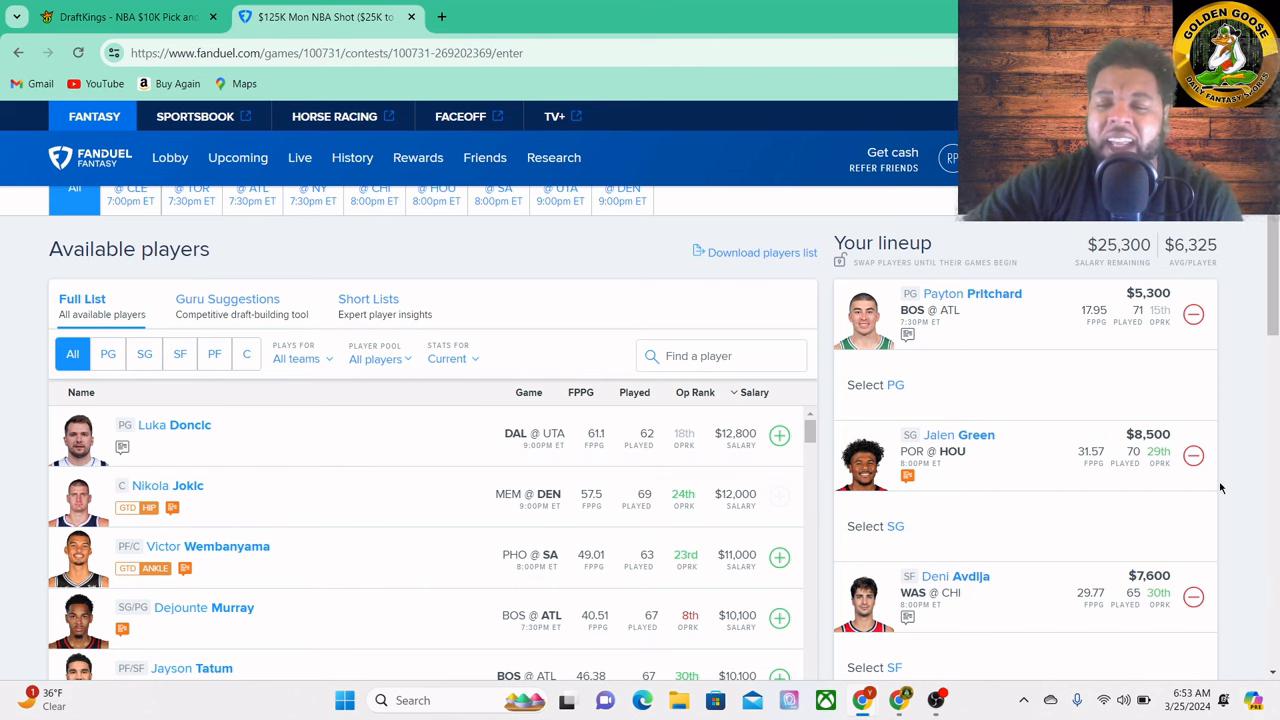
- Scroll the FanDuel lineup panel to confirm Avdija at SF and Jackson at PF
scroll("down", 3)
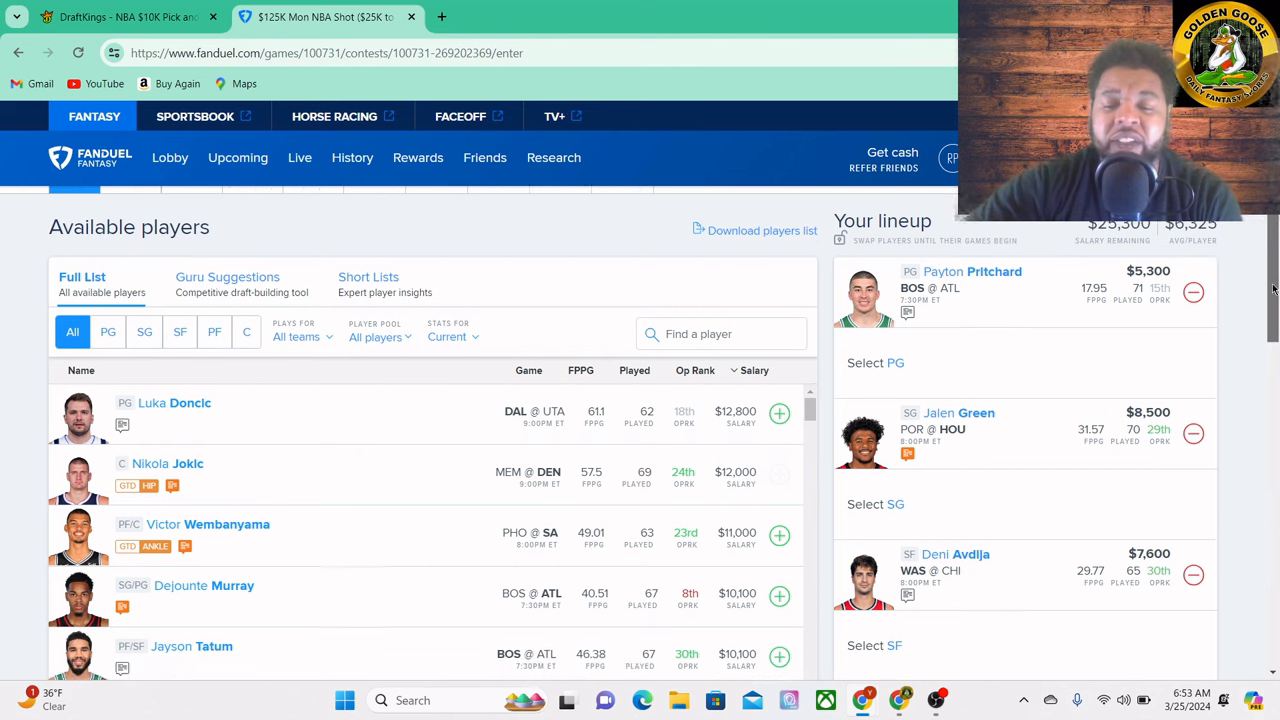
scroll("down", 3)
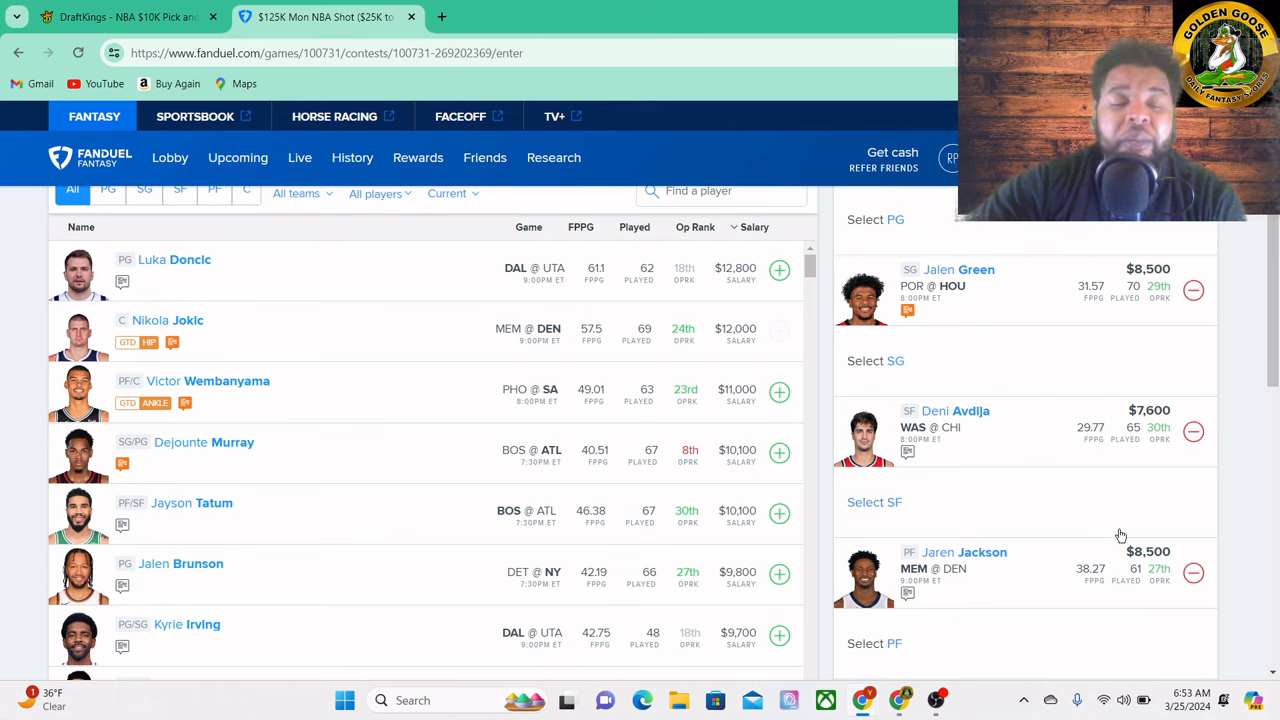
mouse_move(1225, 527)
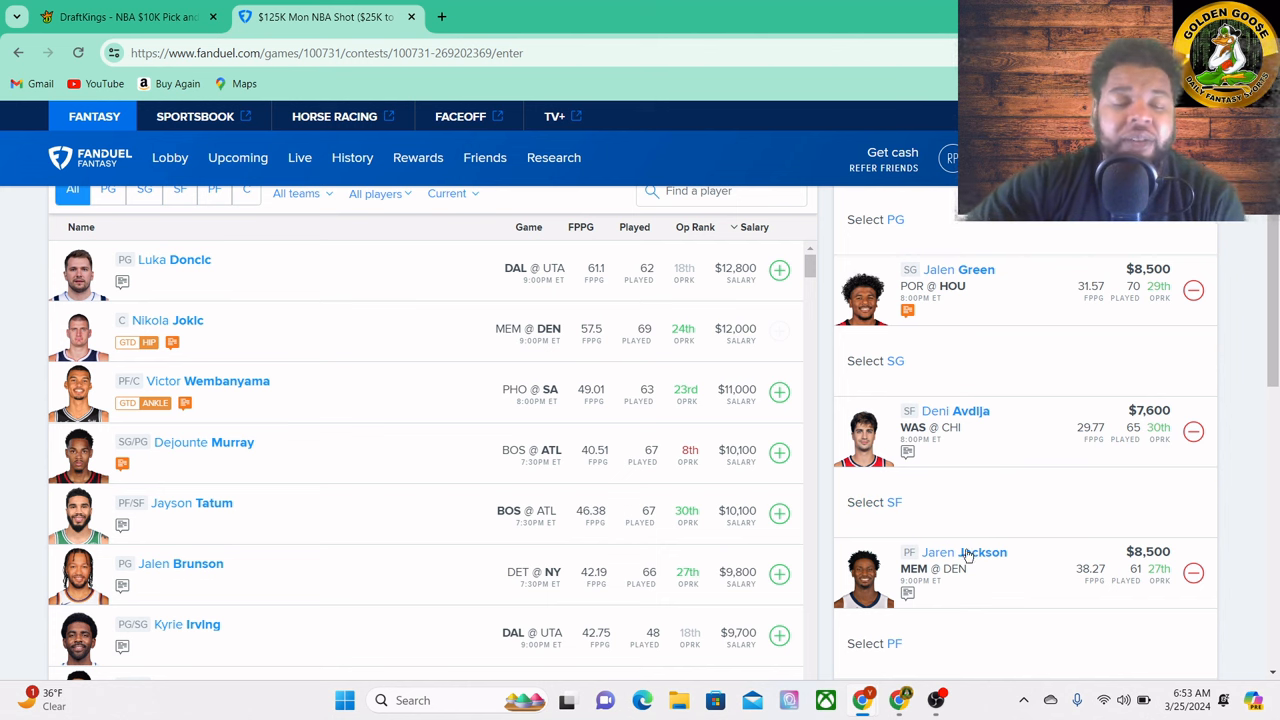
mouse_move(1011, 594)
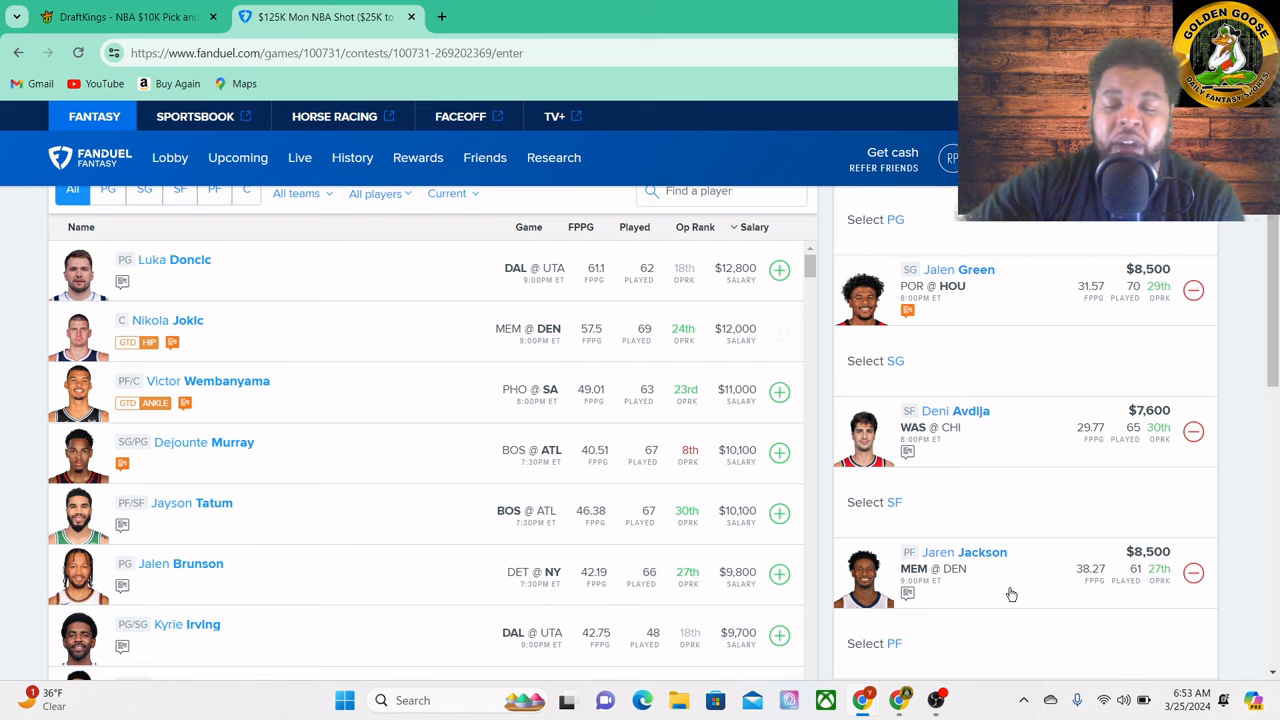
mouse_move(1036, 612)
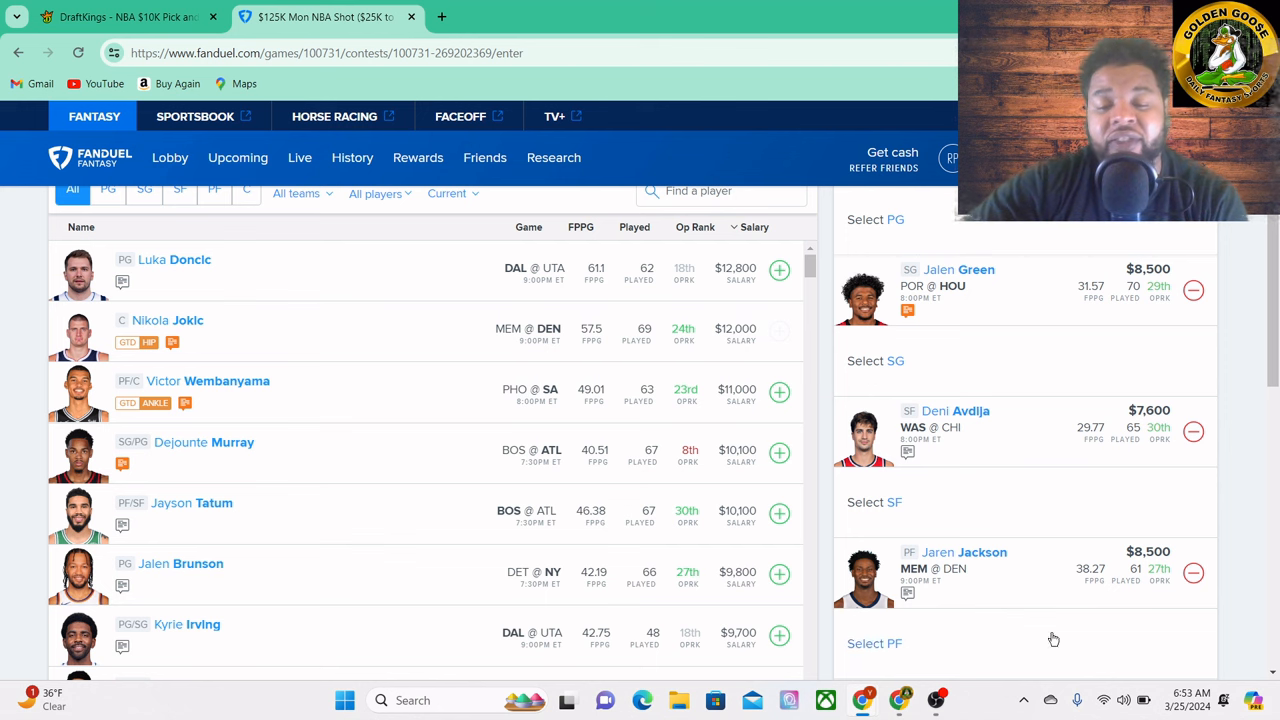
mouse_move(1123, 668)
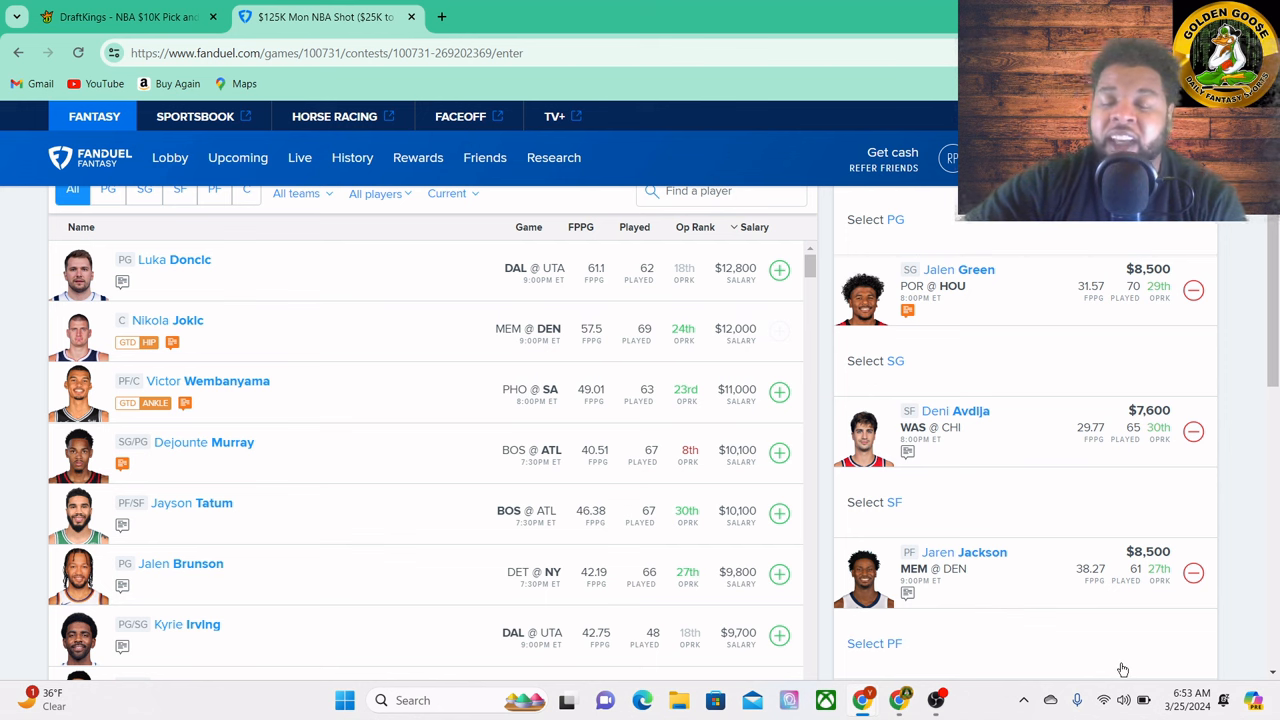
mouse_move(1062, 653)
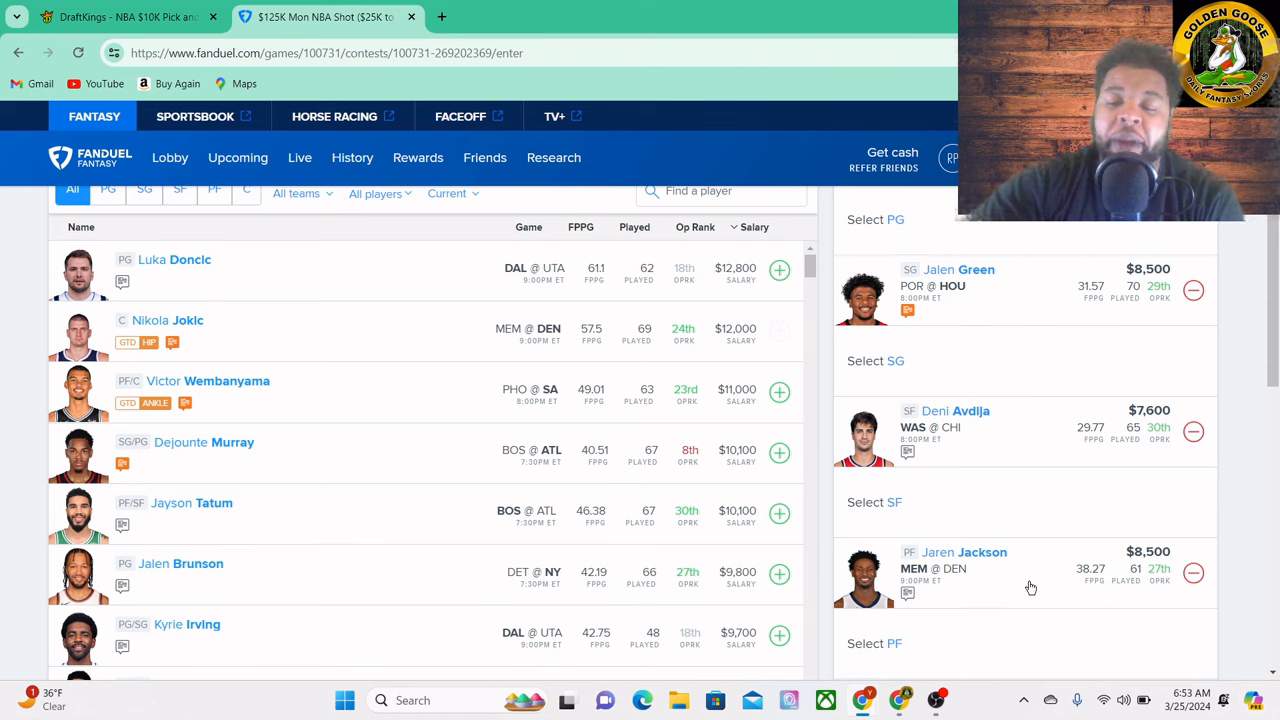
mouse_move(927, 511)
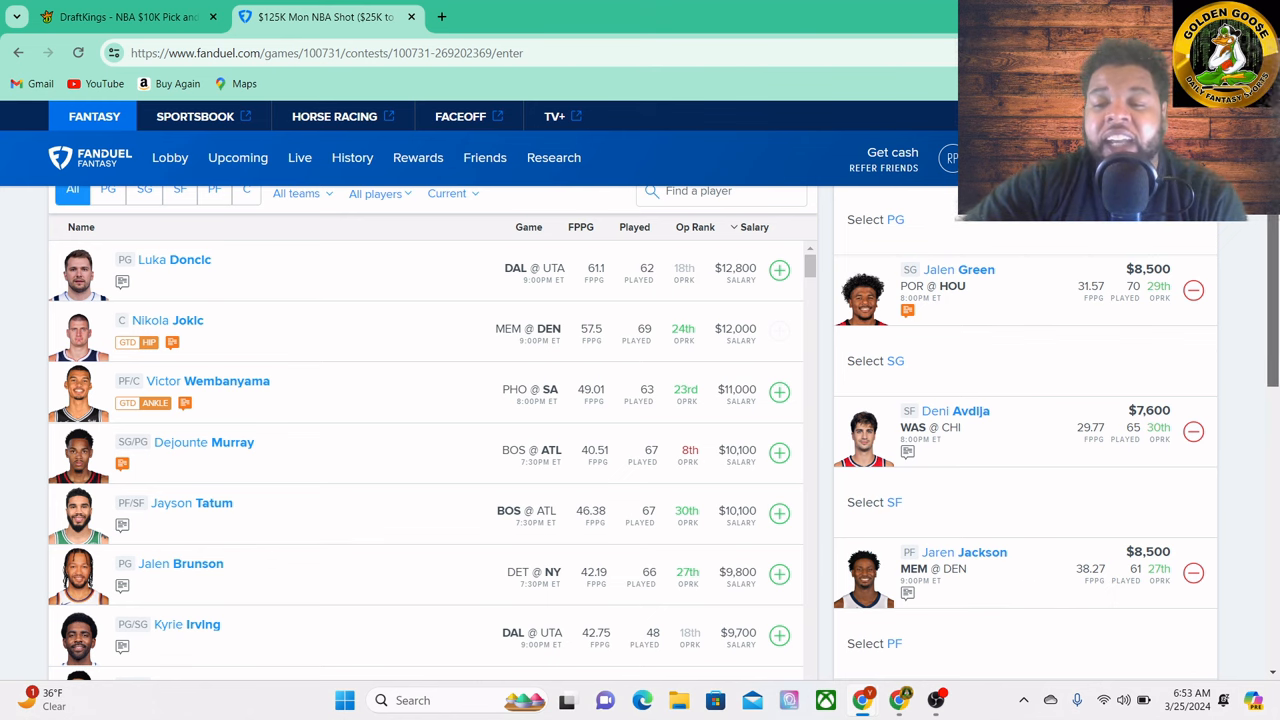
- Scroll down to view Duop Reath filling the FanDuel center slot
scroll("down", 3)
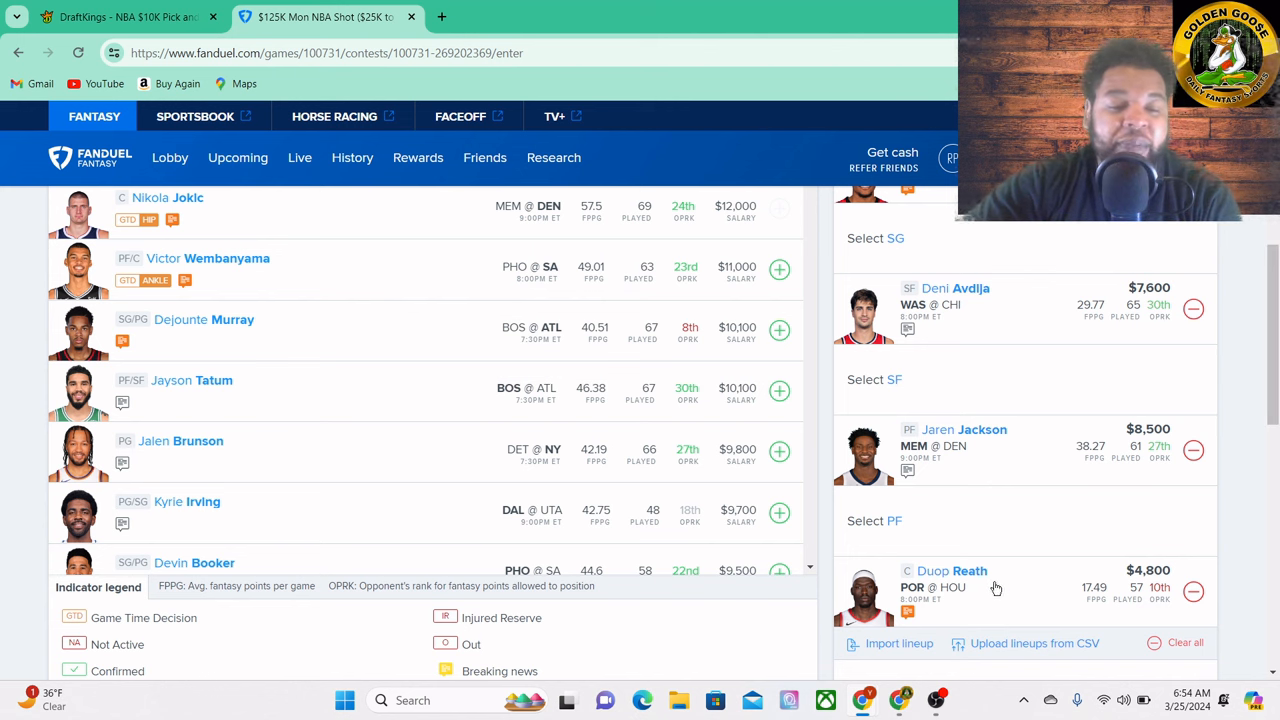
mouse_move(1062, 586)
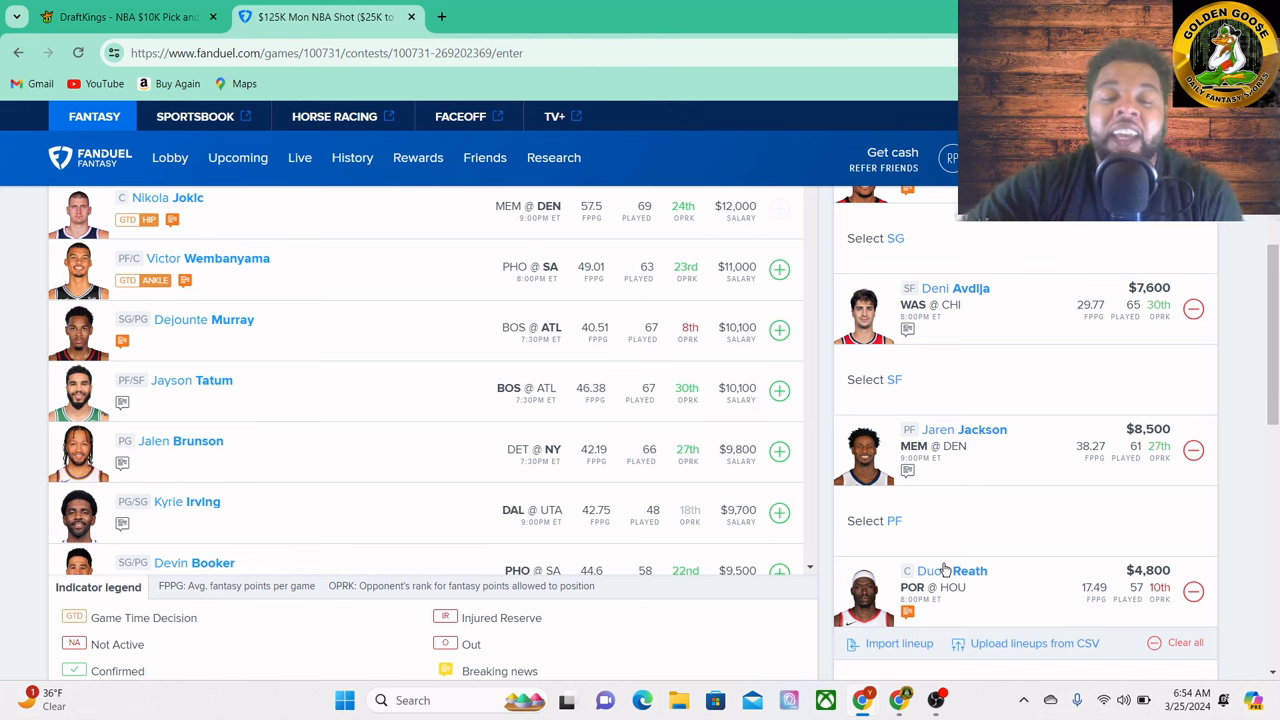
mouse_move(1005, 580)
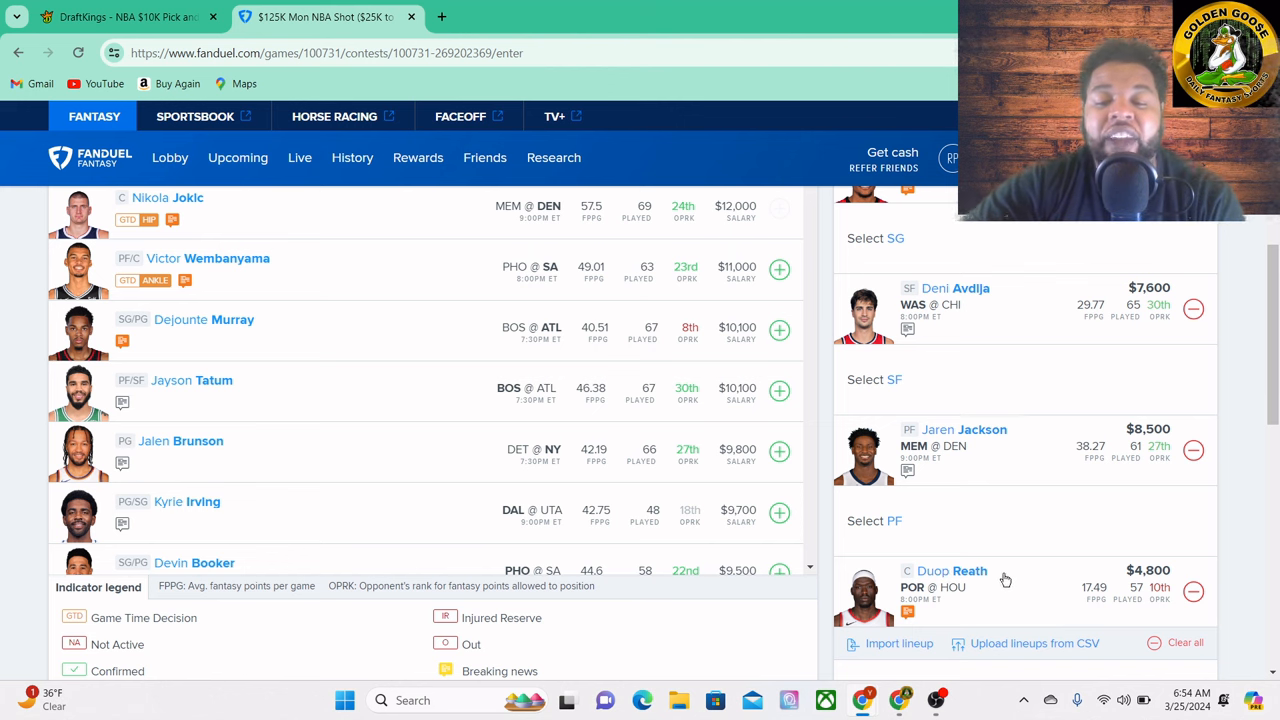